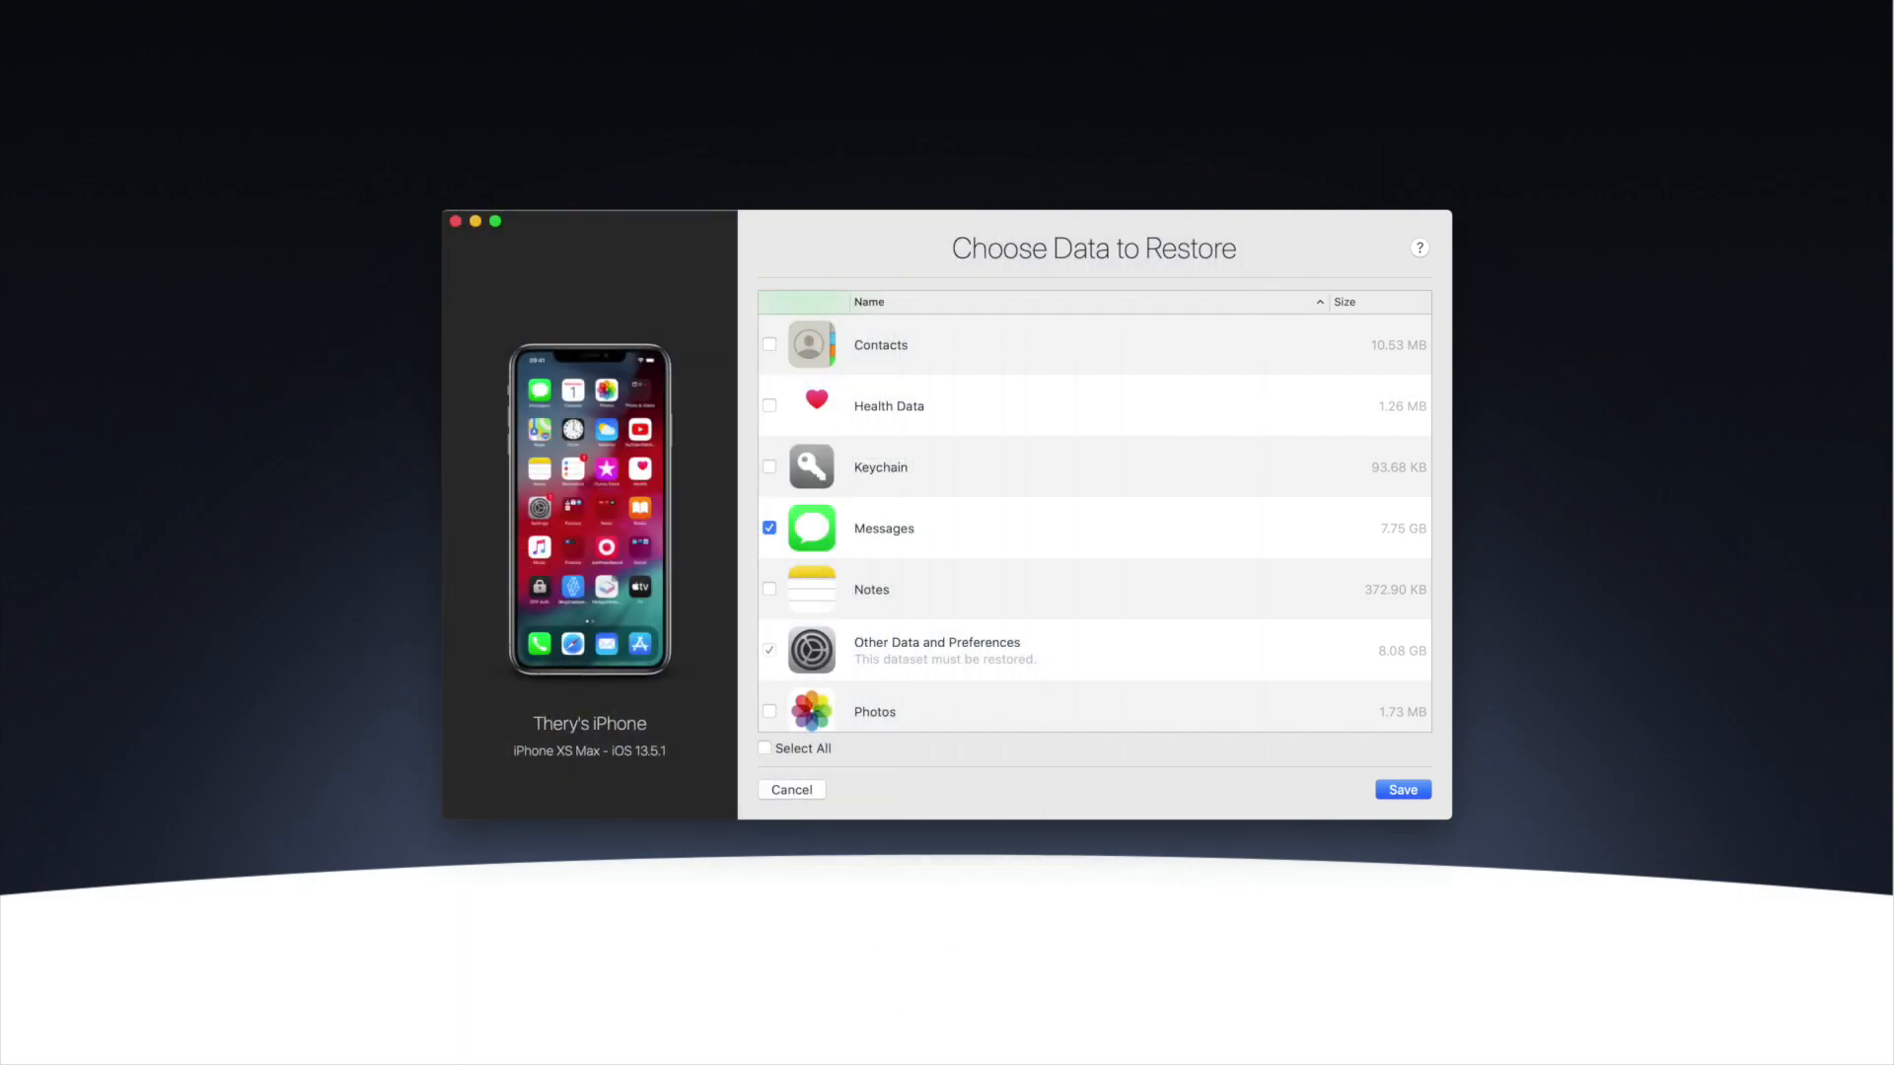
# Close the Choose Data to Restore dialog, returning to Work iPhone's overview
pyautogui.click(1401, 789)
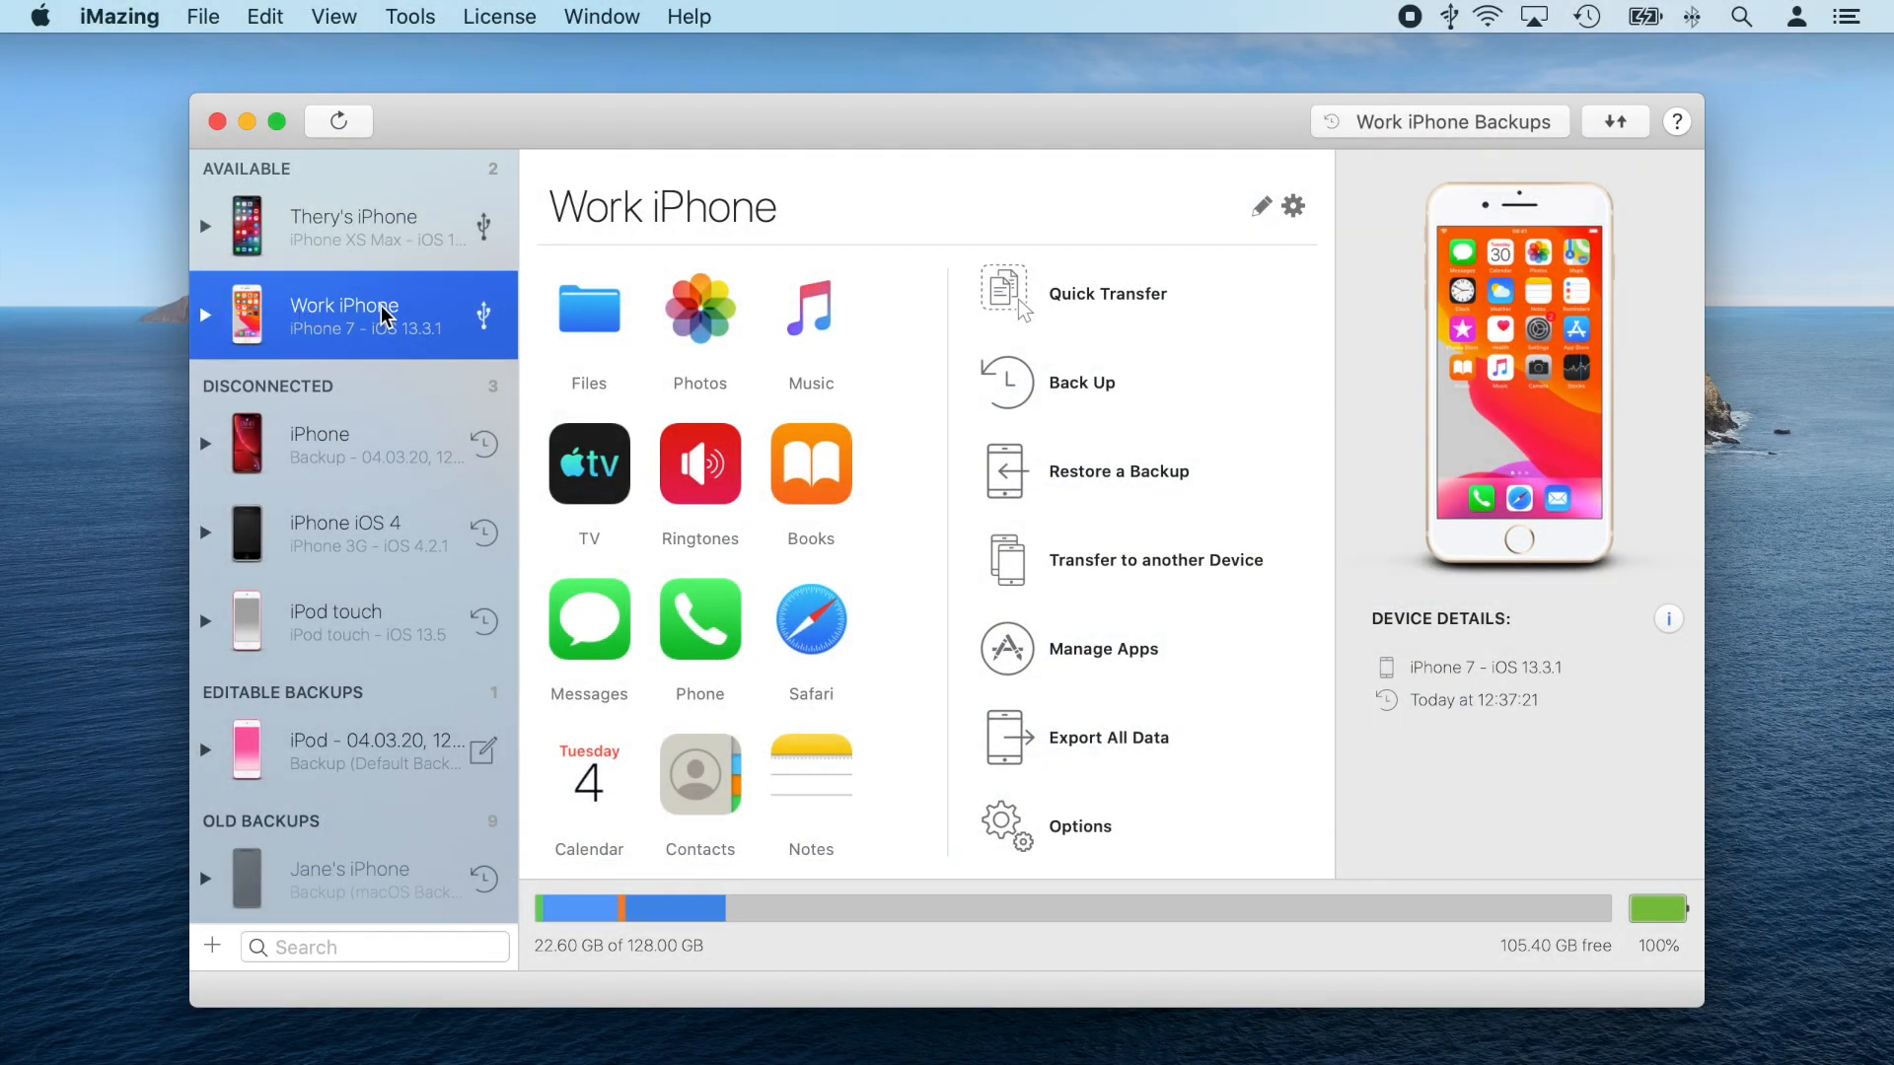
pyautogui.moveTo(369, 329)
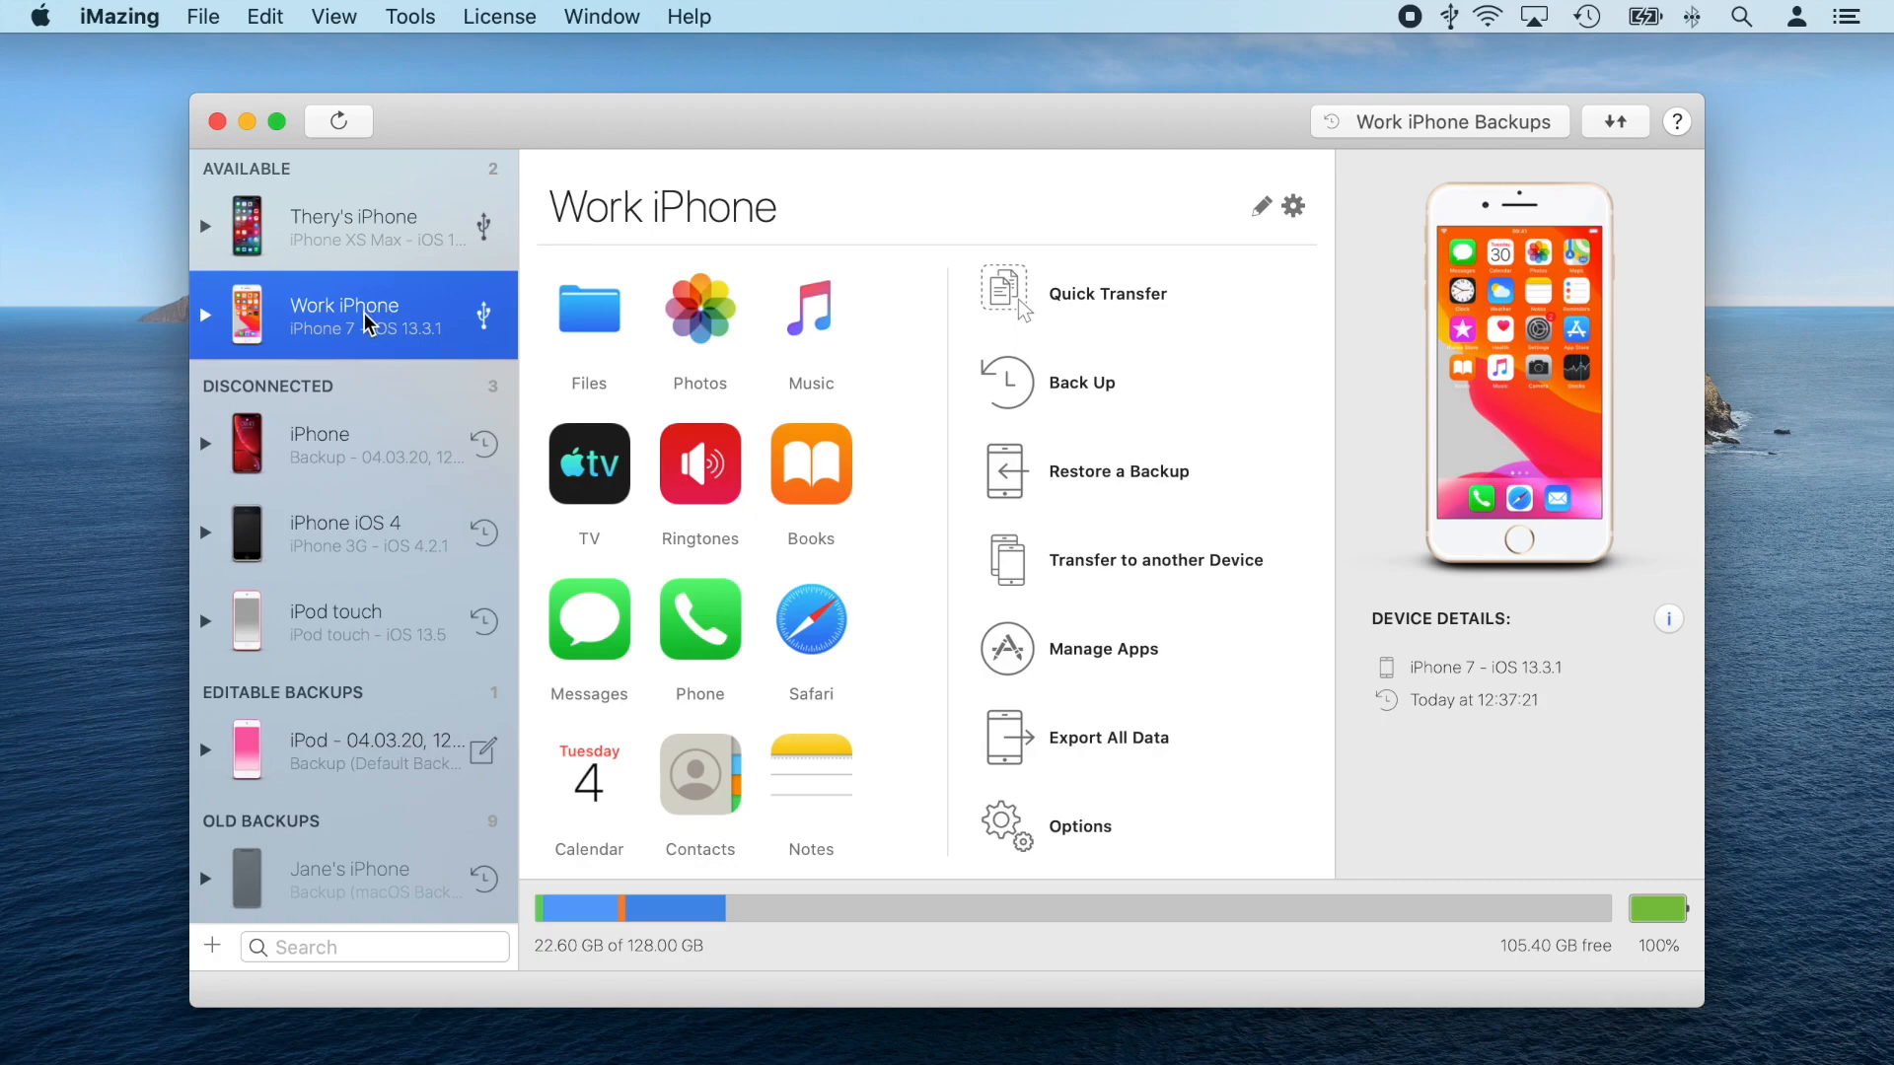
pyautogui.moveTo(348, 219)
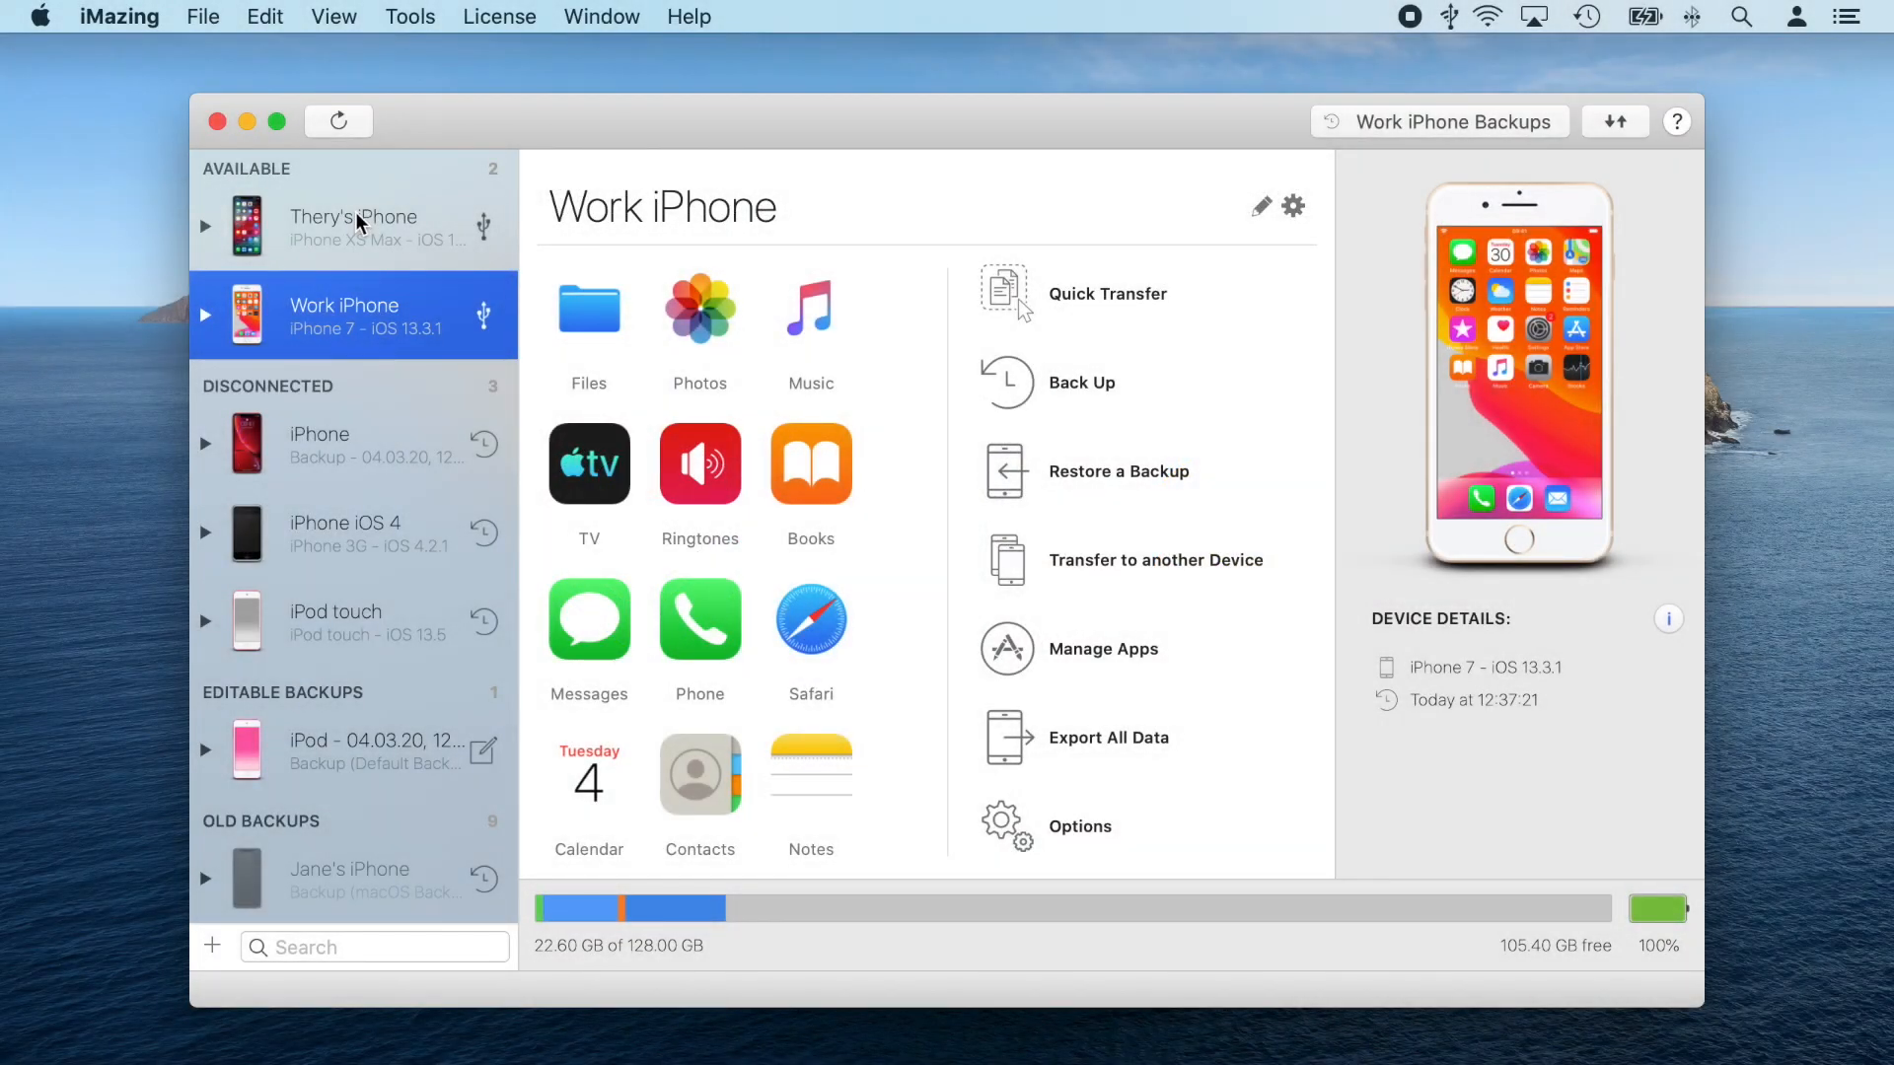
# Back up the Work iPhone, confirming the default backup options
pyautogui.click(207, 316)
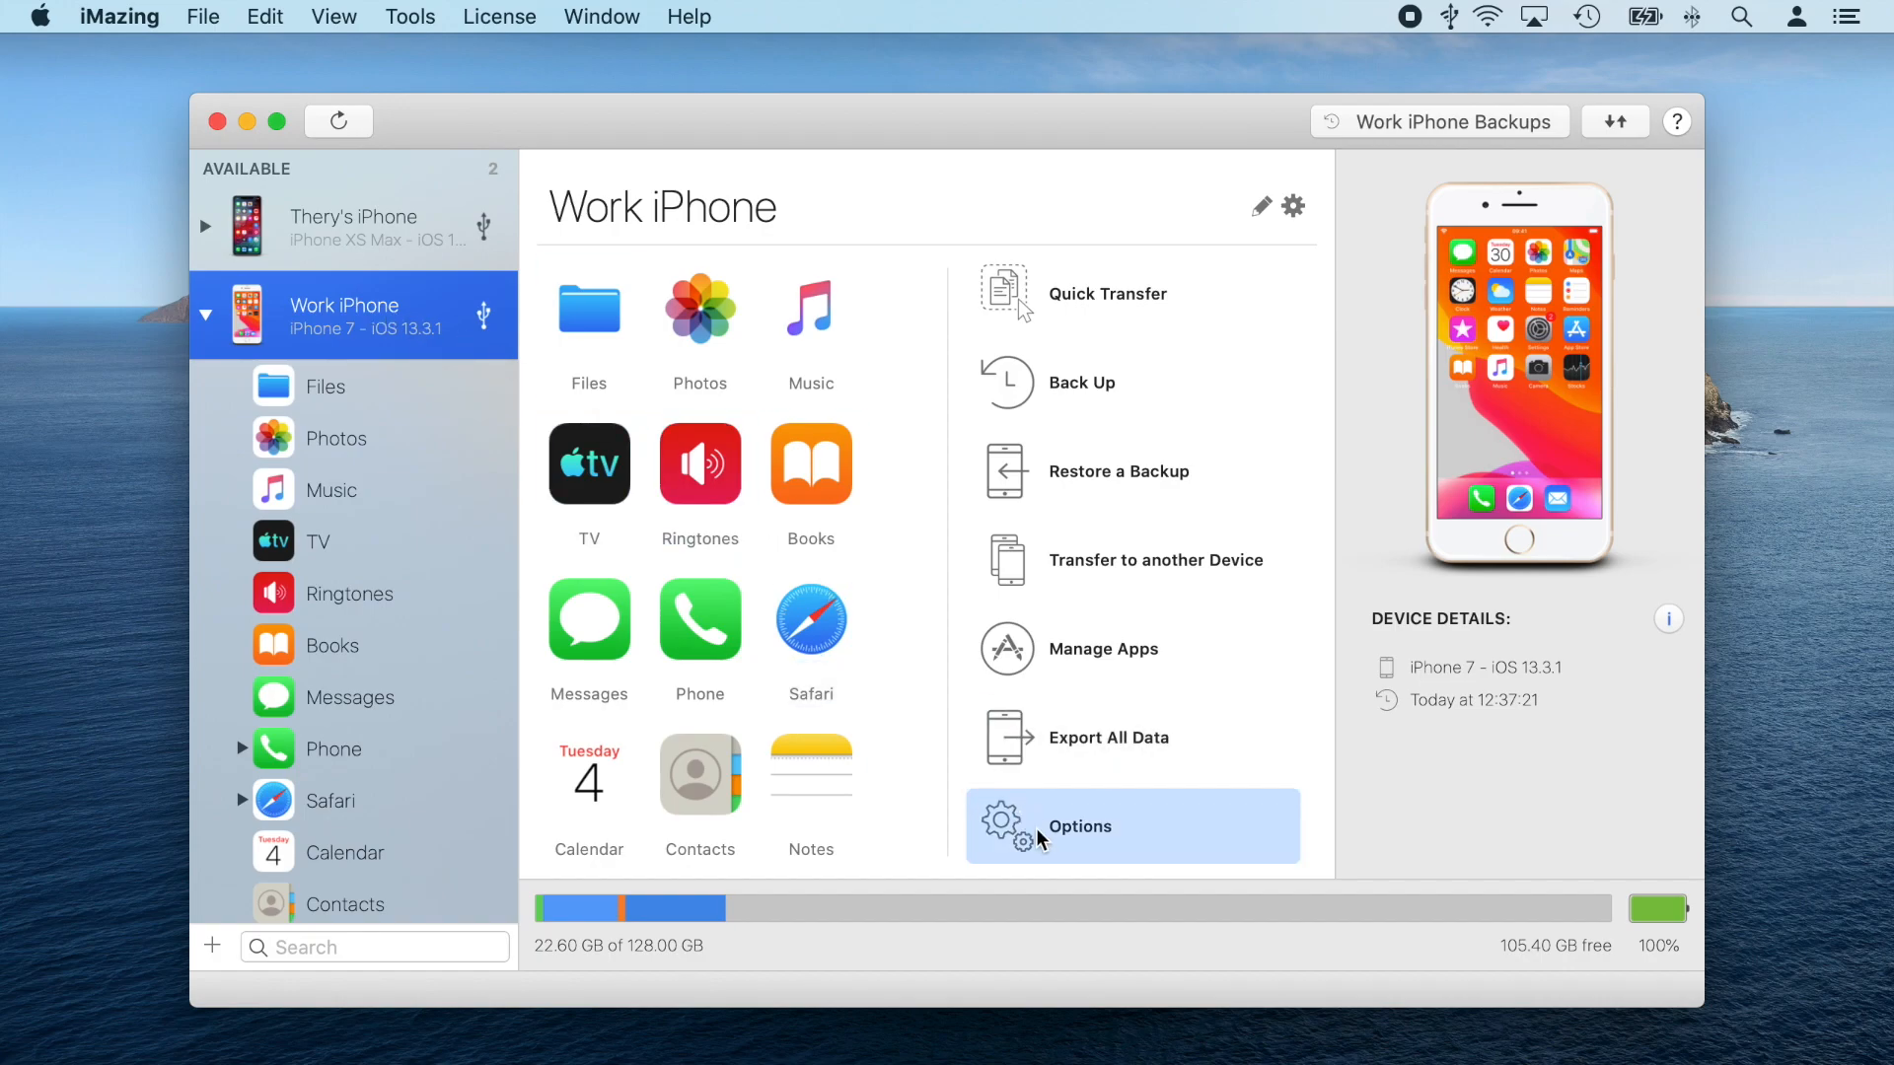
pyautogui.click(1079, 827)
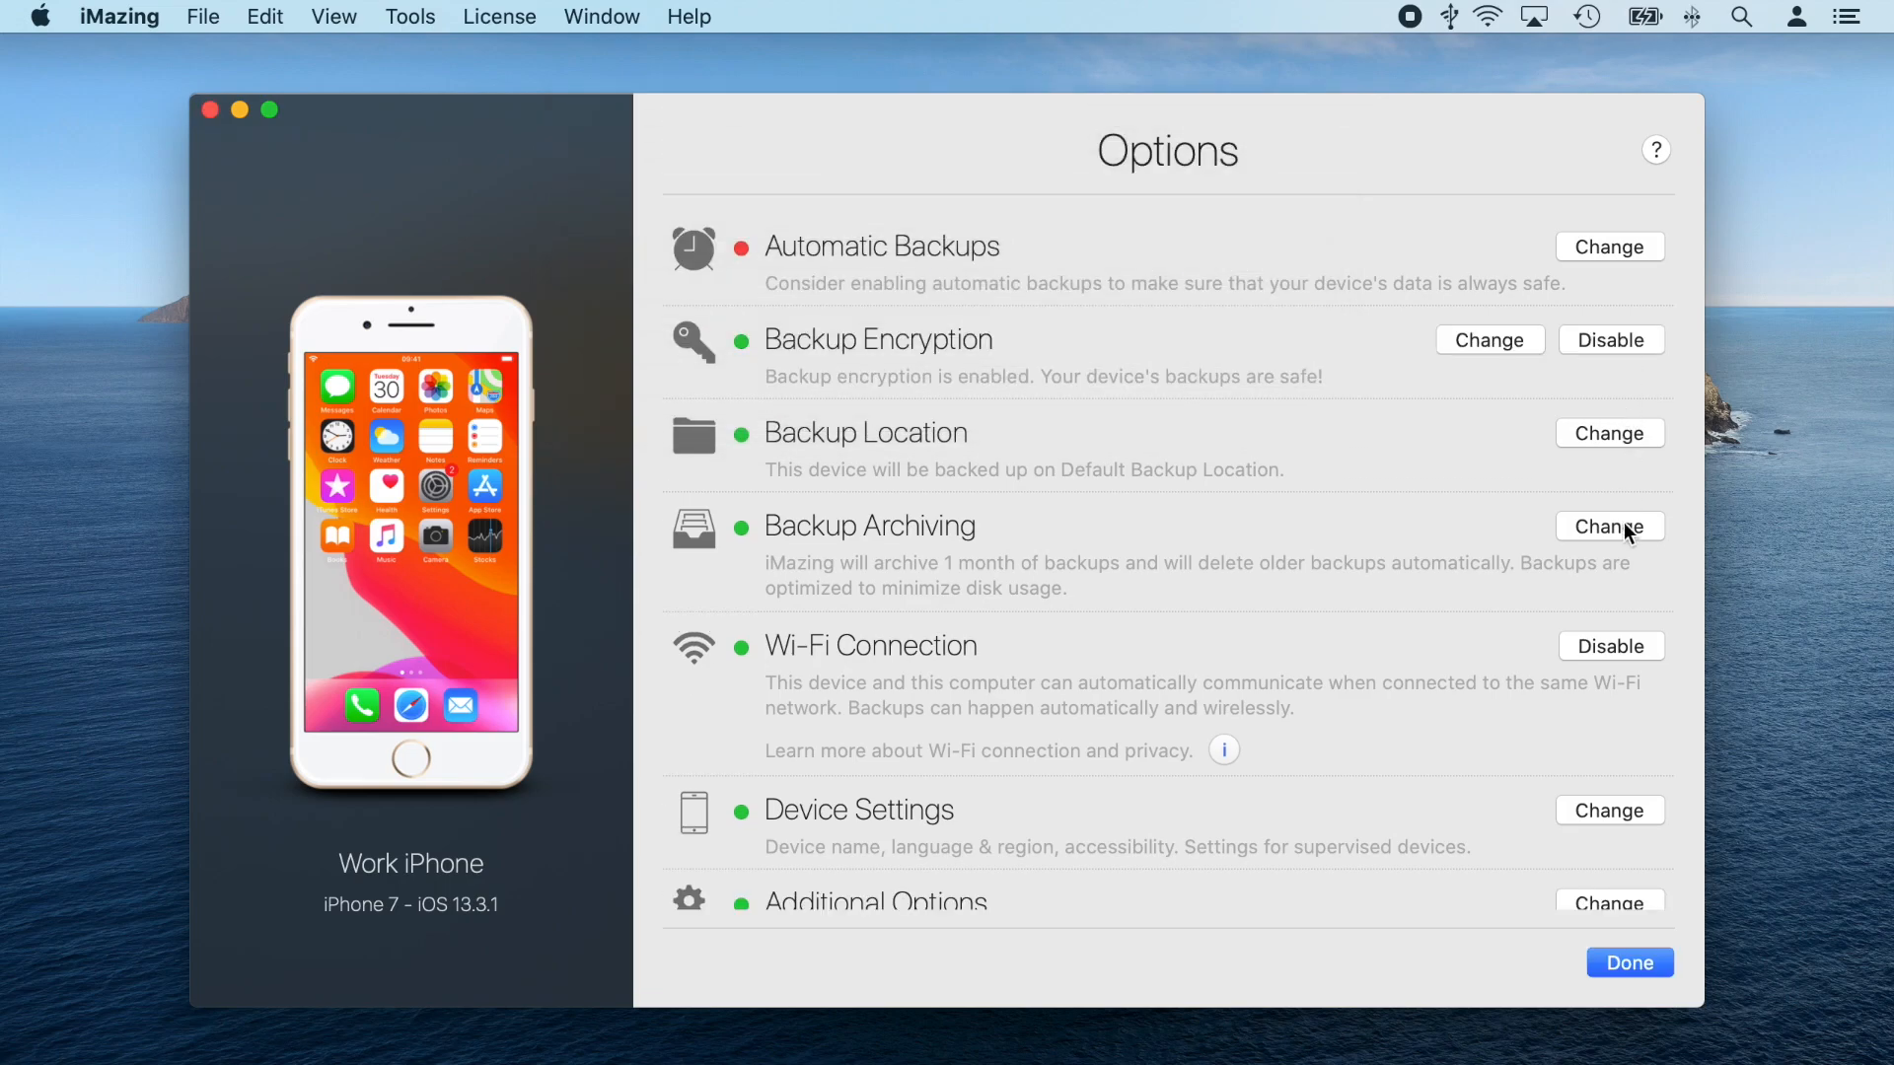
pyautogui.click(1627, 962)
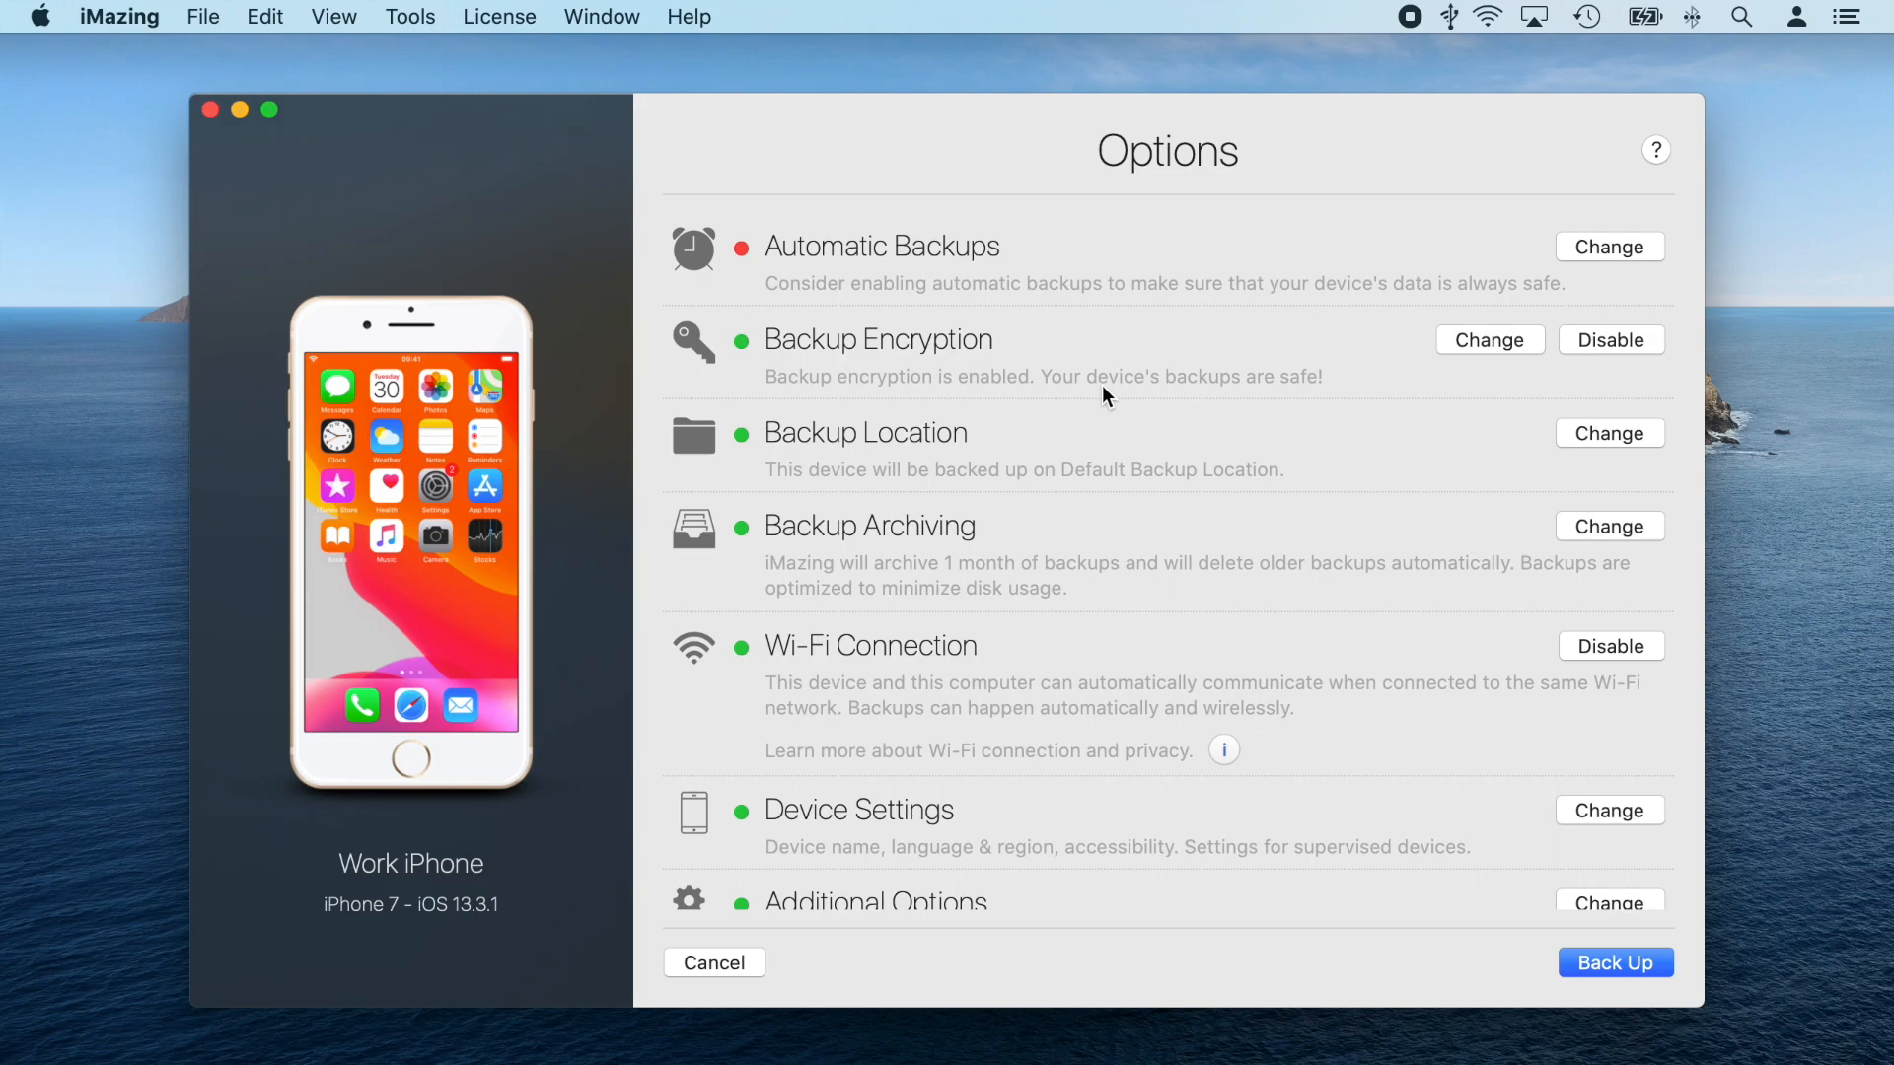
pyautogui.moveTo(895, 280)
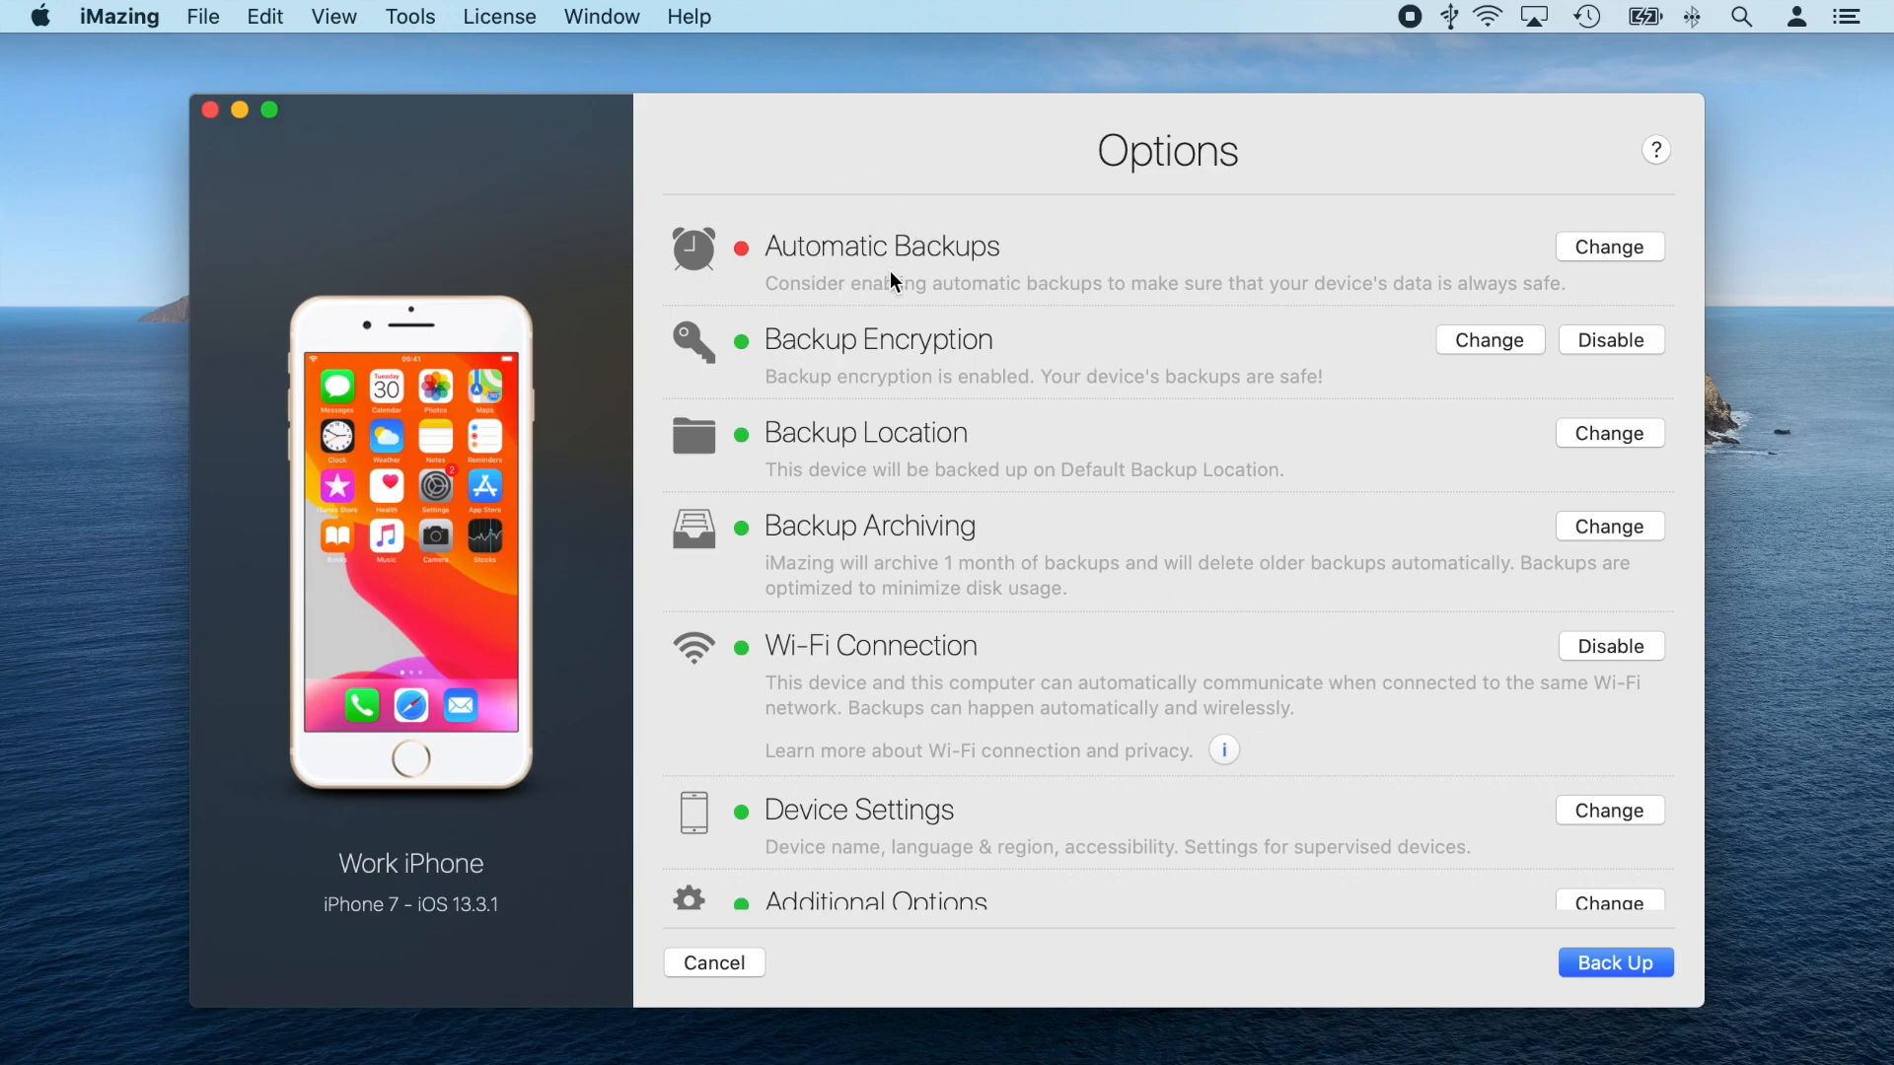
pyautogui.moveTo(921, 438)
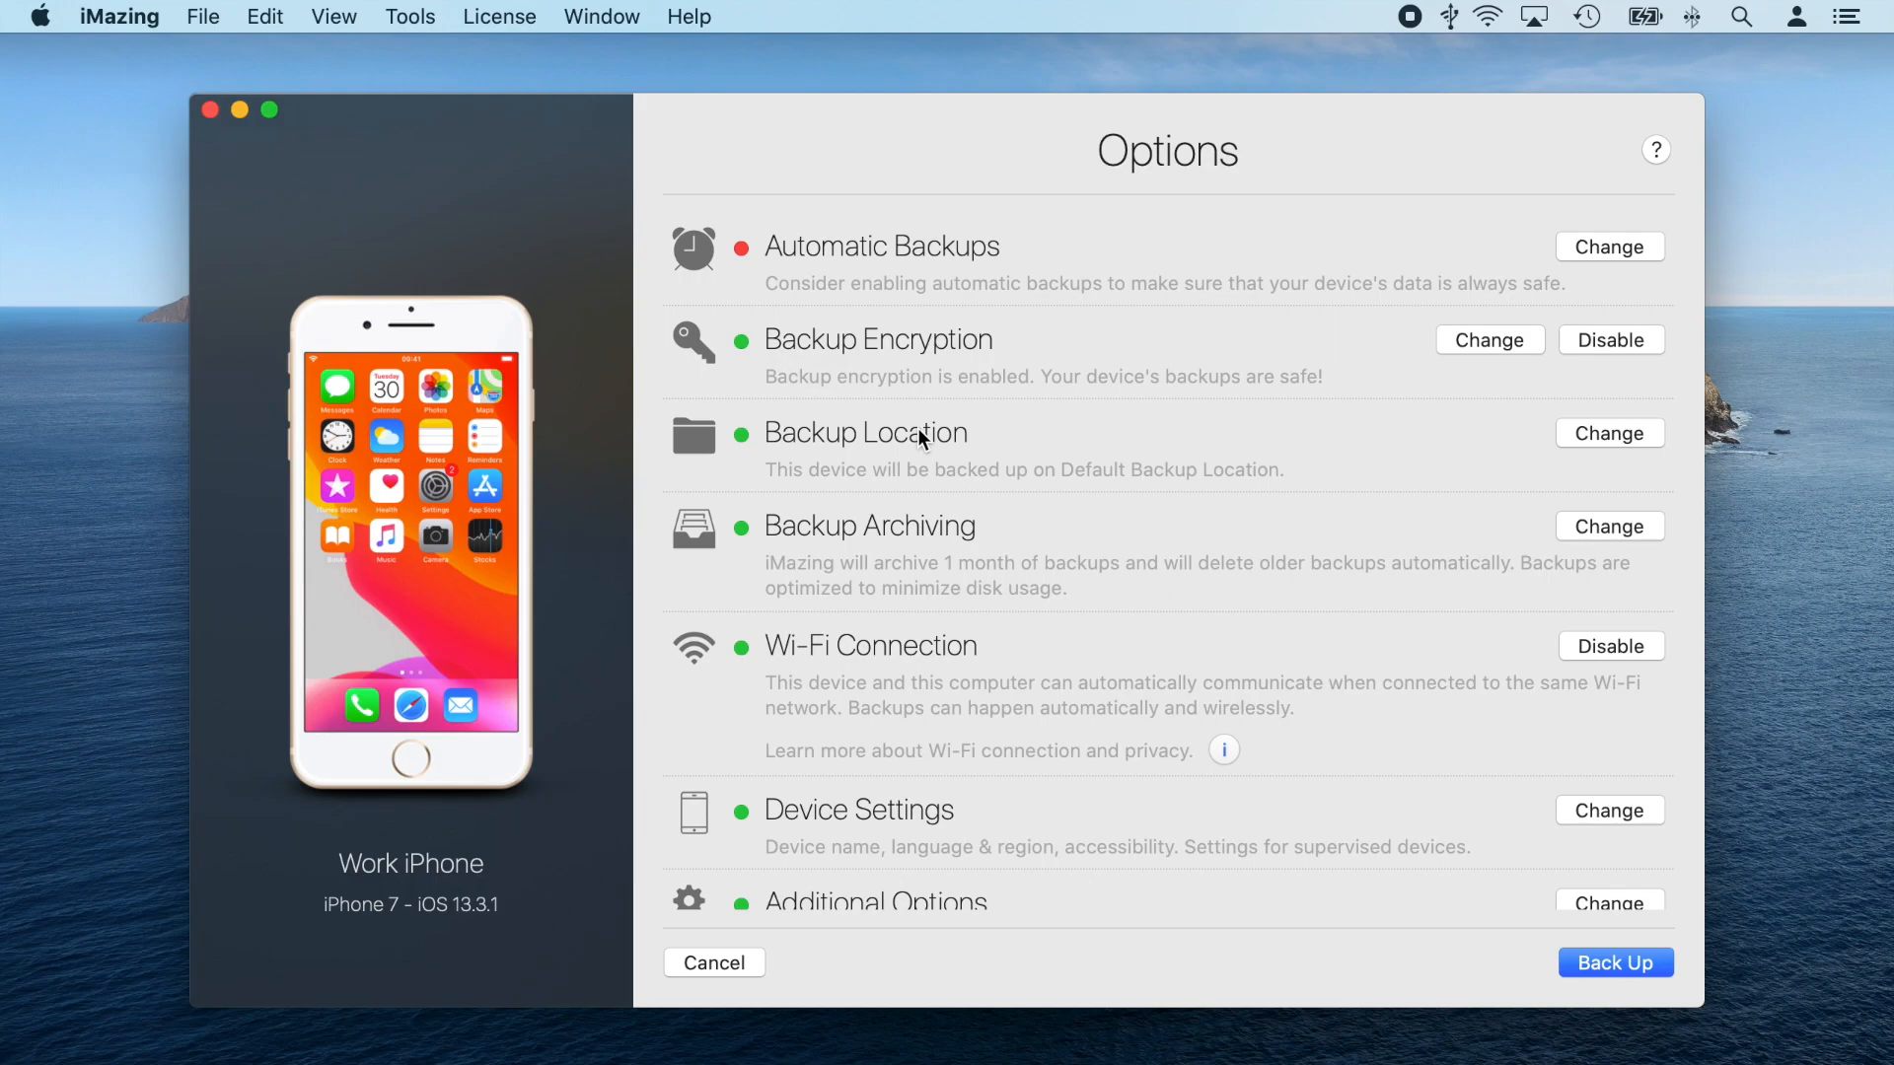
# Back up the iPhone XS Max and finish with both backups reported successful
pyautogui.click(1616, 962)
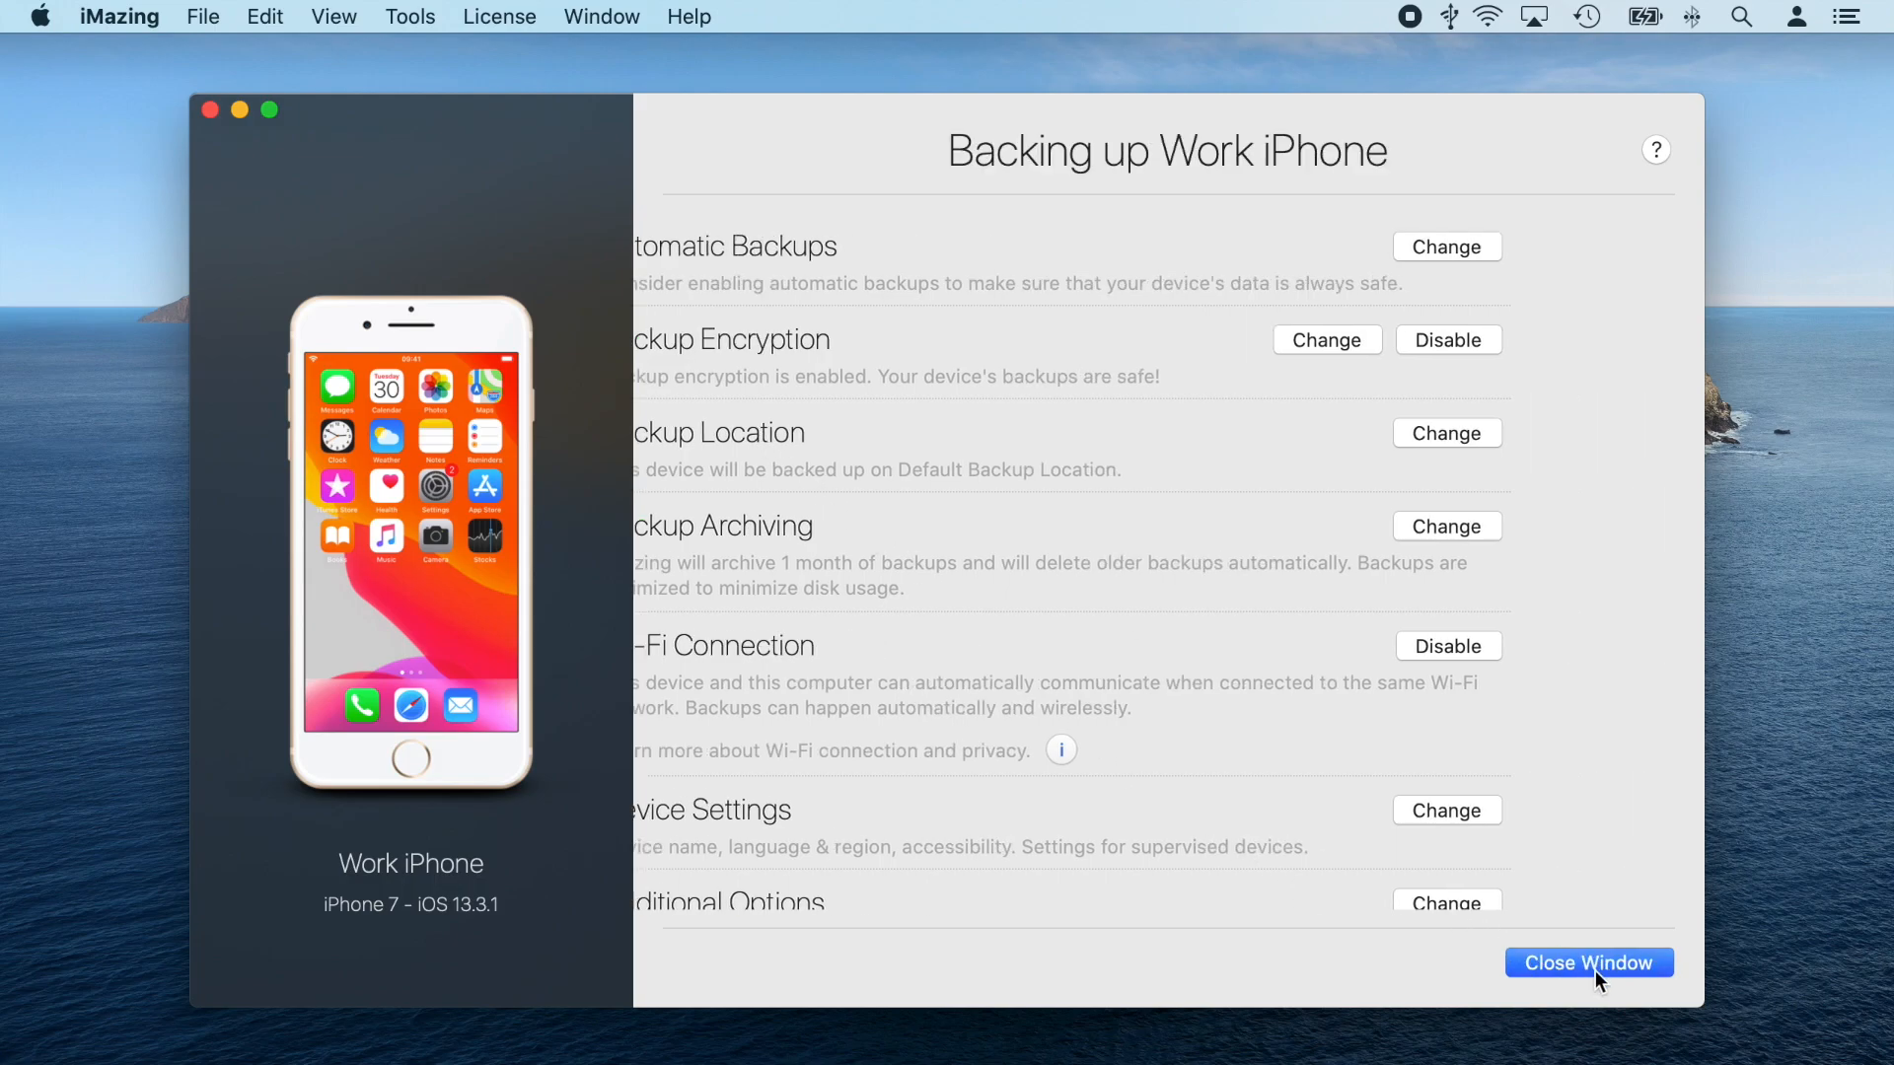
pyautogui.click(1588, 962)
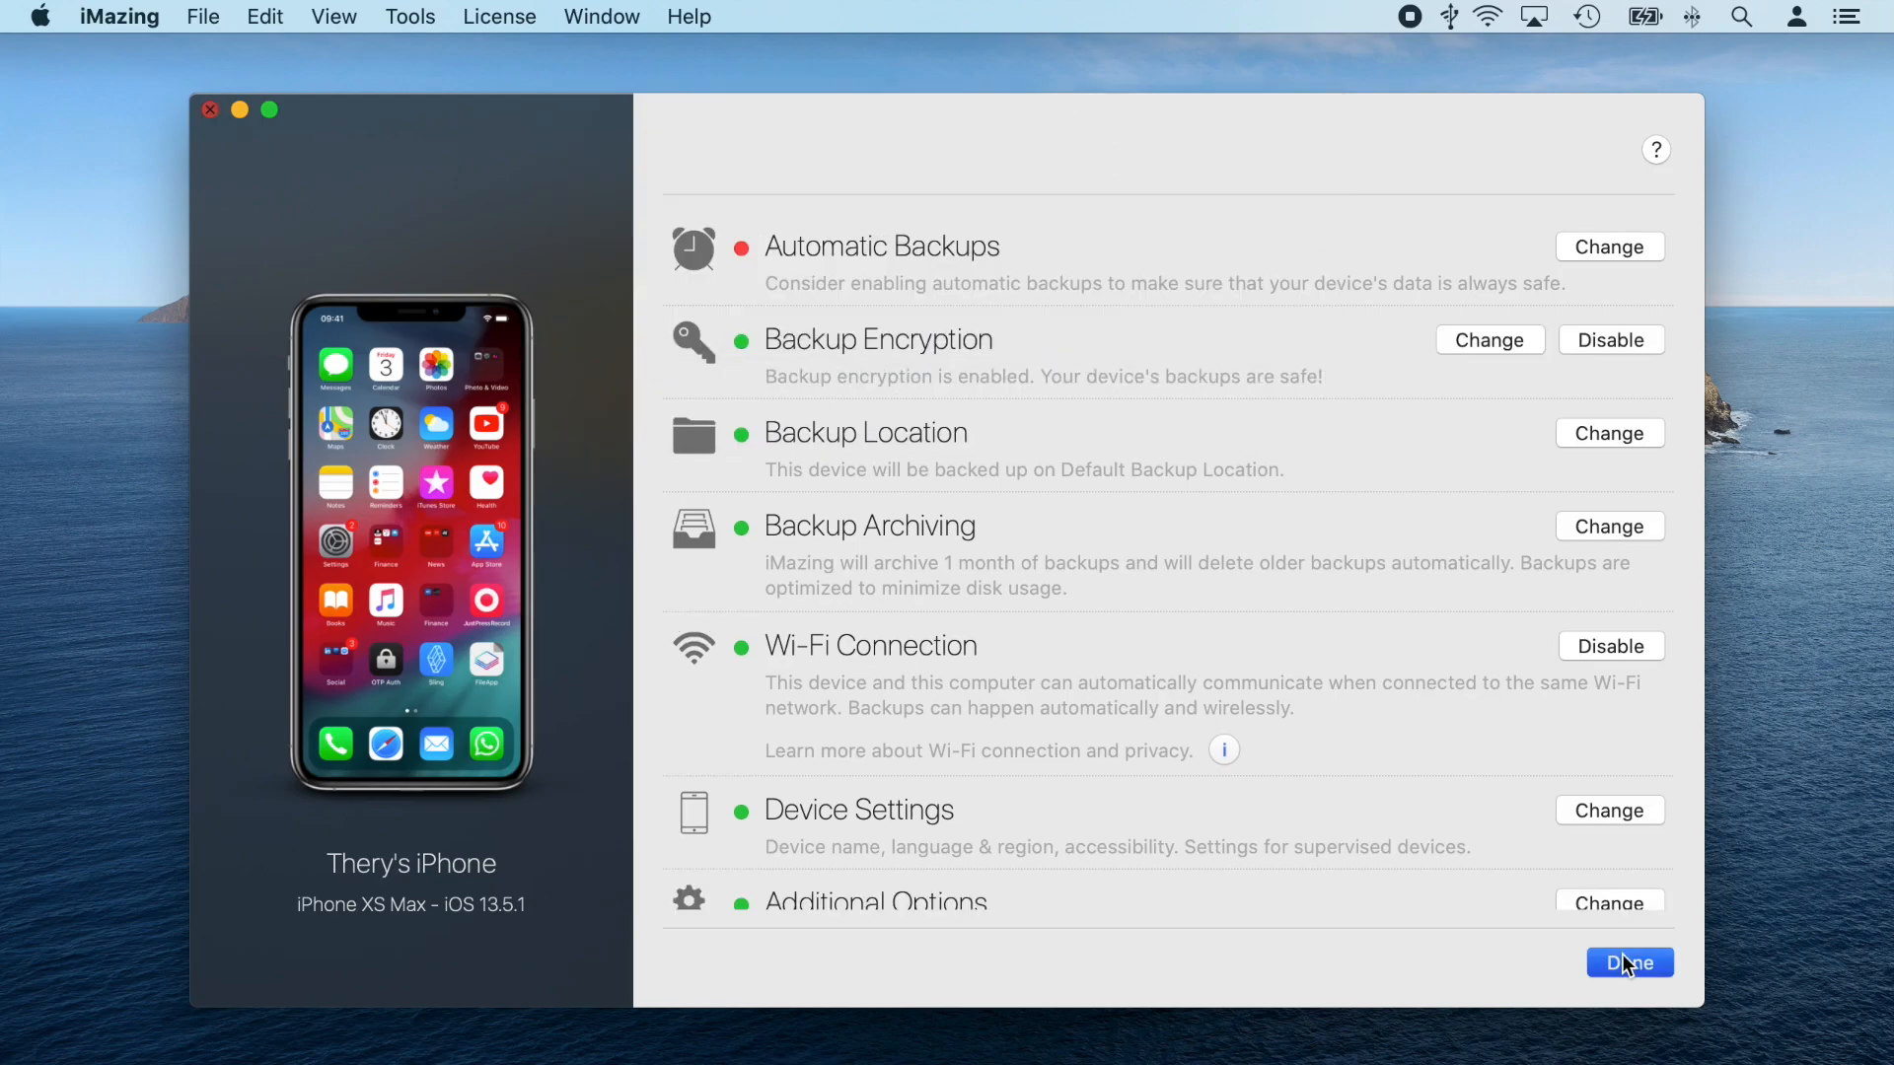
pyautogui.click(1630, 963)
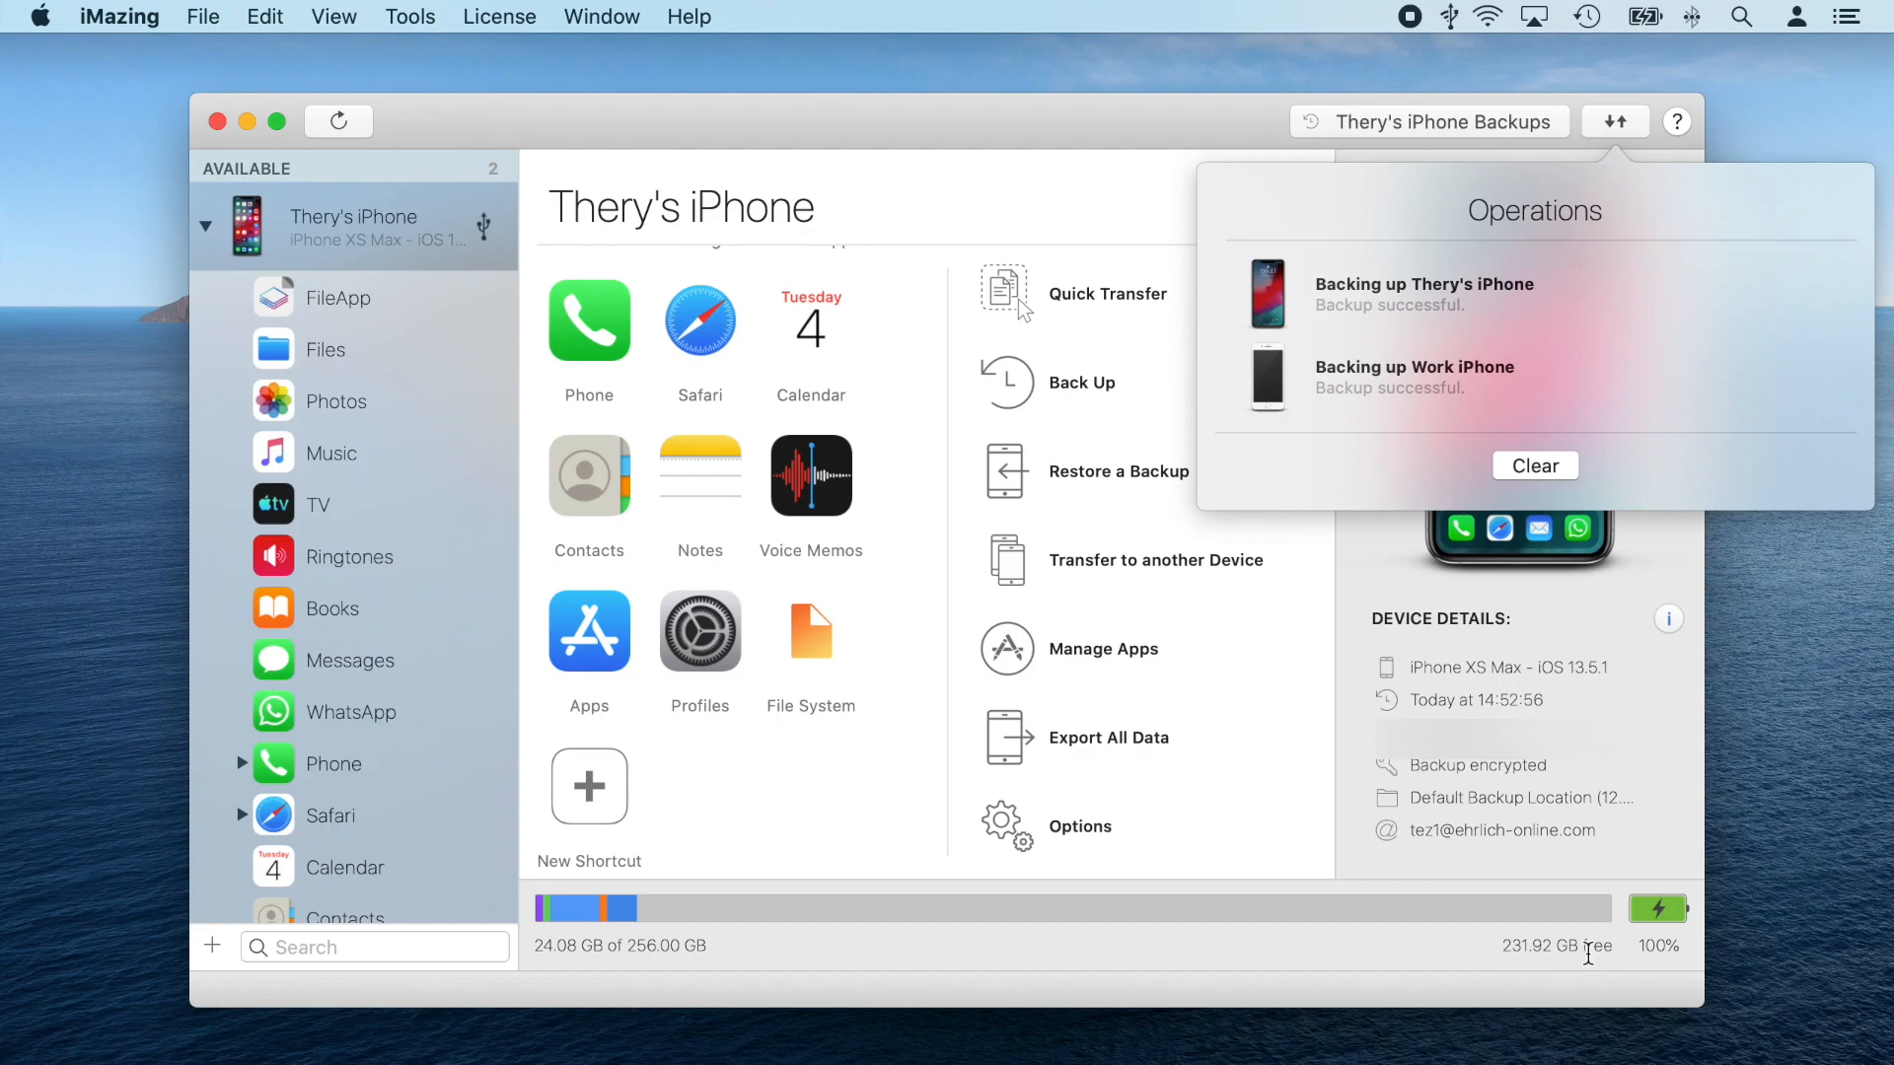
# Browse the Work iPhone backup's File System in column view
pyautogui.click(351, 224)
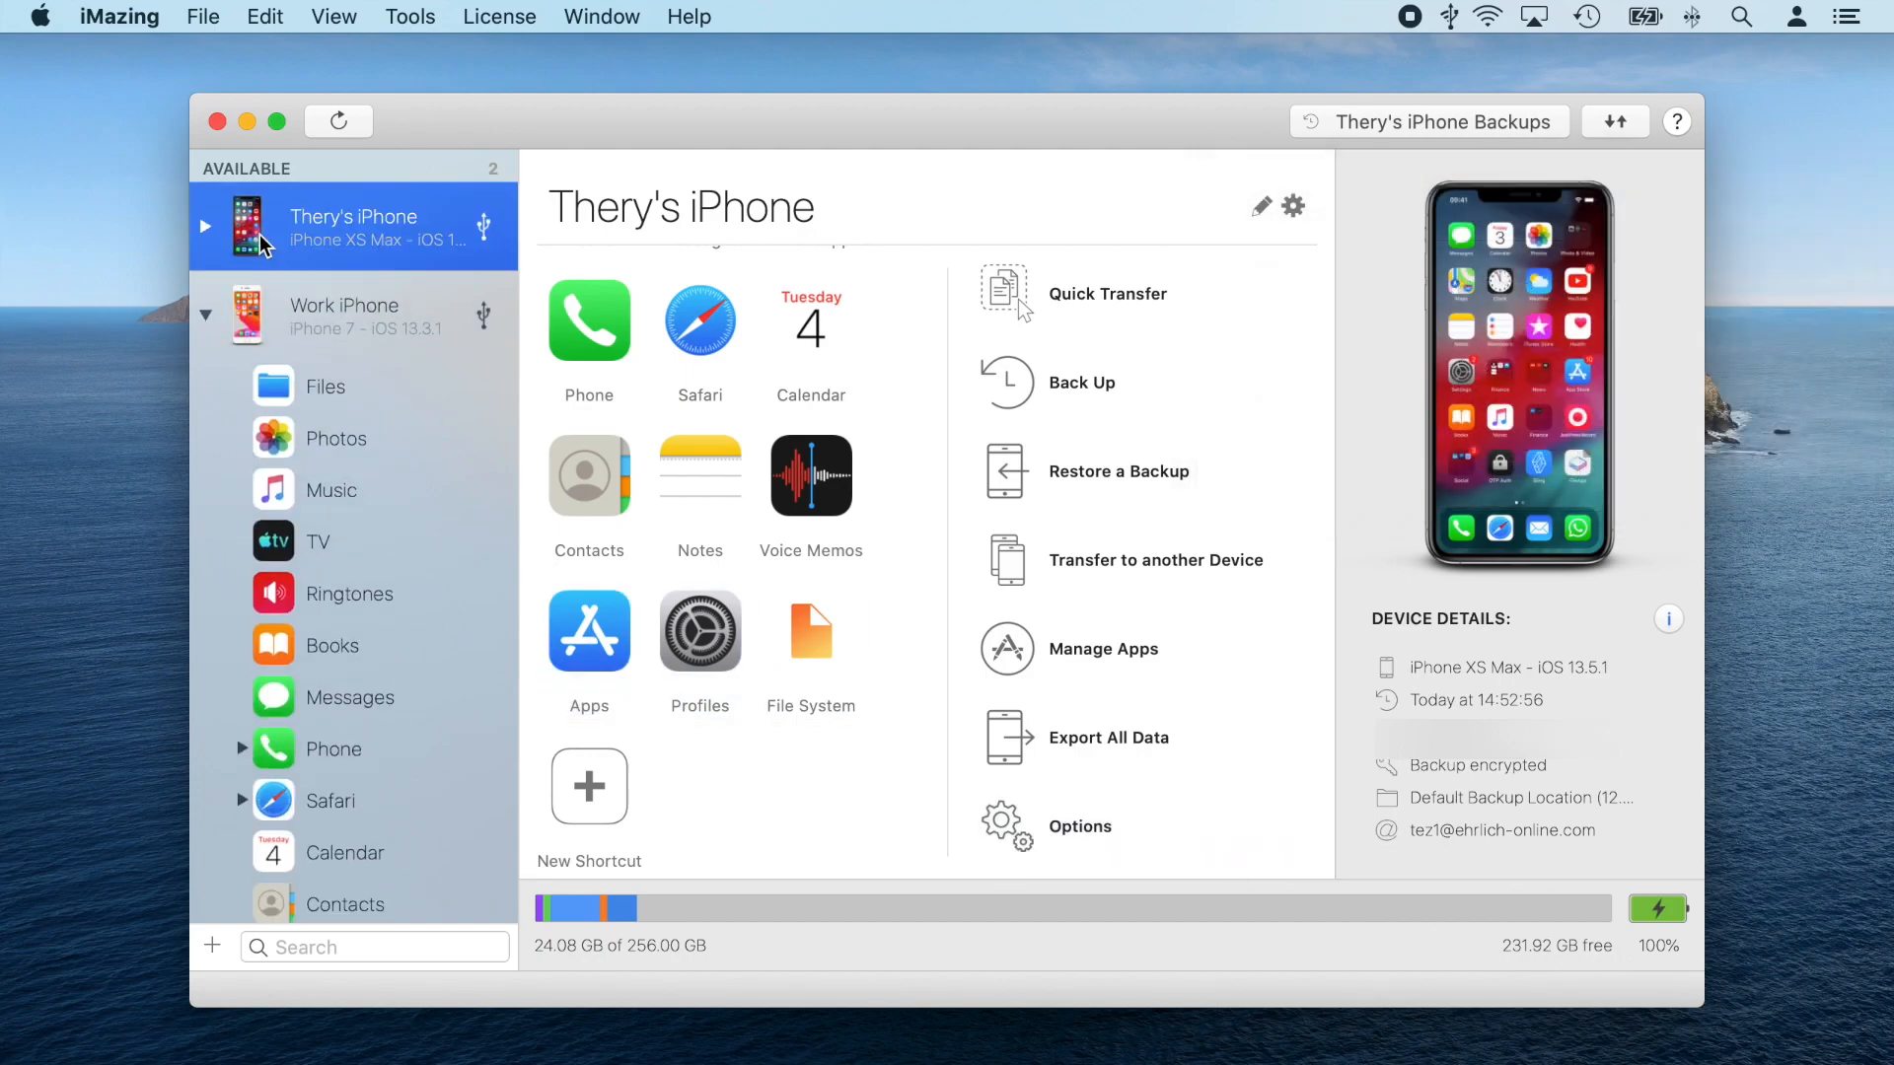
pyautogui.click(351, 315)
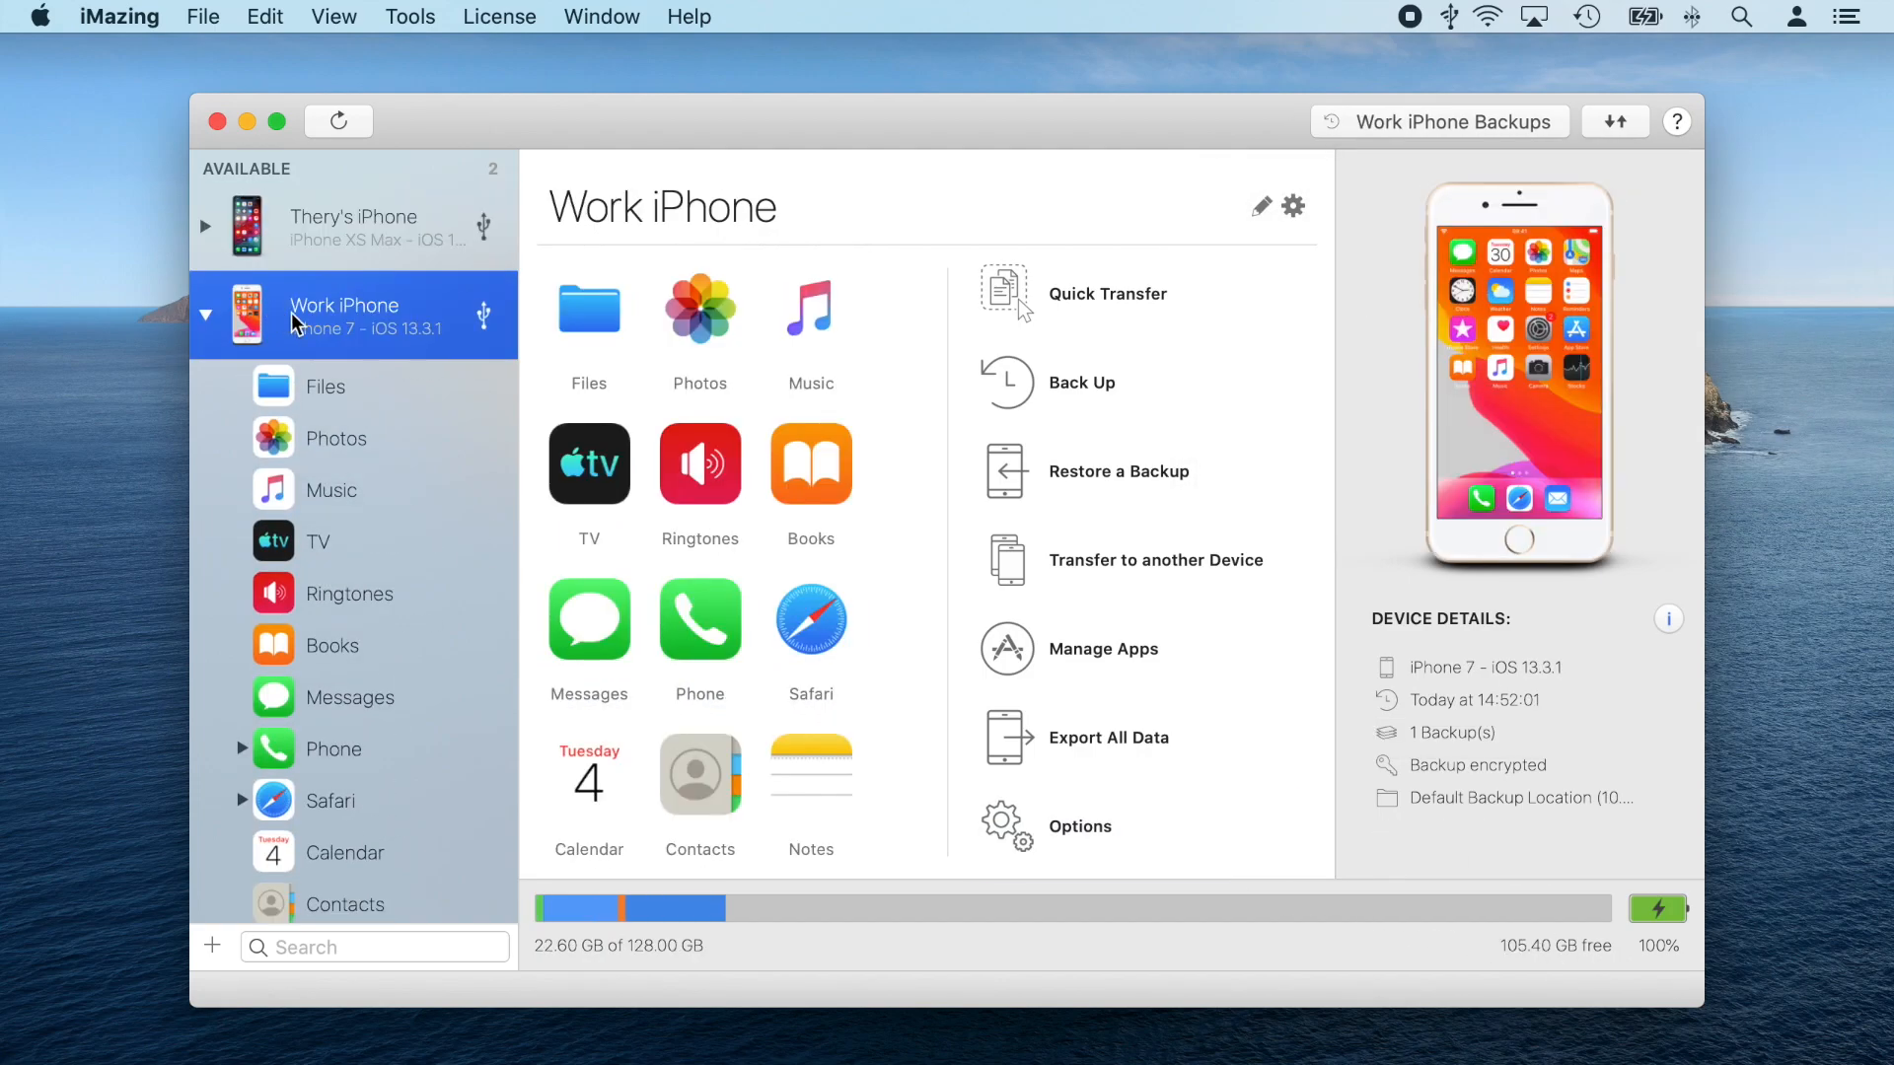
pyautogui.scroll(-3)
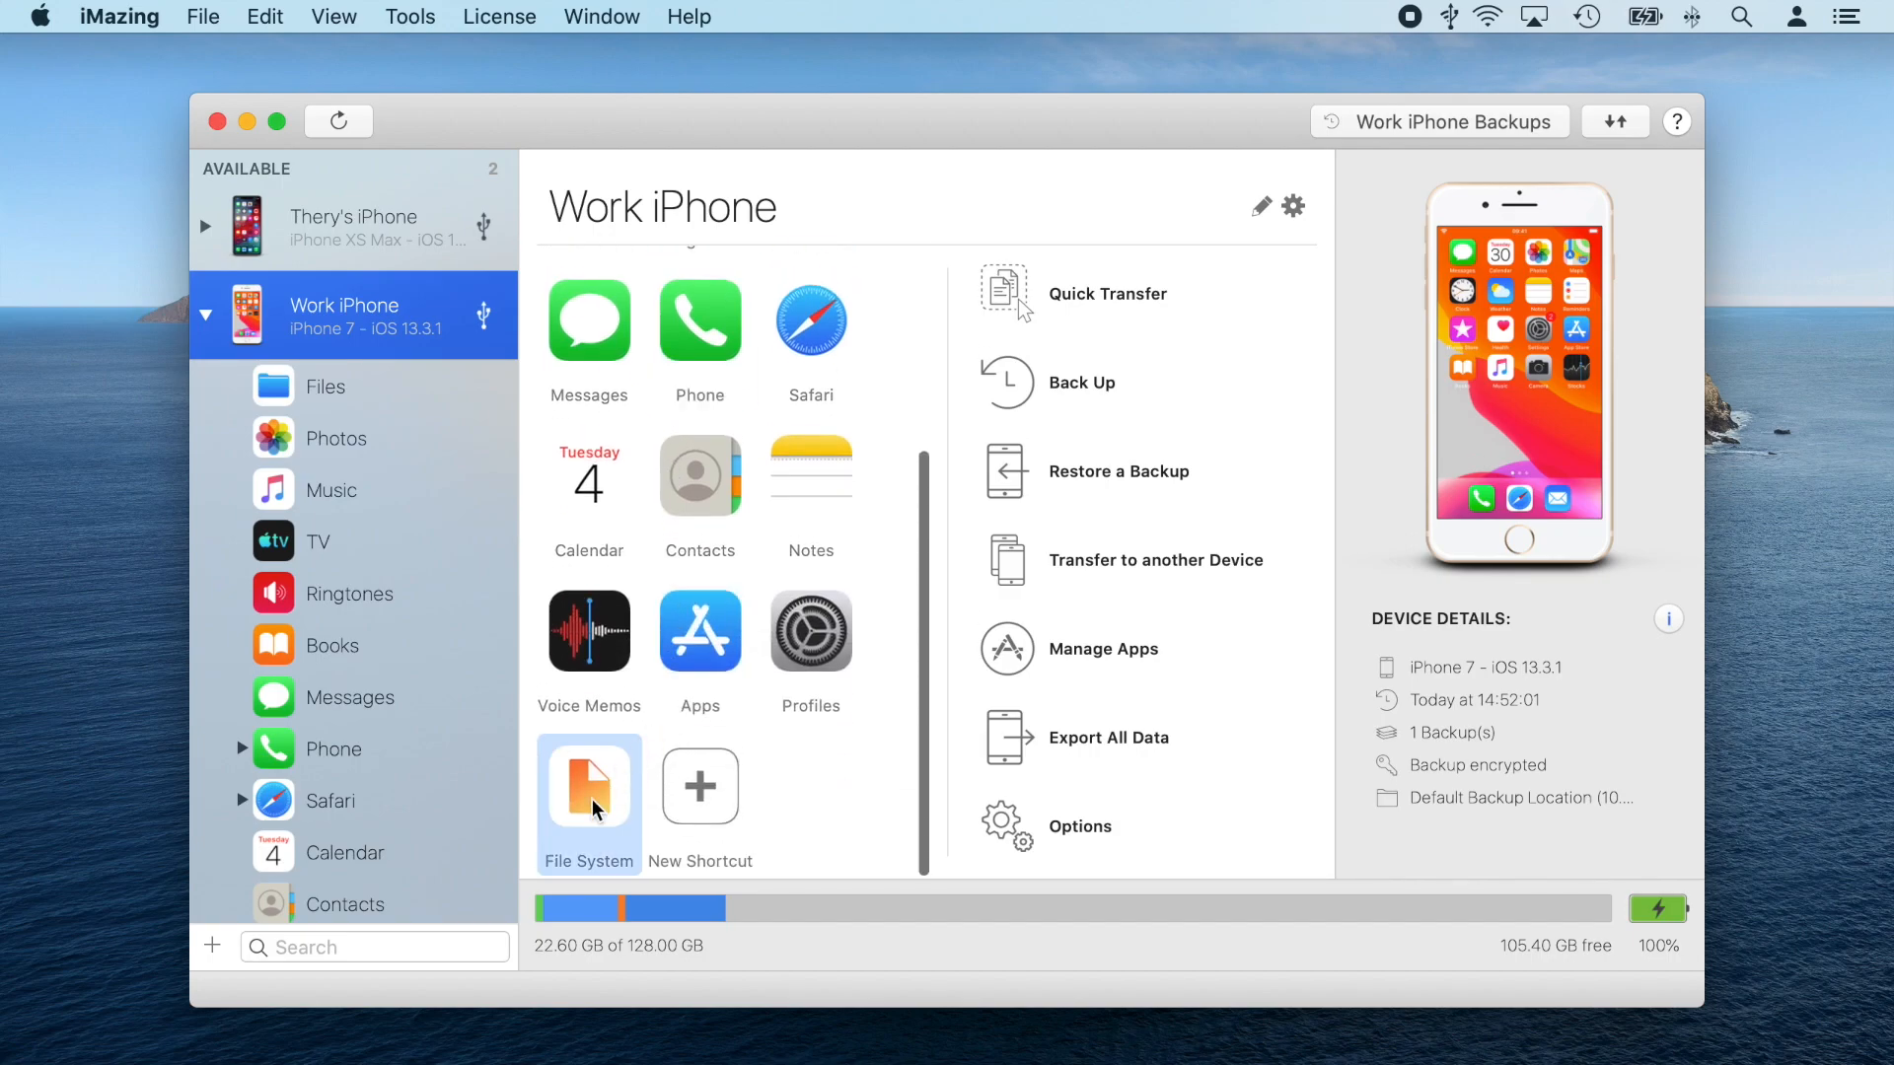
pyautogui.click(587, 793)
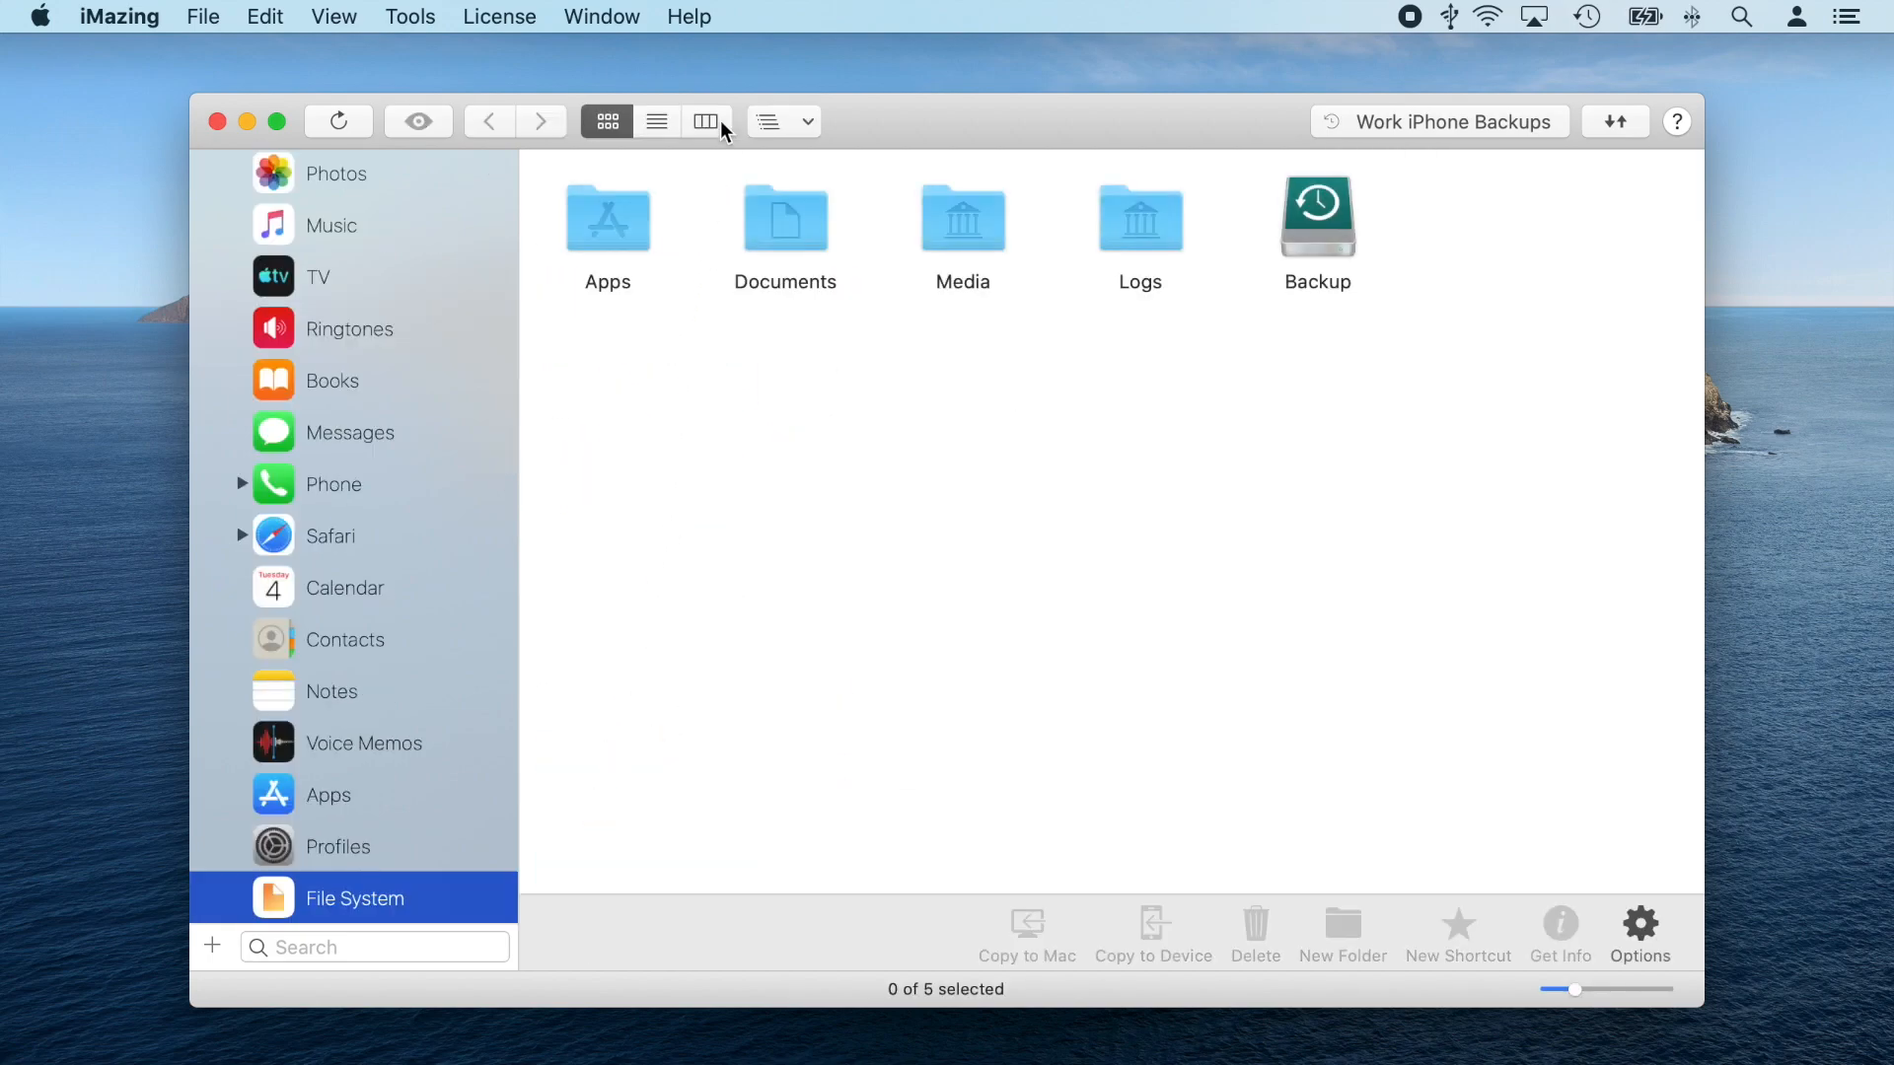
pyautogui.click(706, 120)
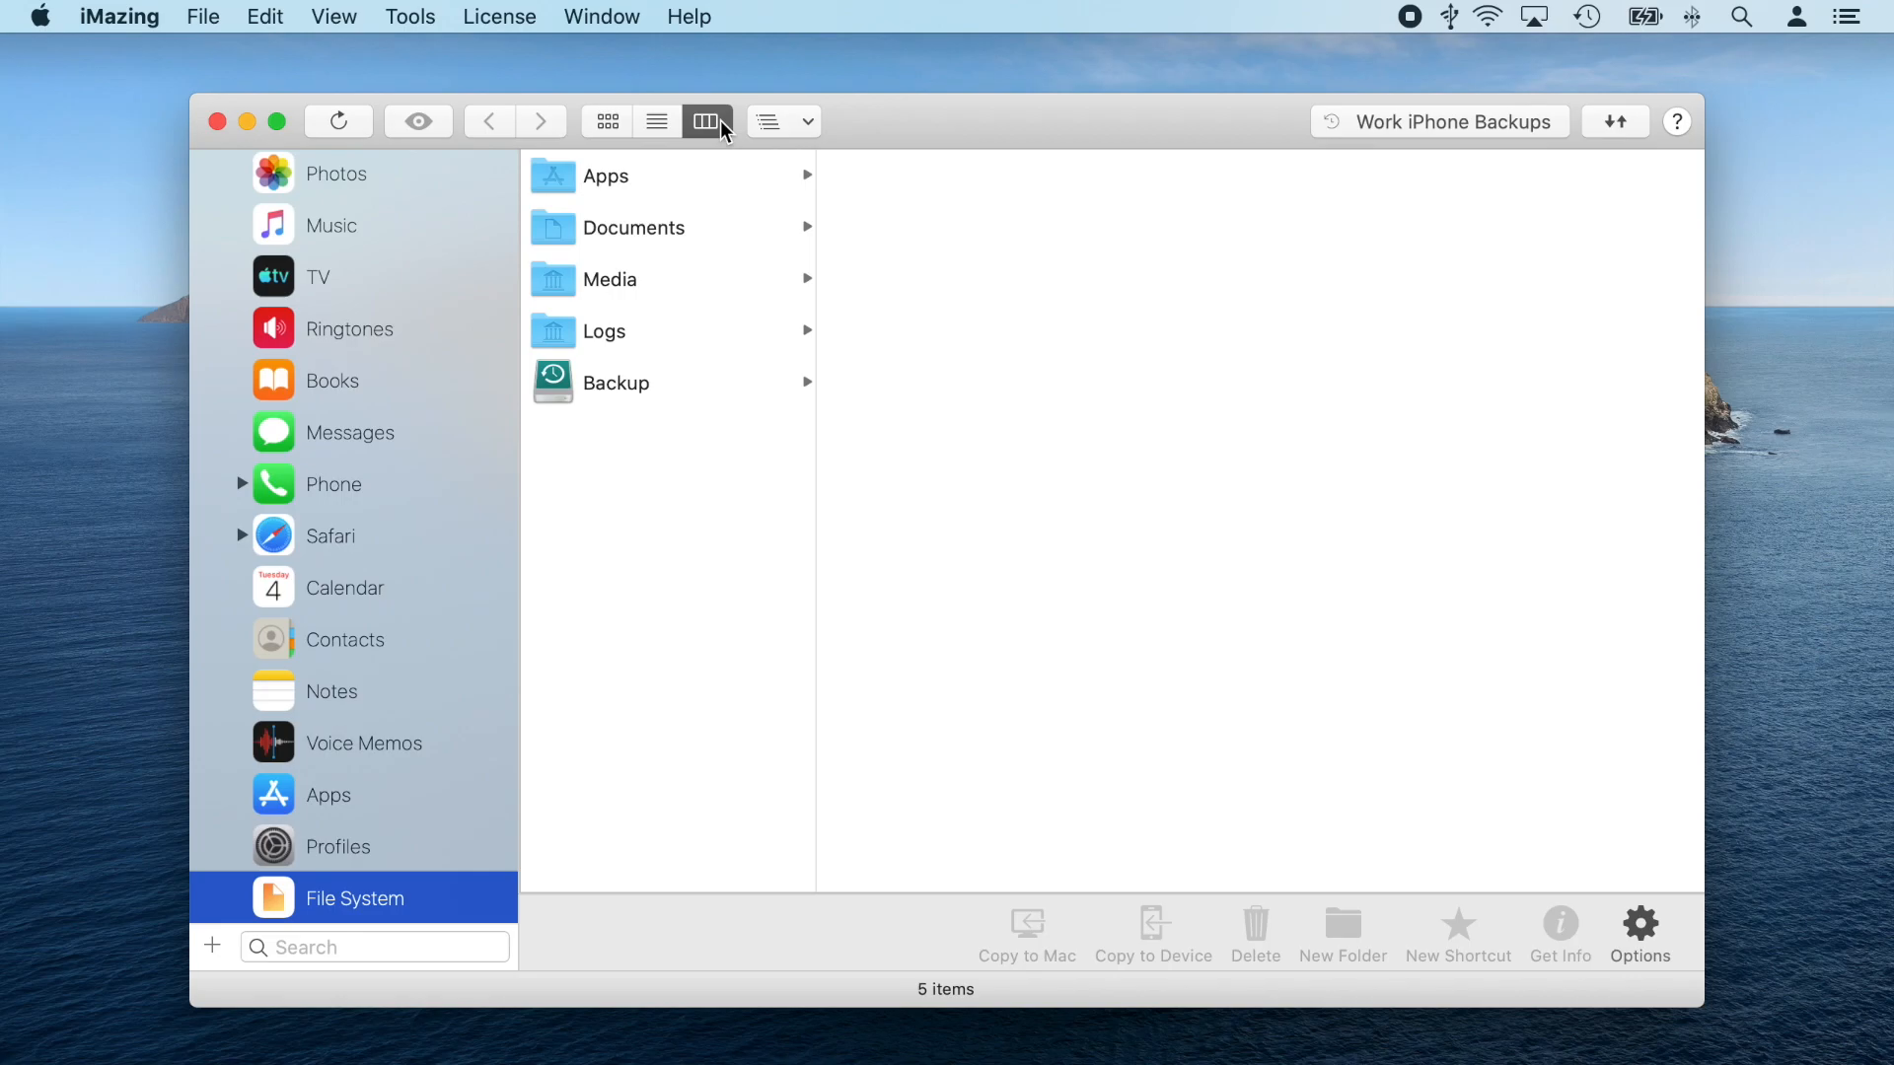
pyautogui.moveTo(651, 367)
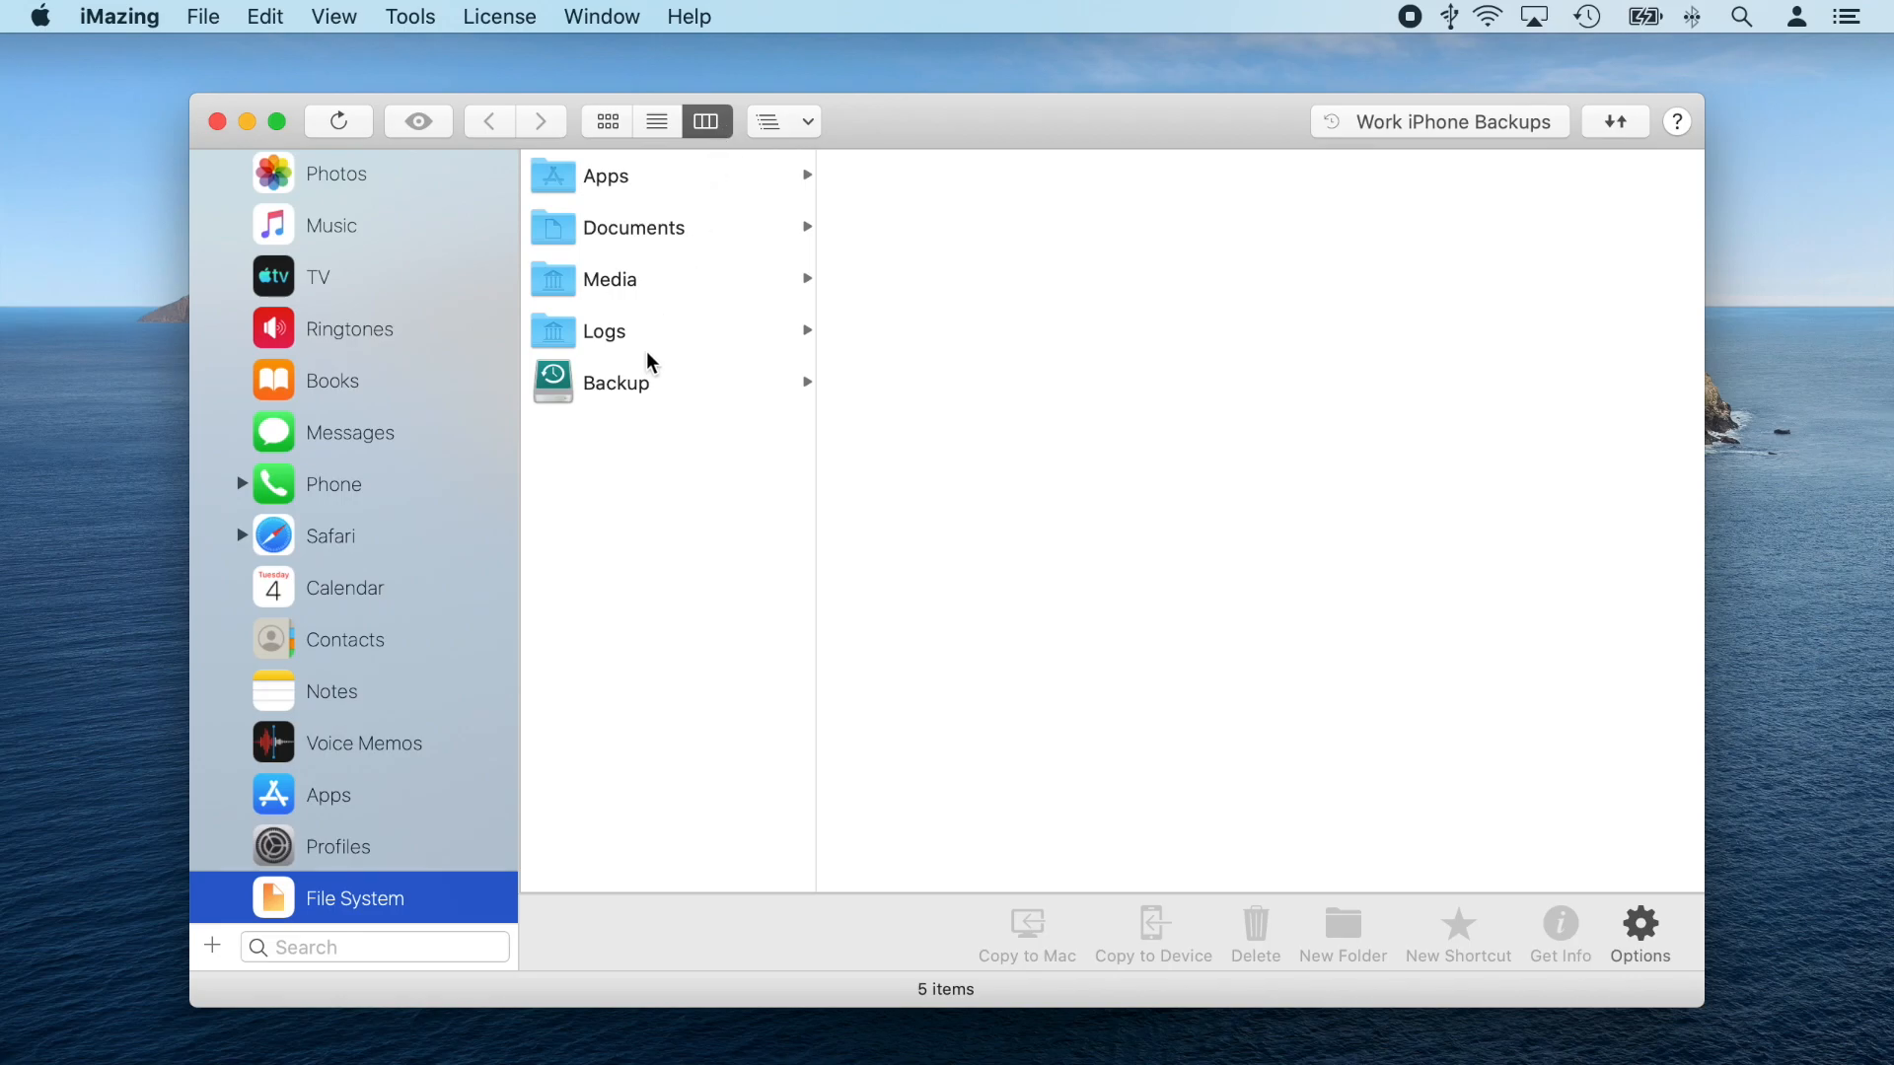
# Reach Backup › HomeDomain › Library › SMS and copy the SMS folder to the desktop
pyautogui.click(615, 383)
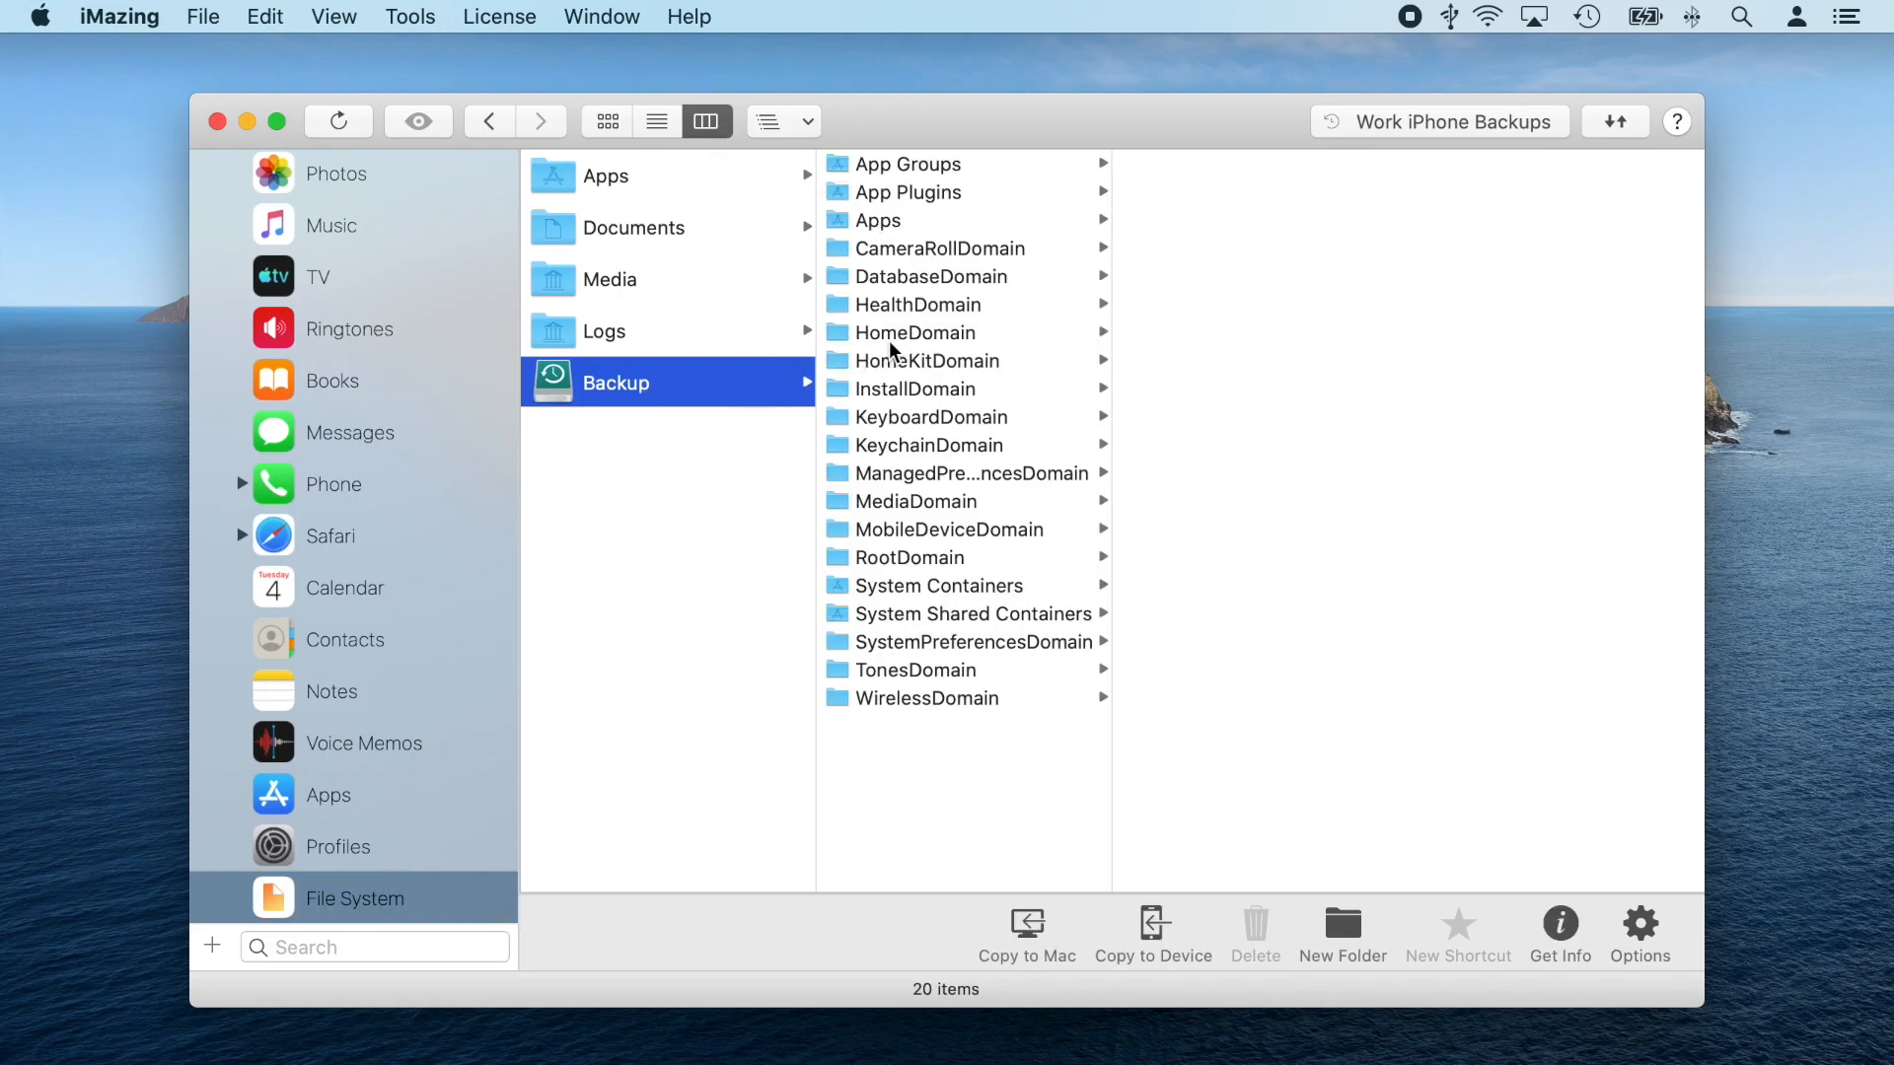
pyautogui.click(916, 331)
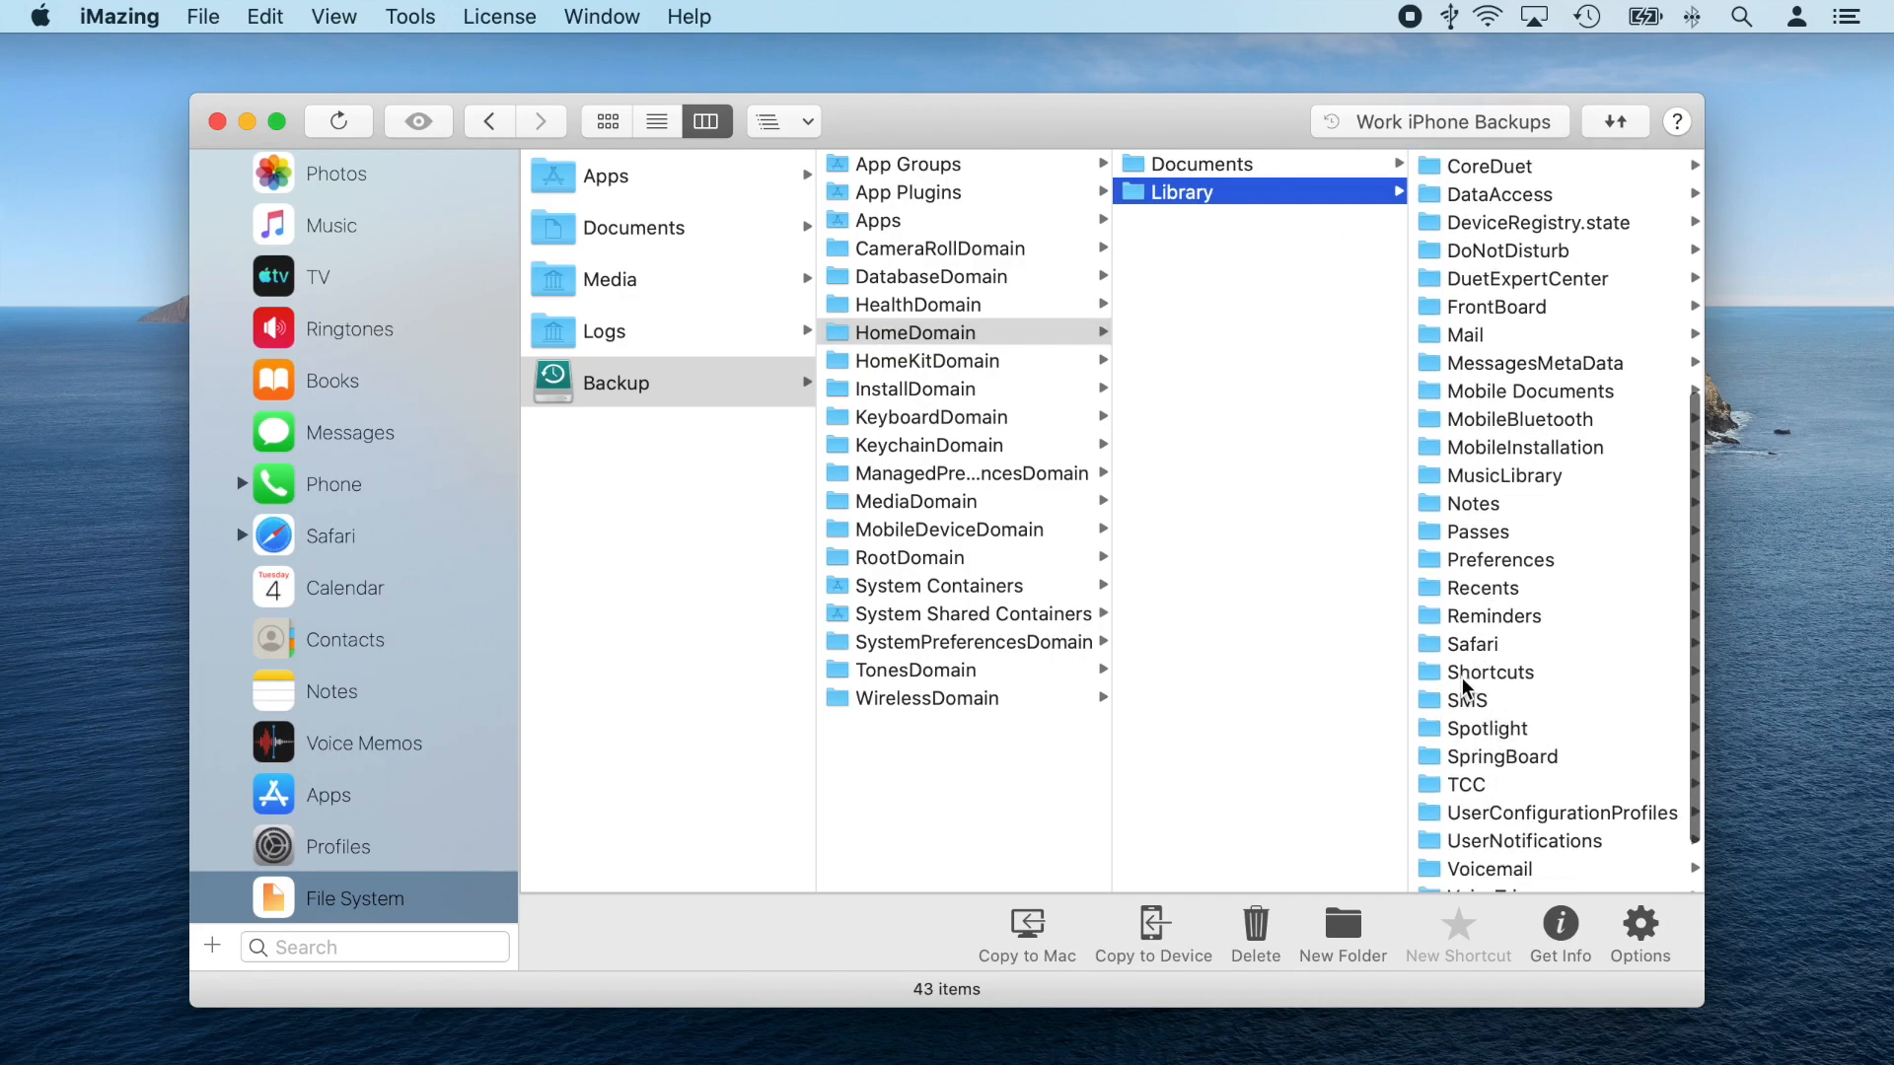
pyautogui.click(1465, 699)
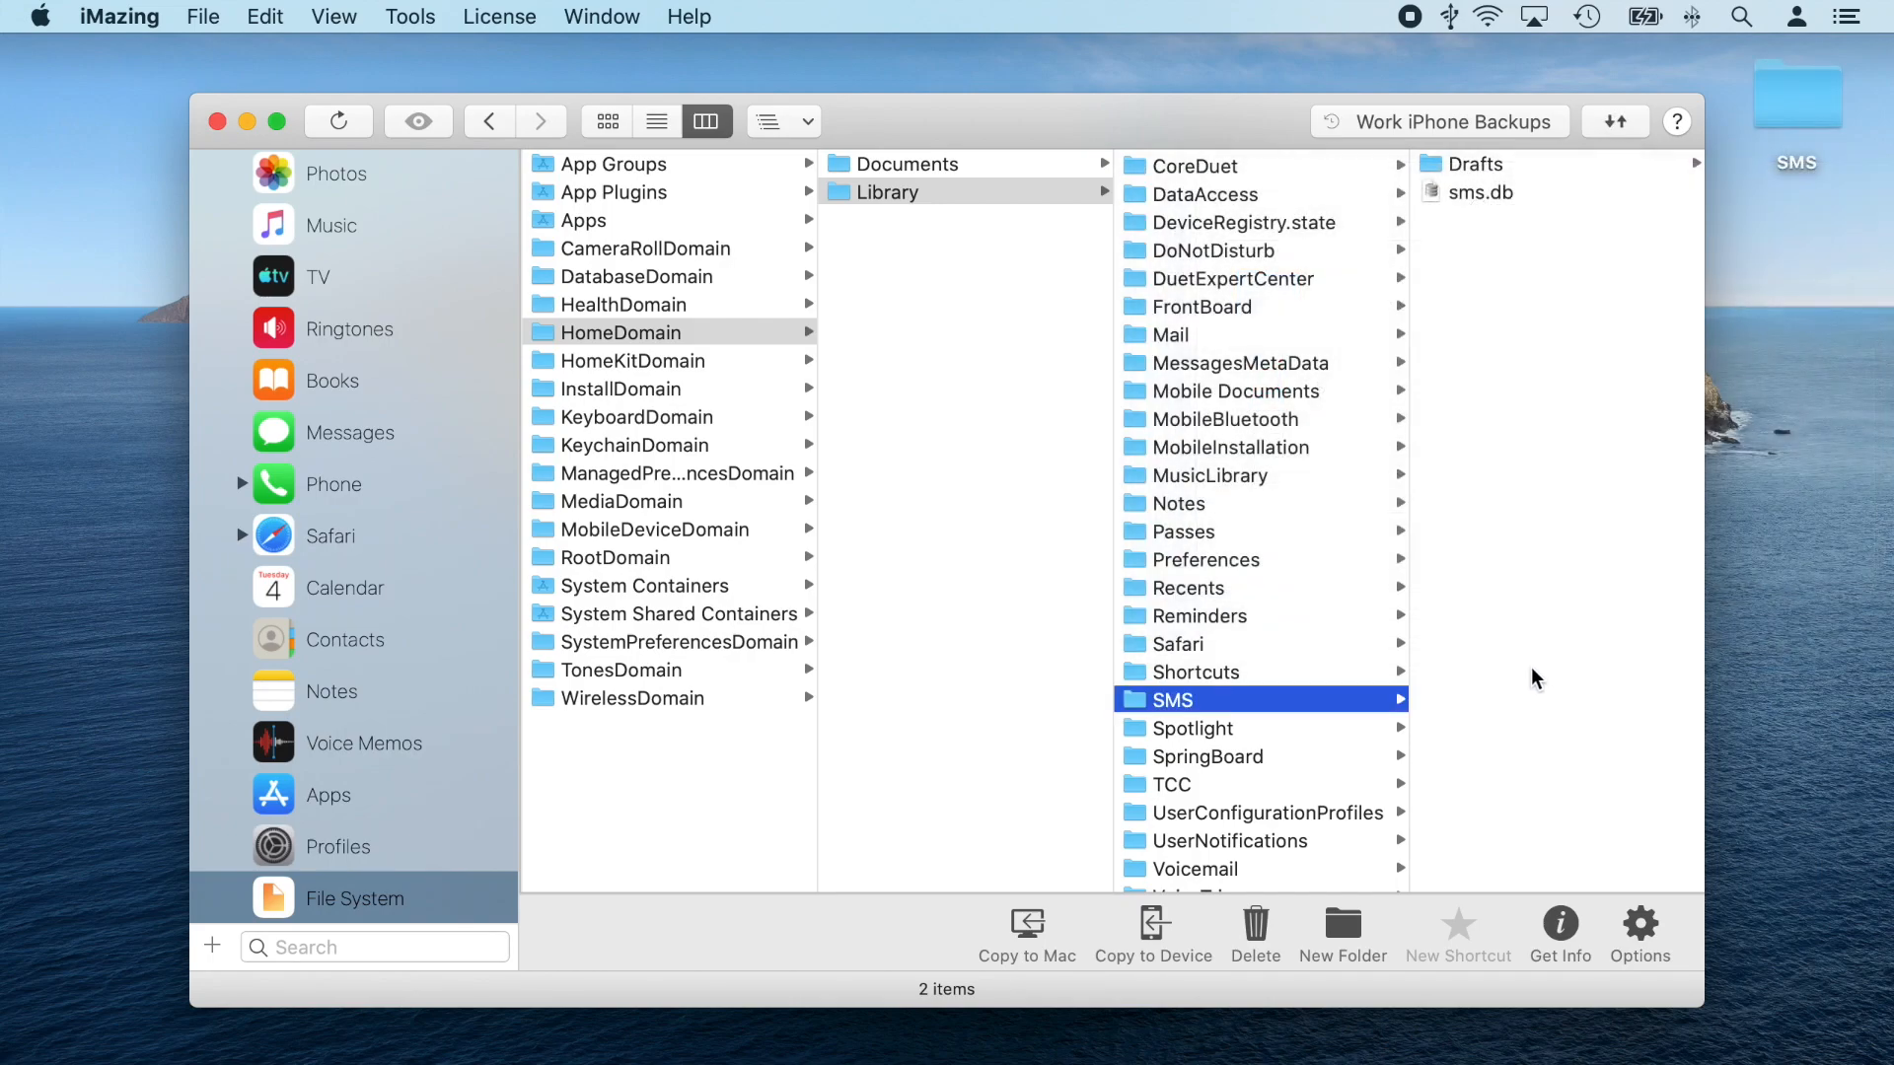
pyautogui.moveTo(1823, 298)
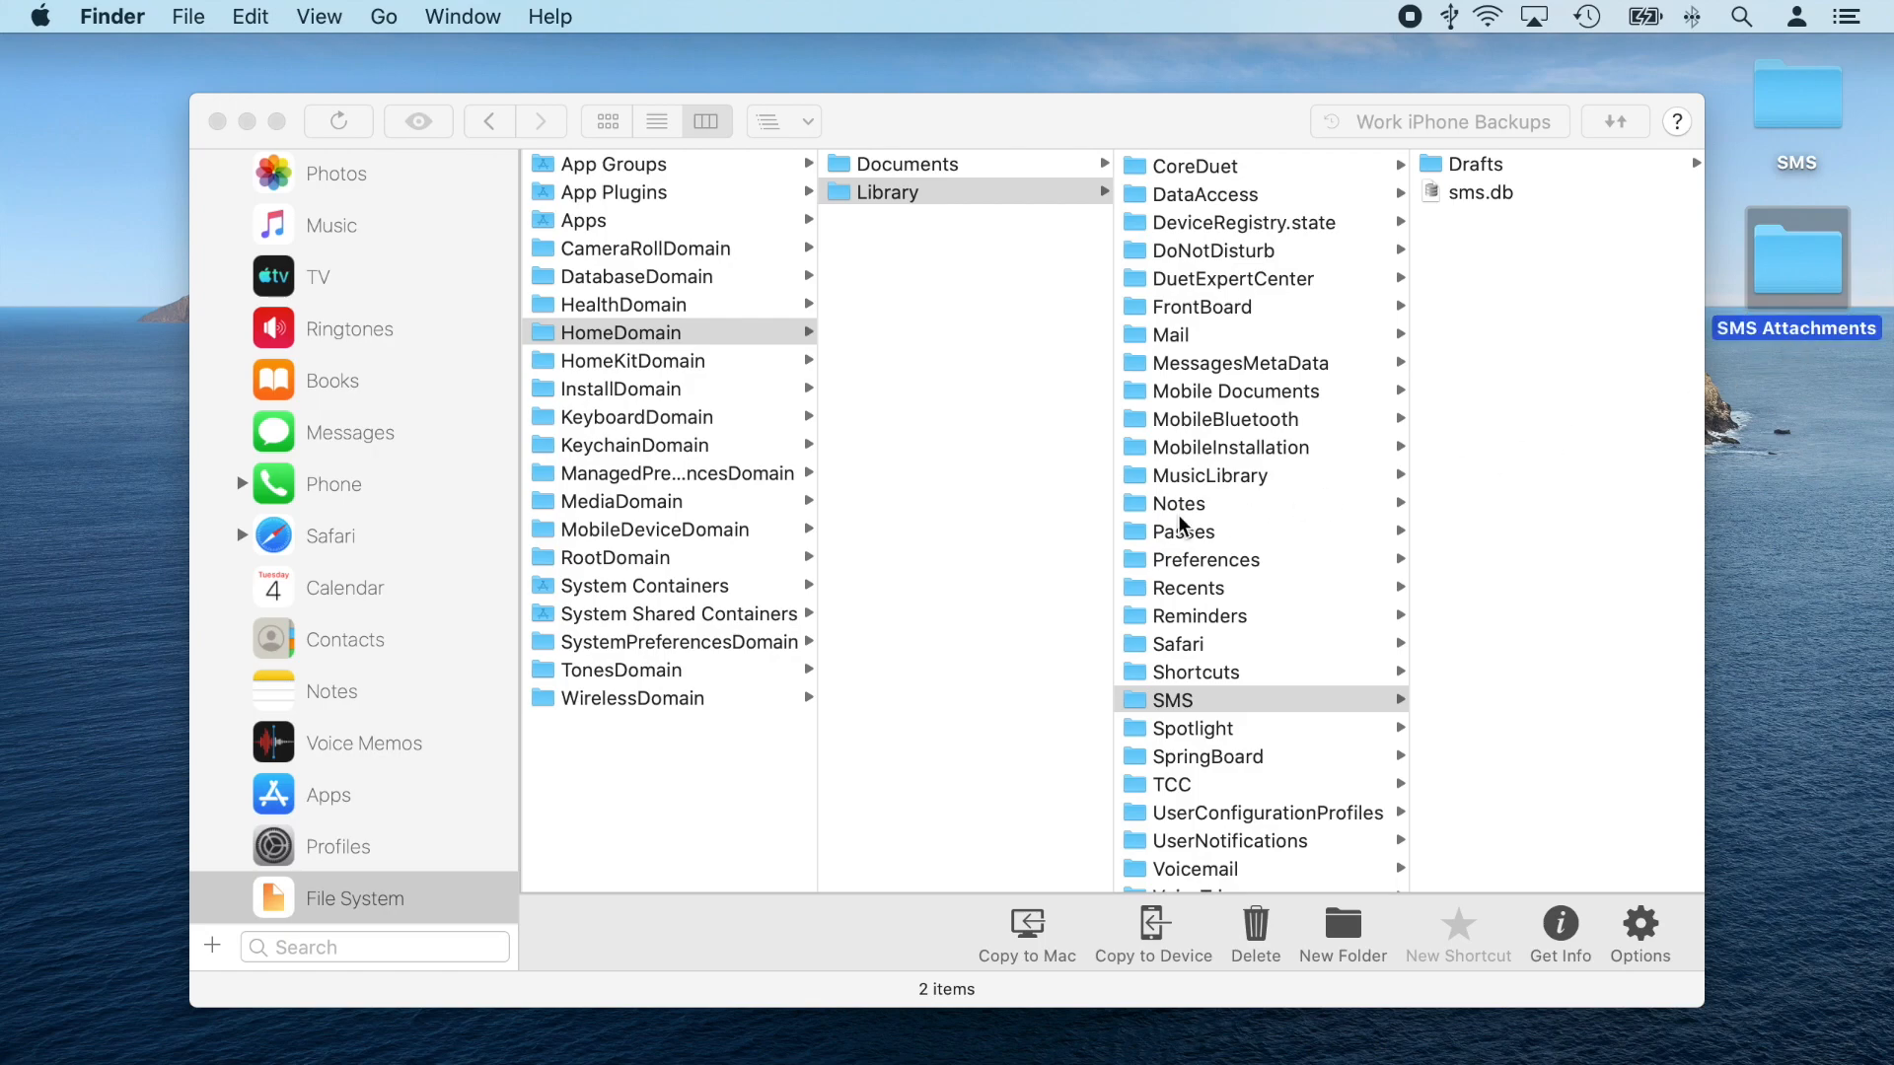
# Copy the MediaDomain › Library SMS attachment folders out to the Mac
pyautogui.click(621, 500)
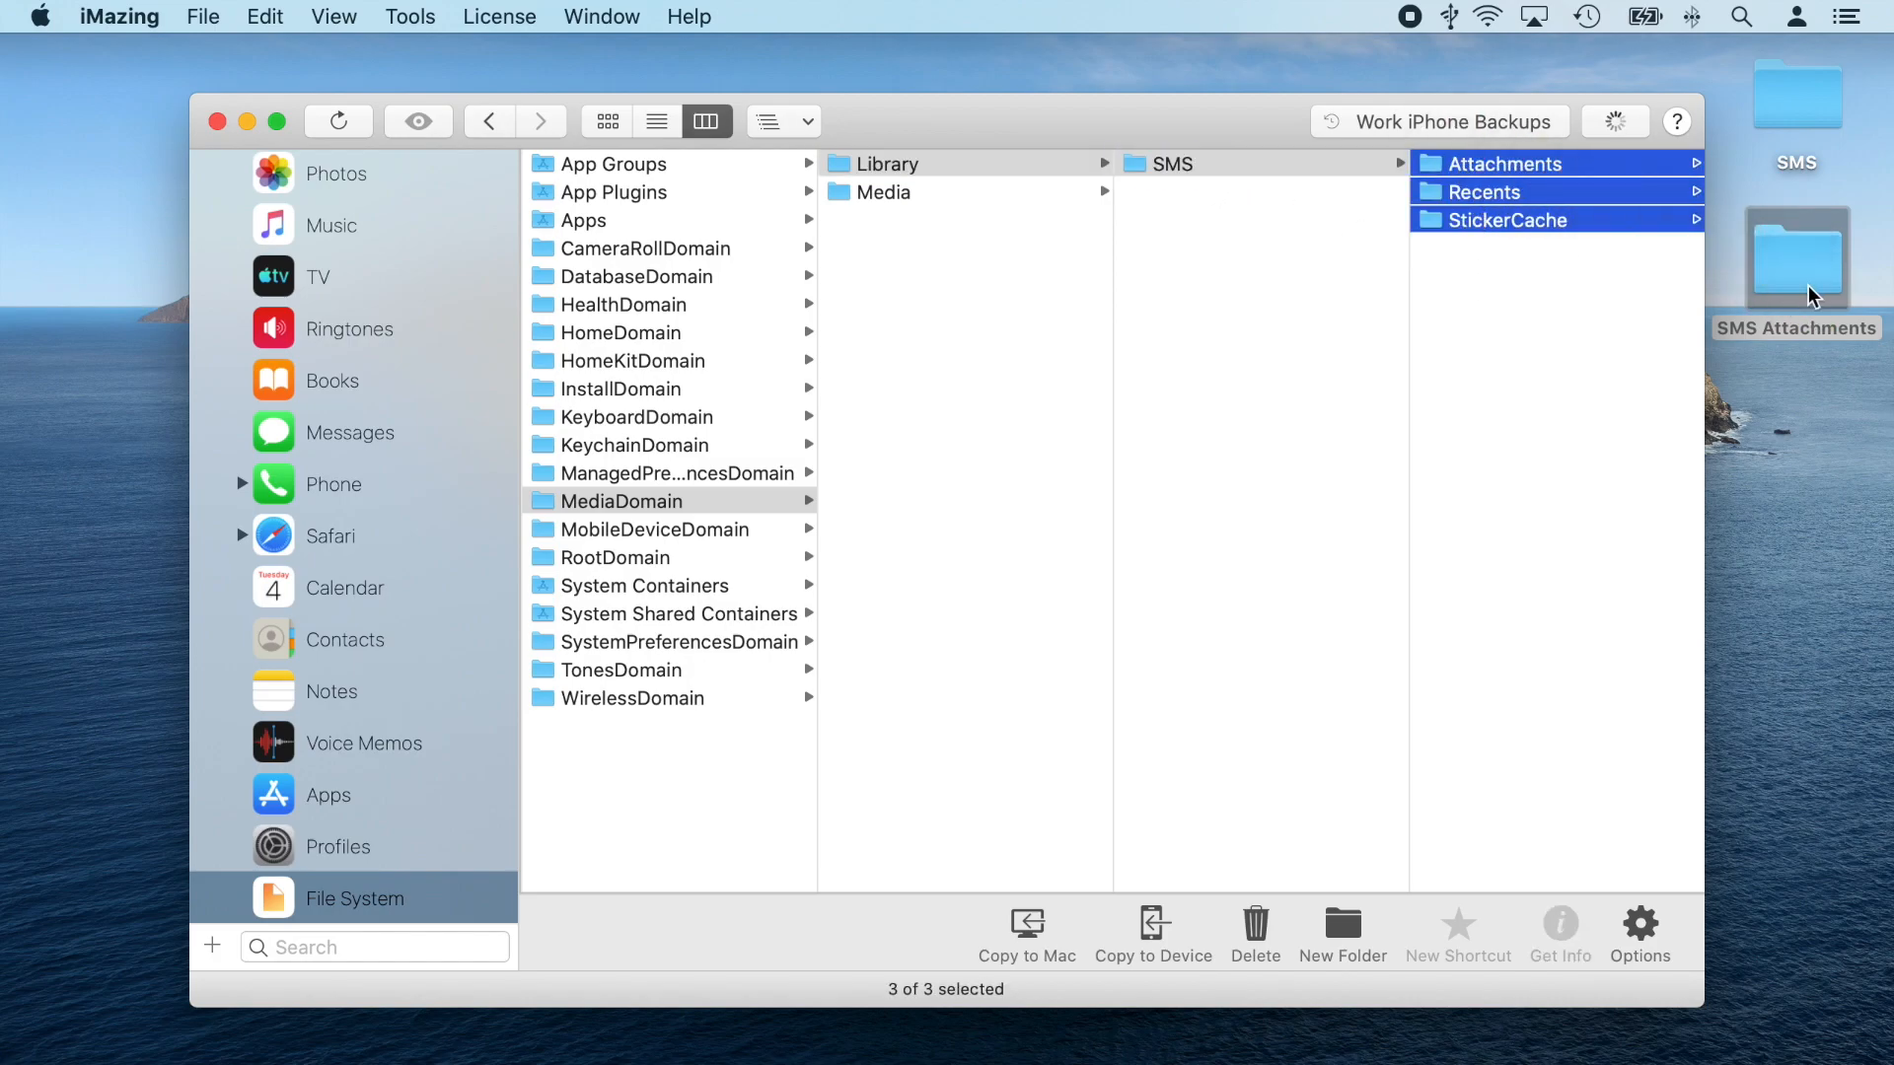
pyautogui.click(1613, 120)
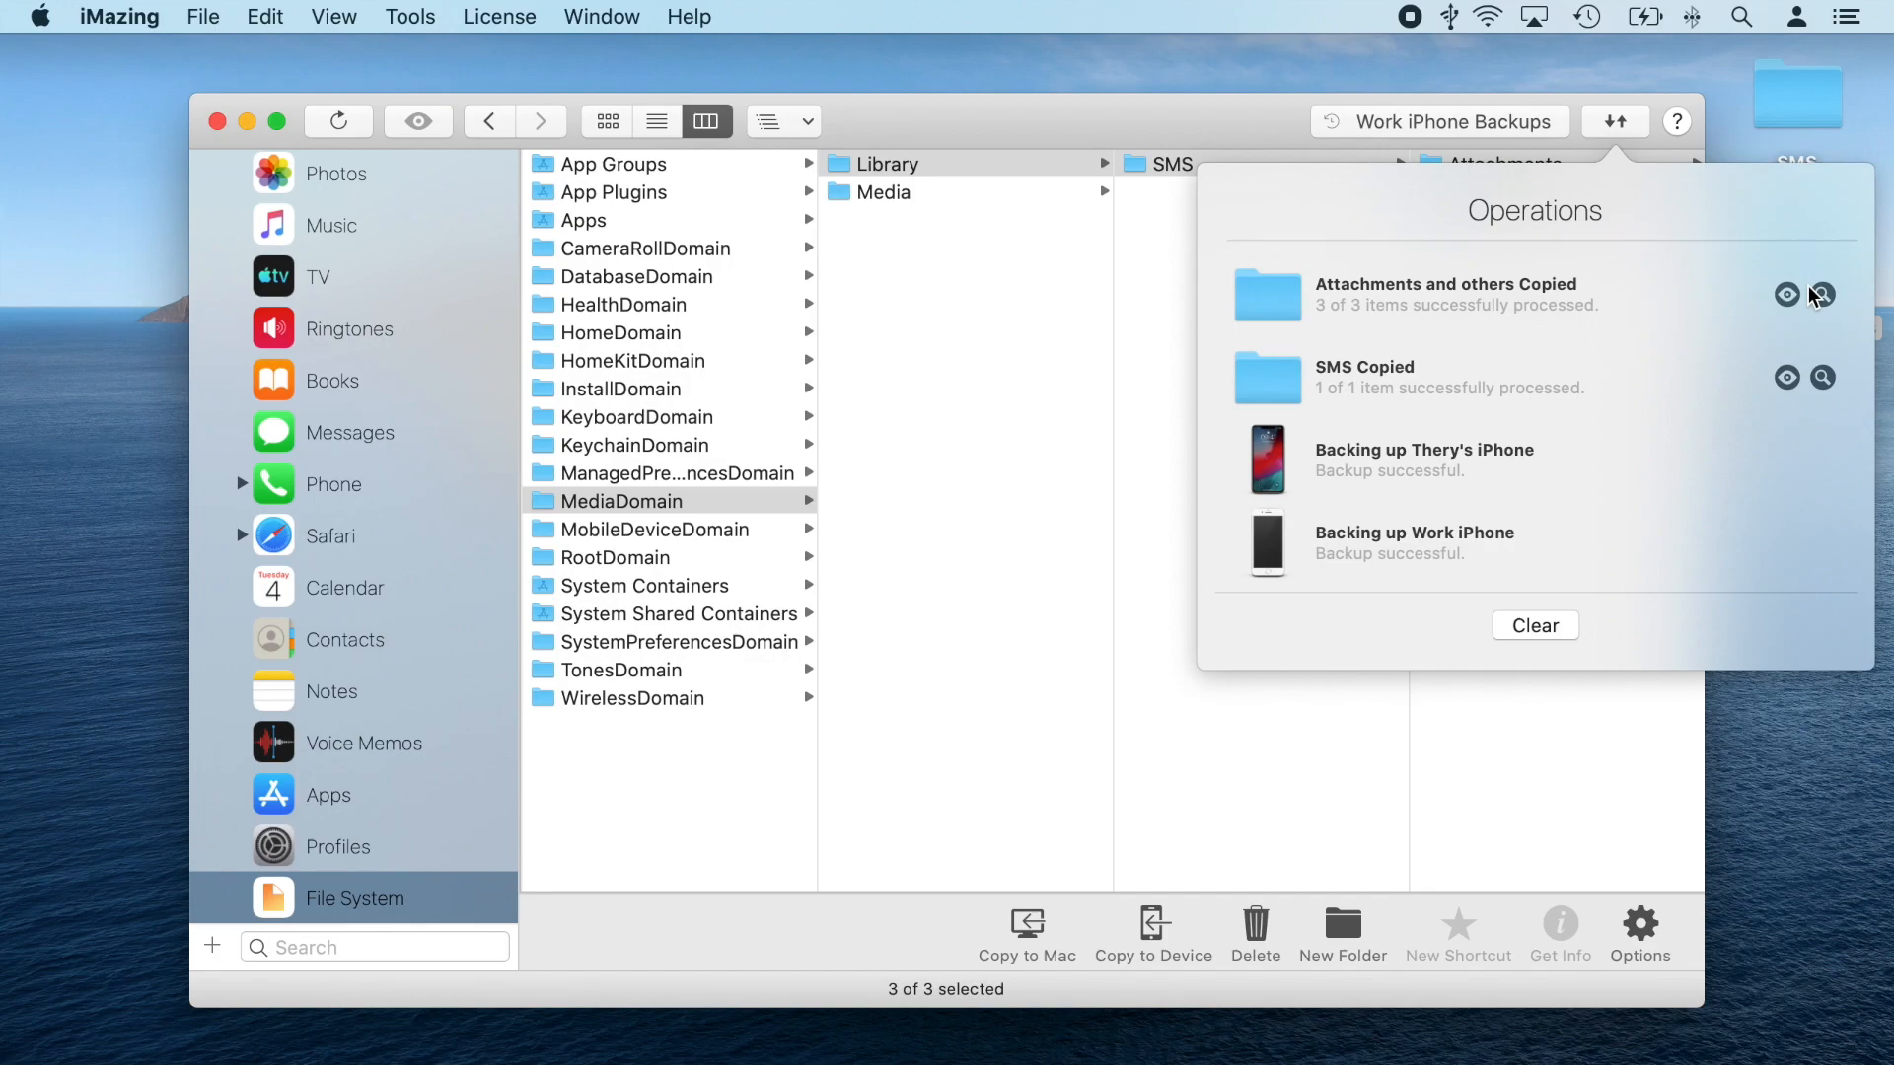
pyautogui.moveTo(448, 269)
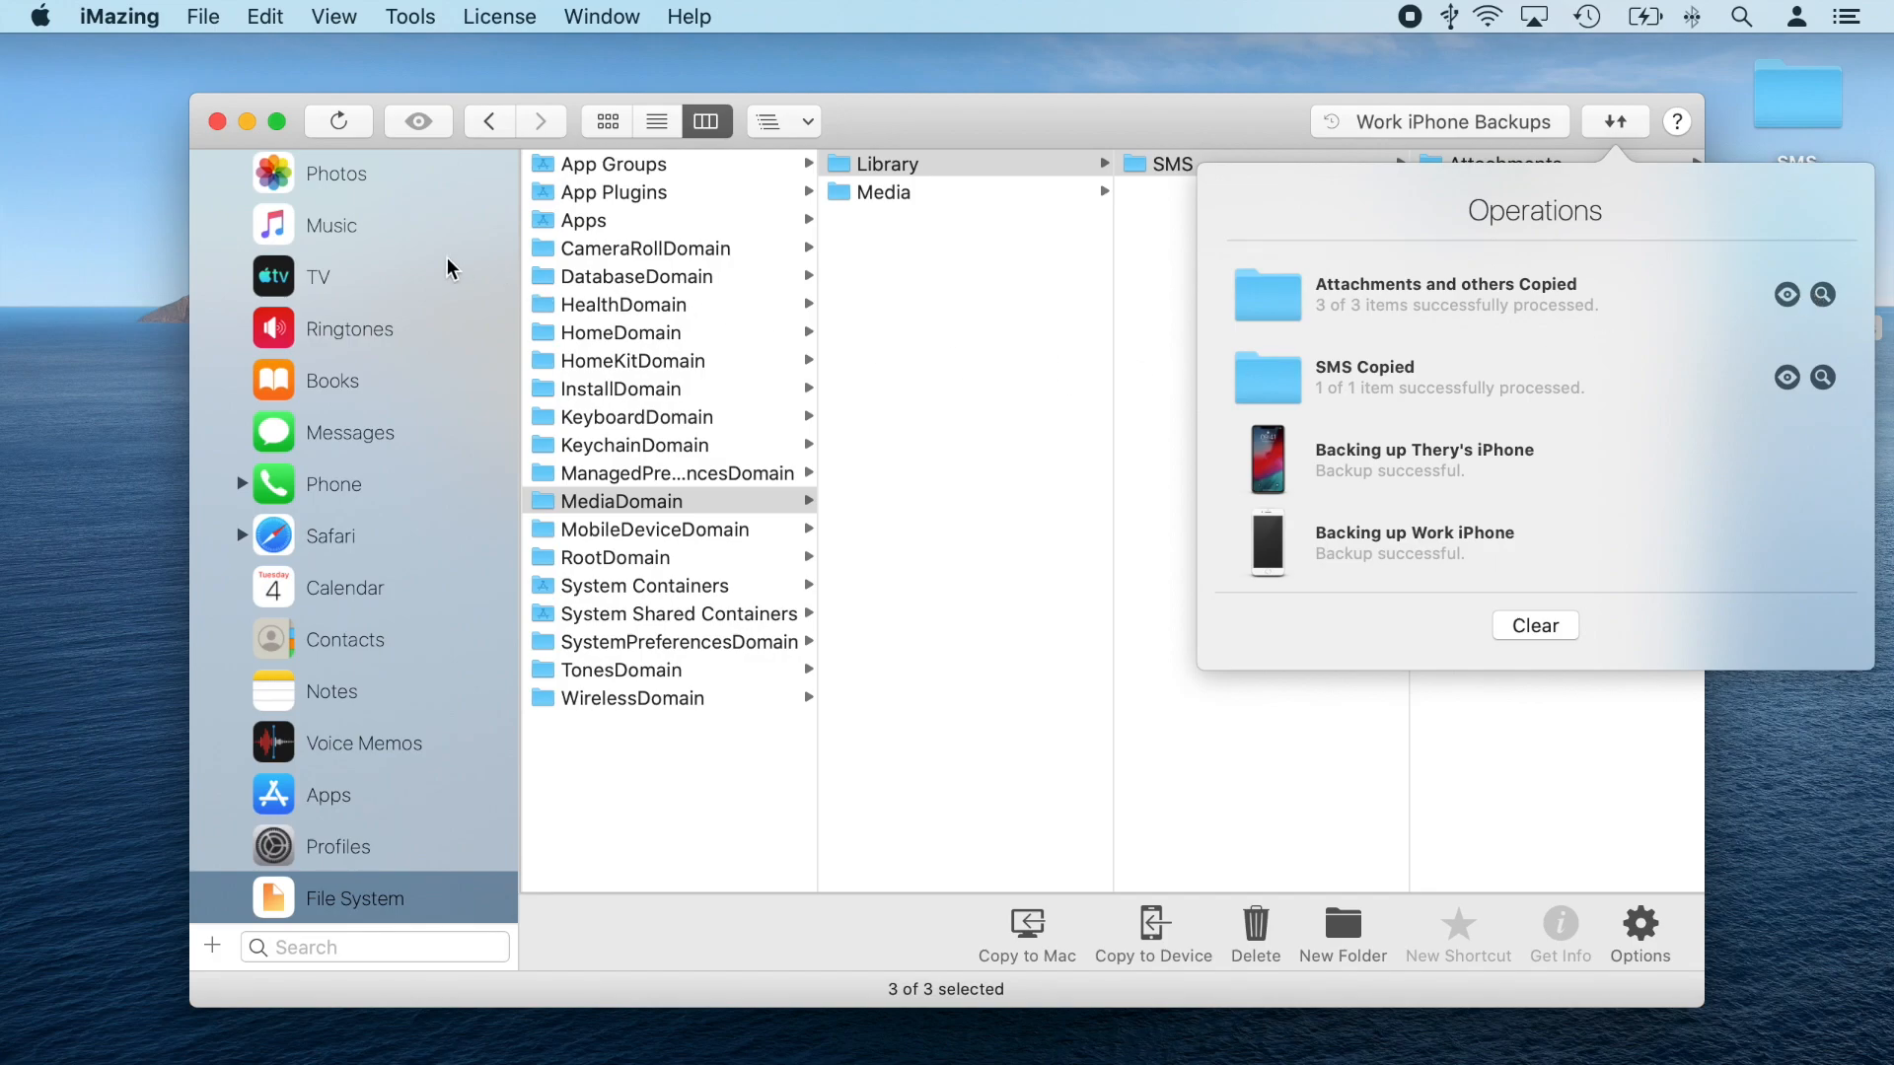
# Choose the iPhone XS Max's 03.07.20, 14:52 backup for editing
pyautogui.click(353, 225)
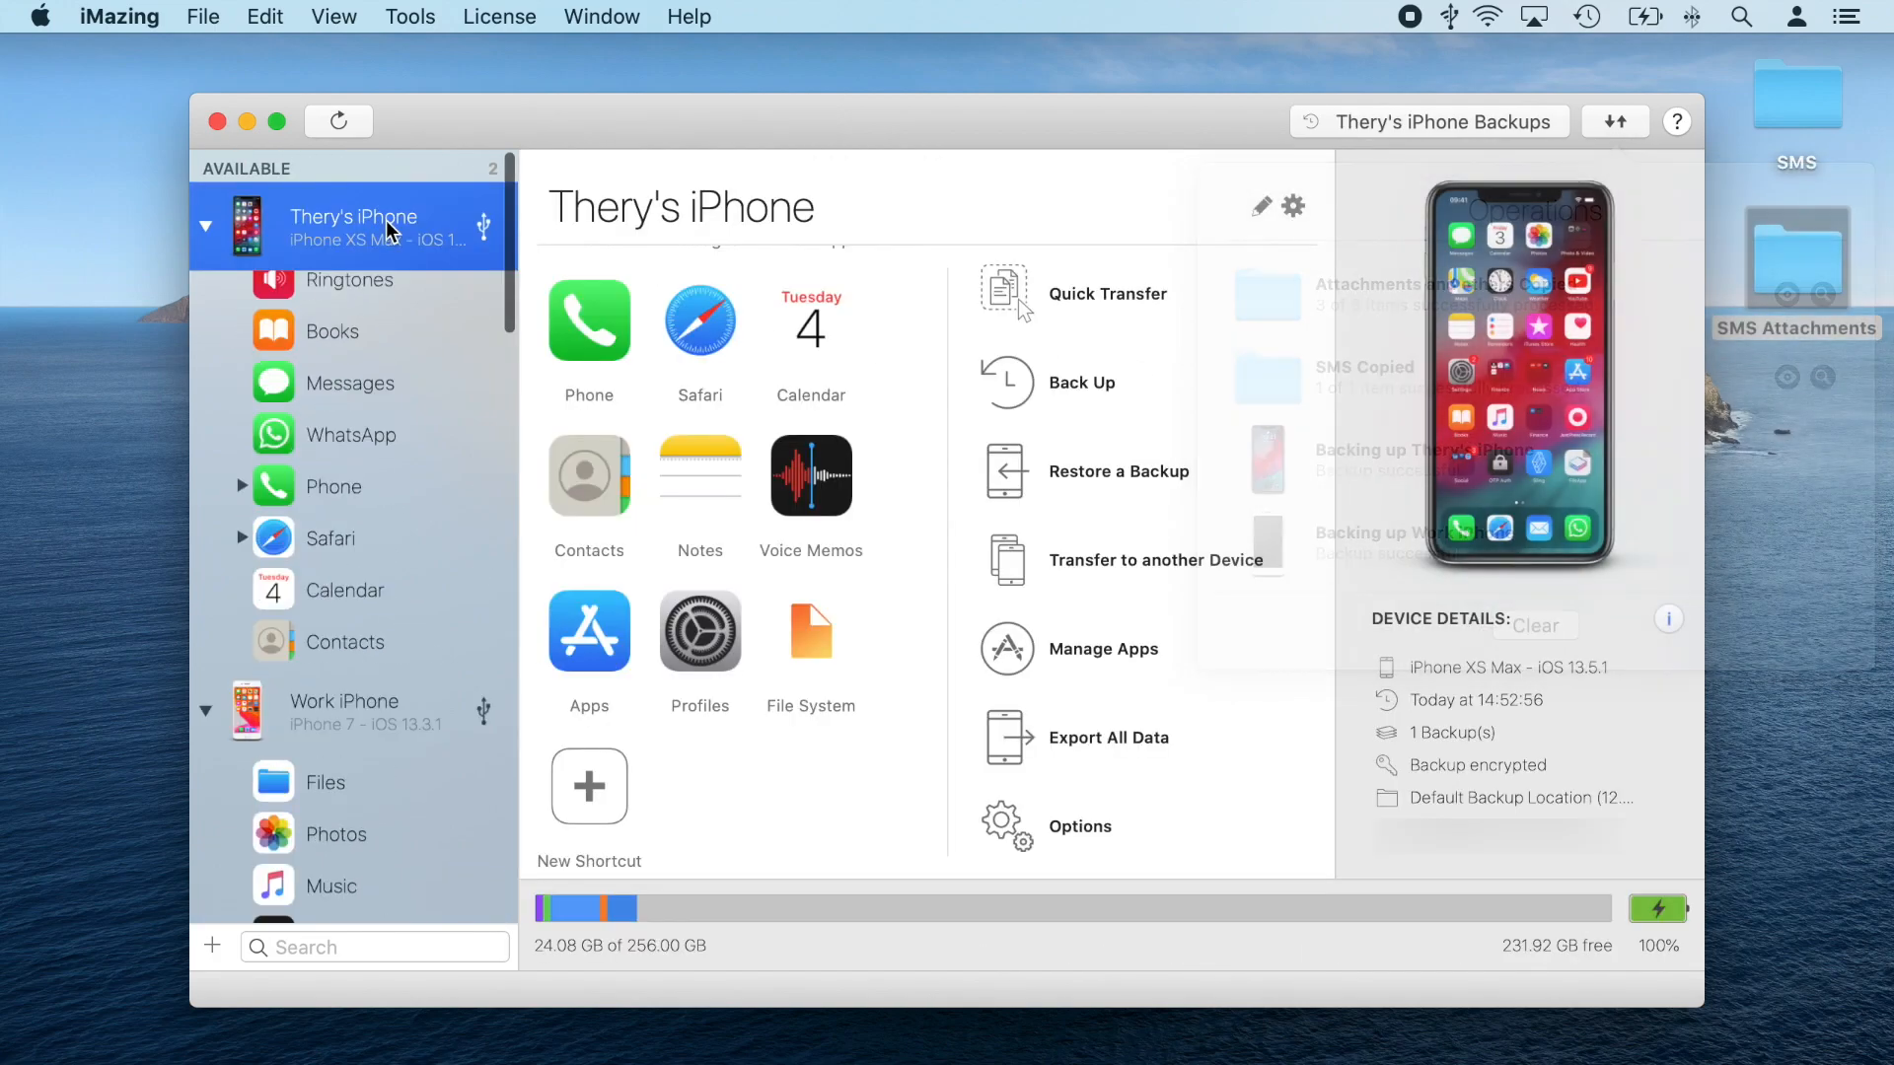
pyautogui.click(1429, 120)
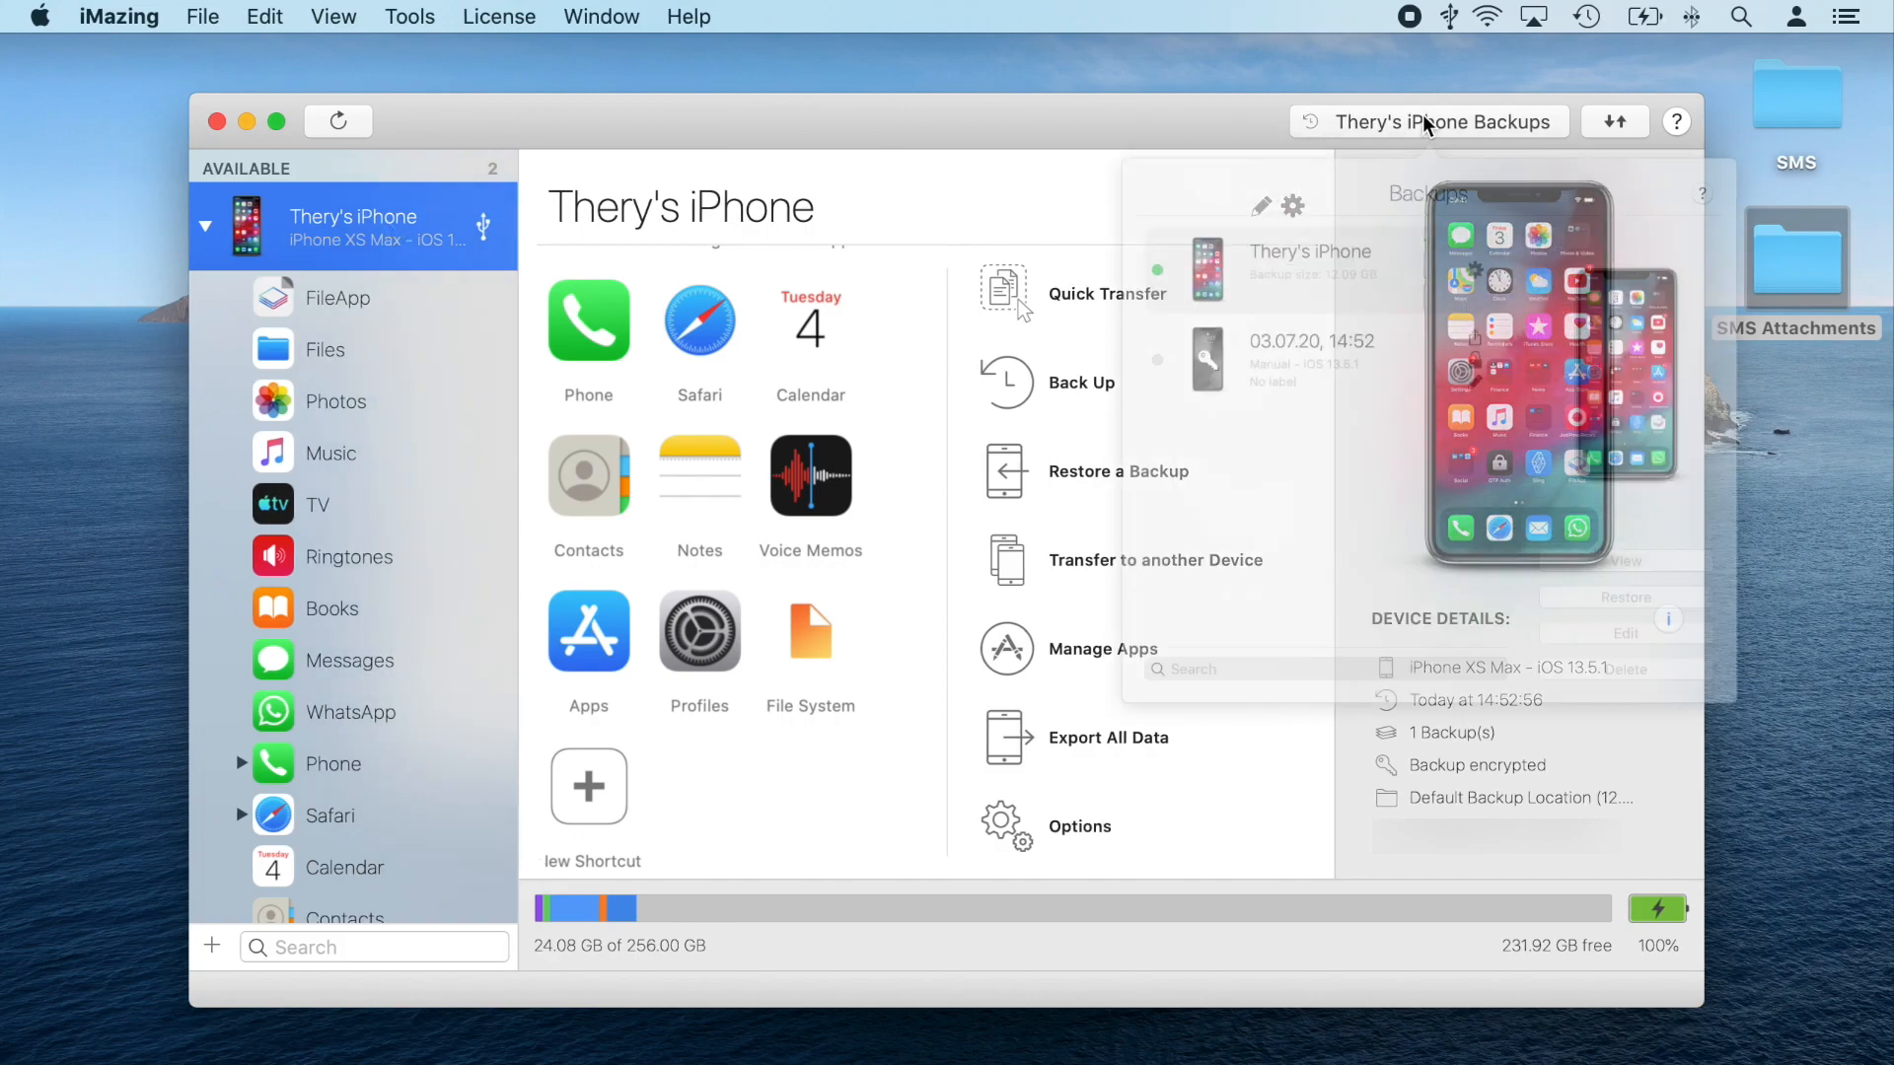
pyautogui.click(1268, 434)
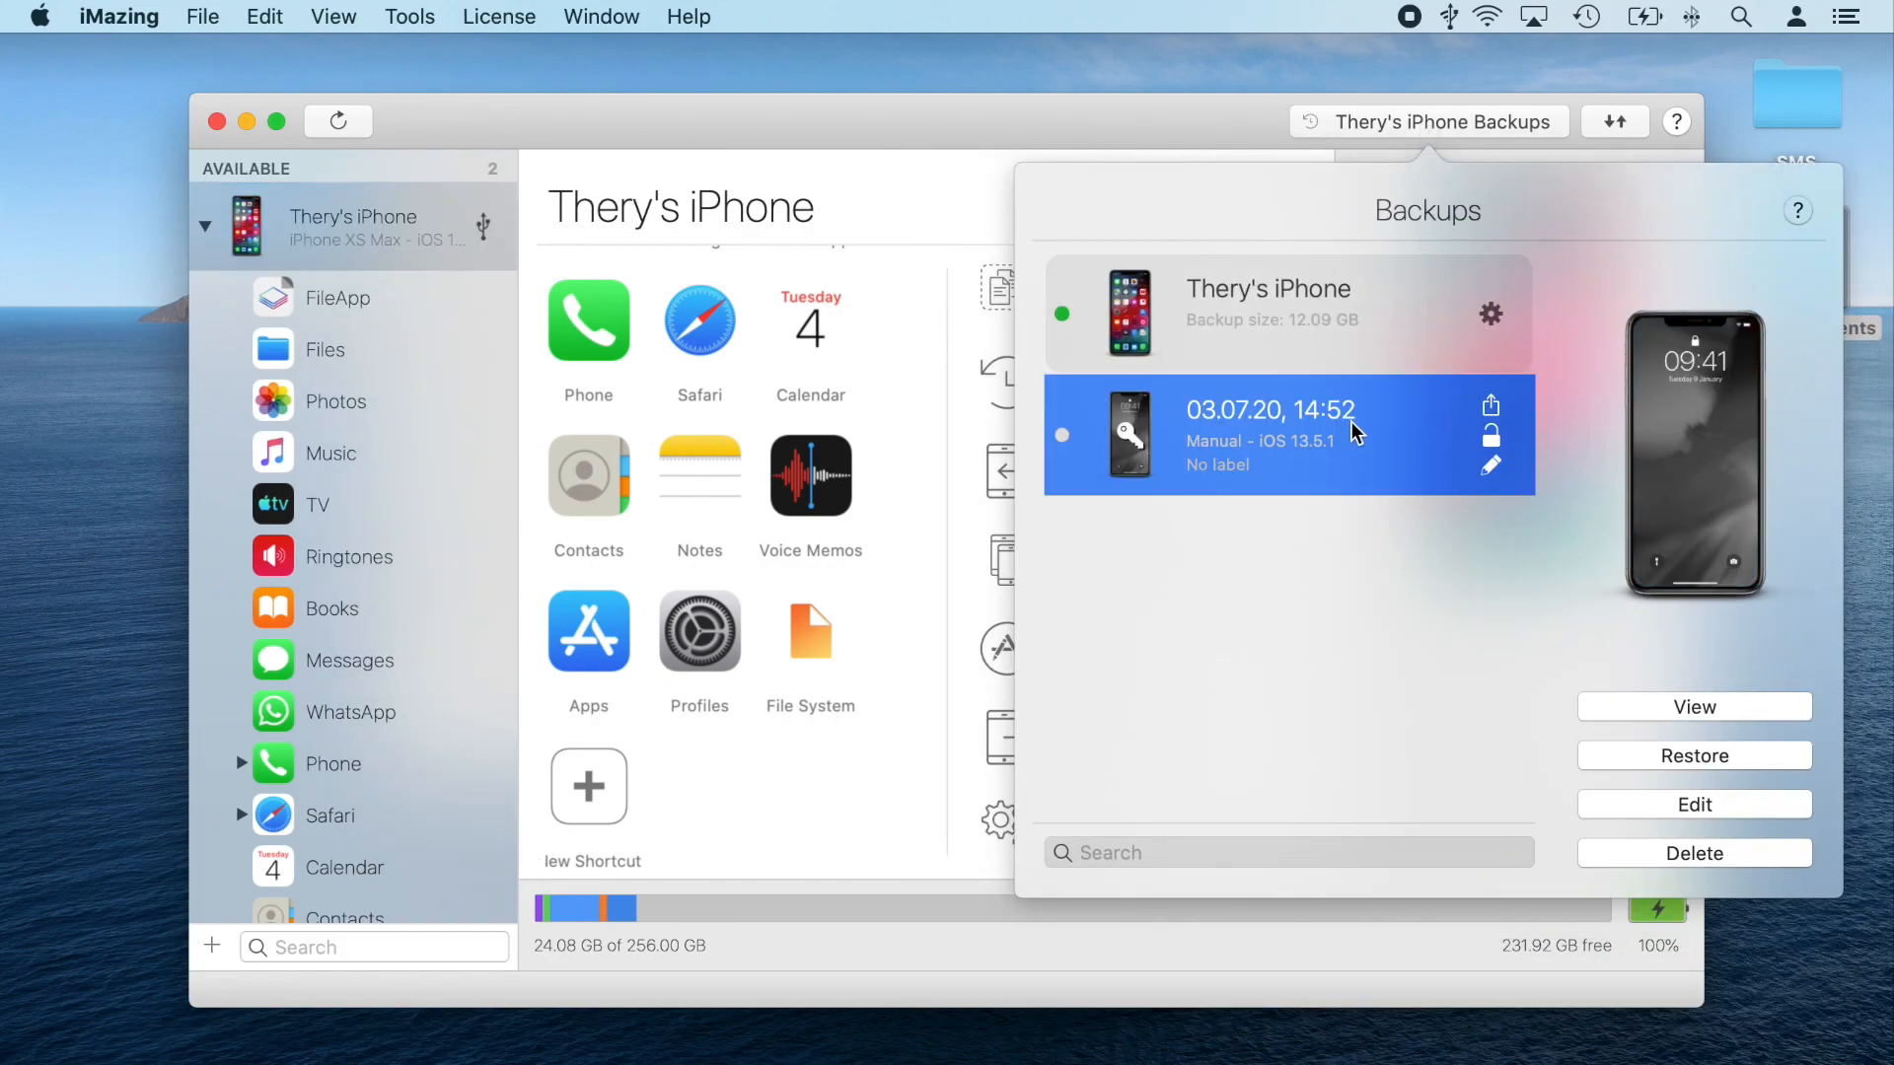
pyautogui.click(1692, 805)
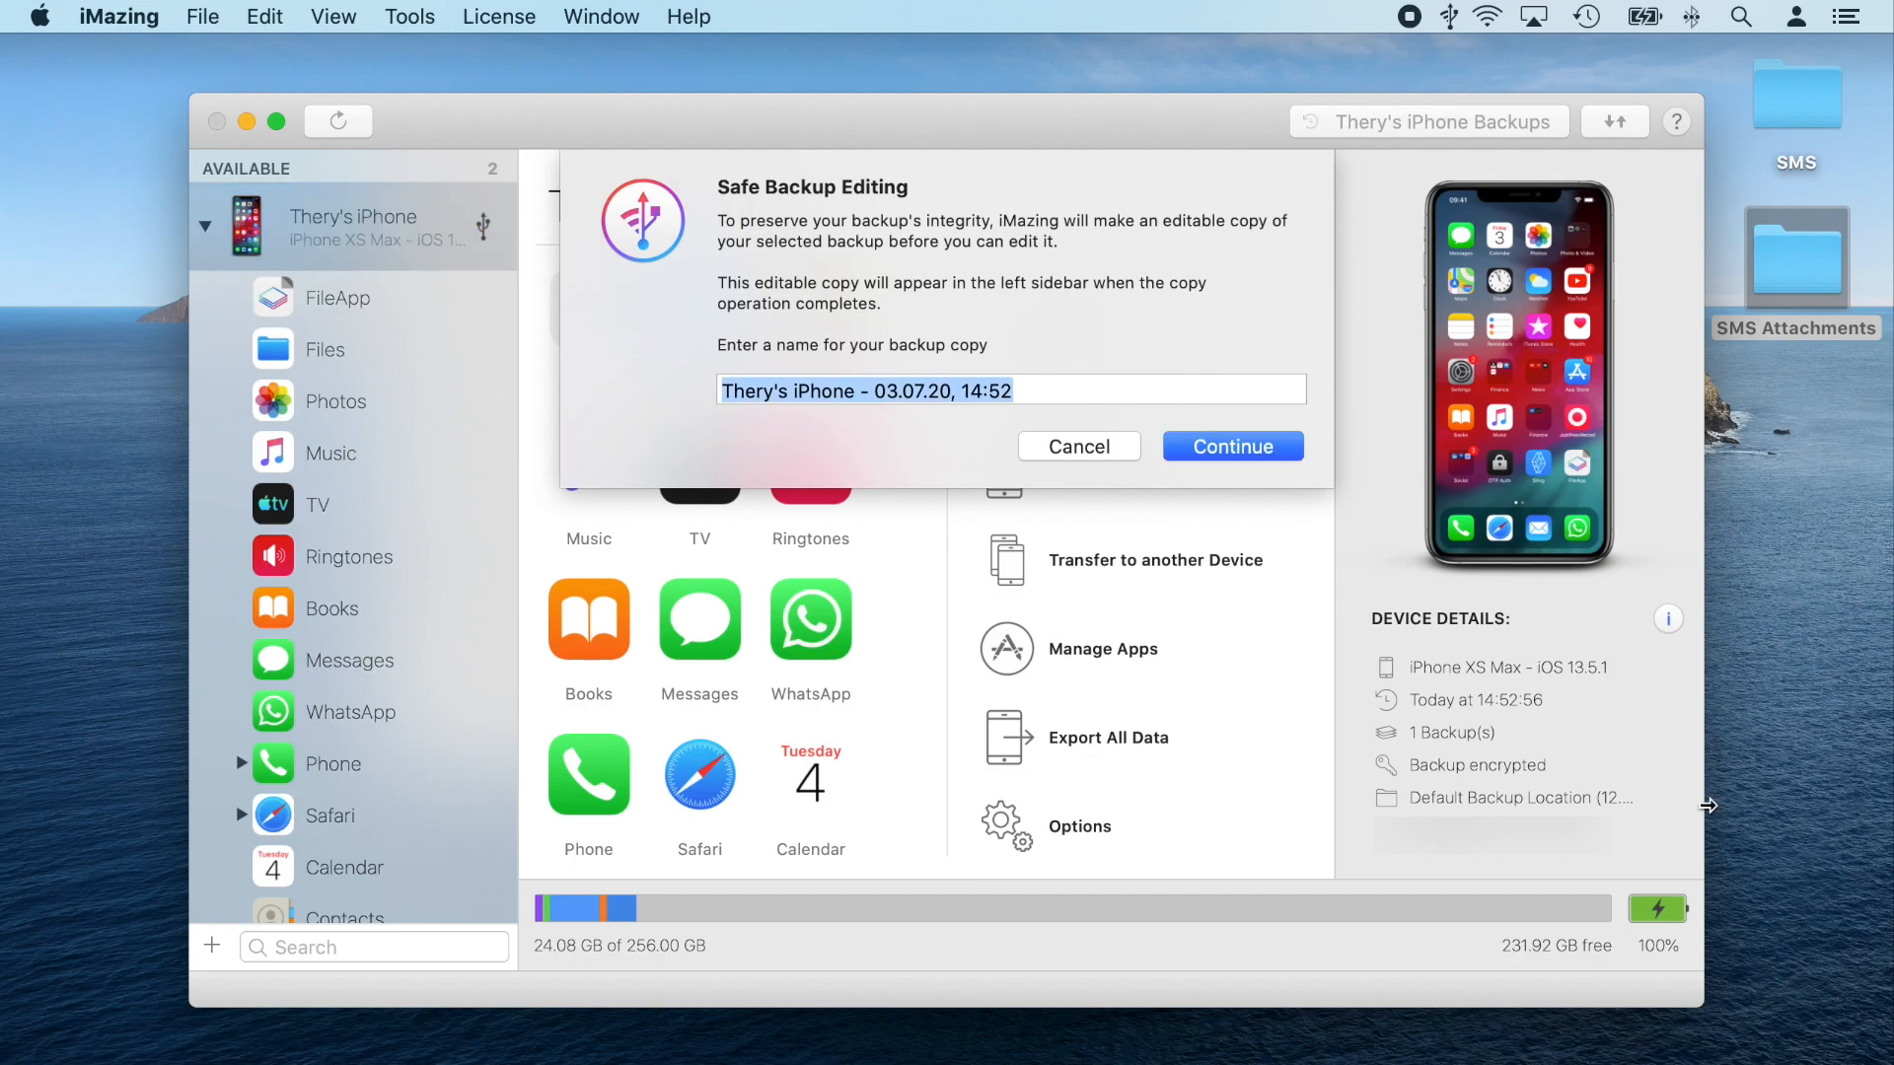
# Name the editable copy 'Messages Transfer', create it and show its overview
pyautogui.write('Messages Transfer')
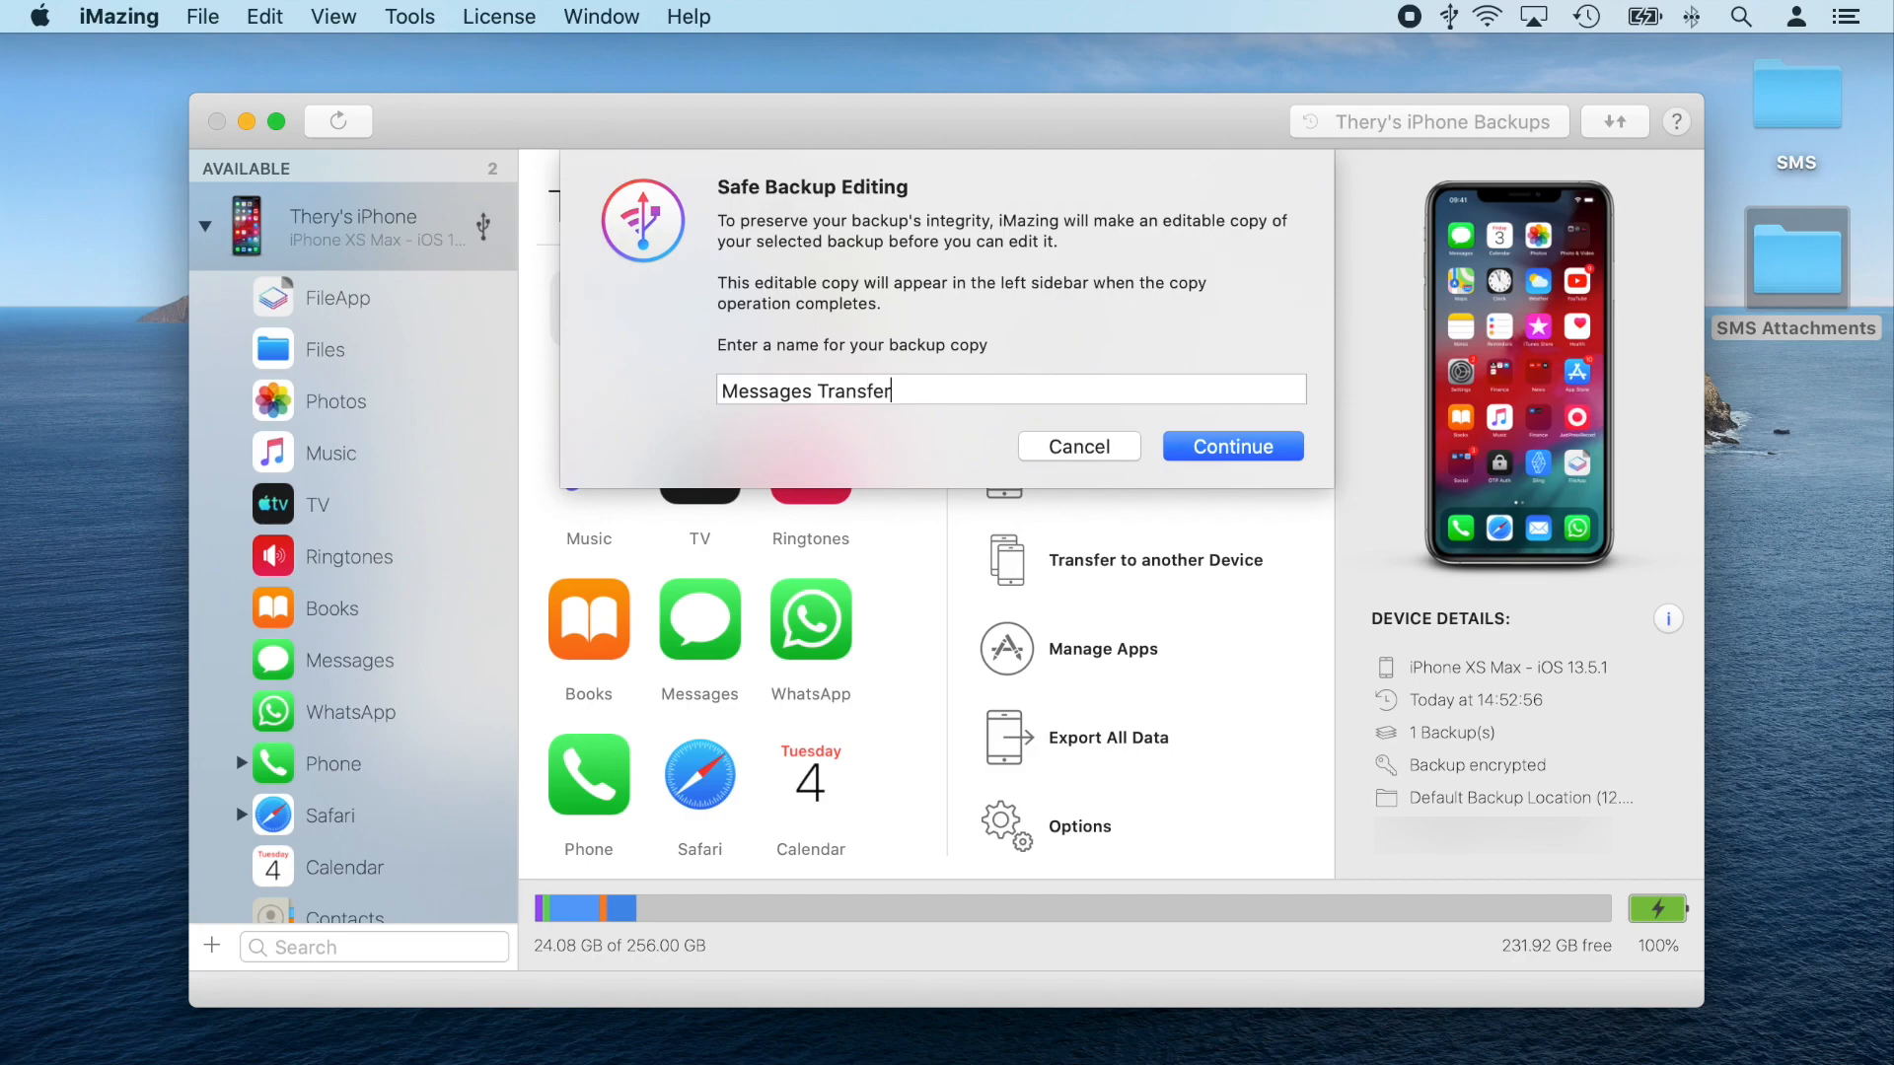
pyautogui.click(1231, 446)
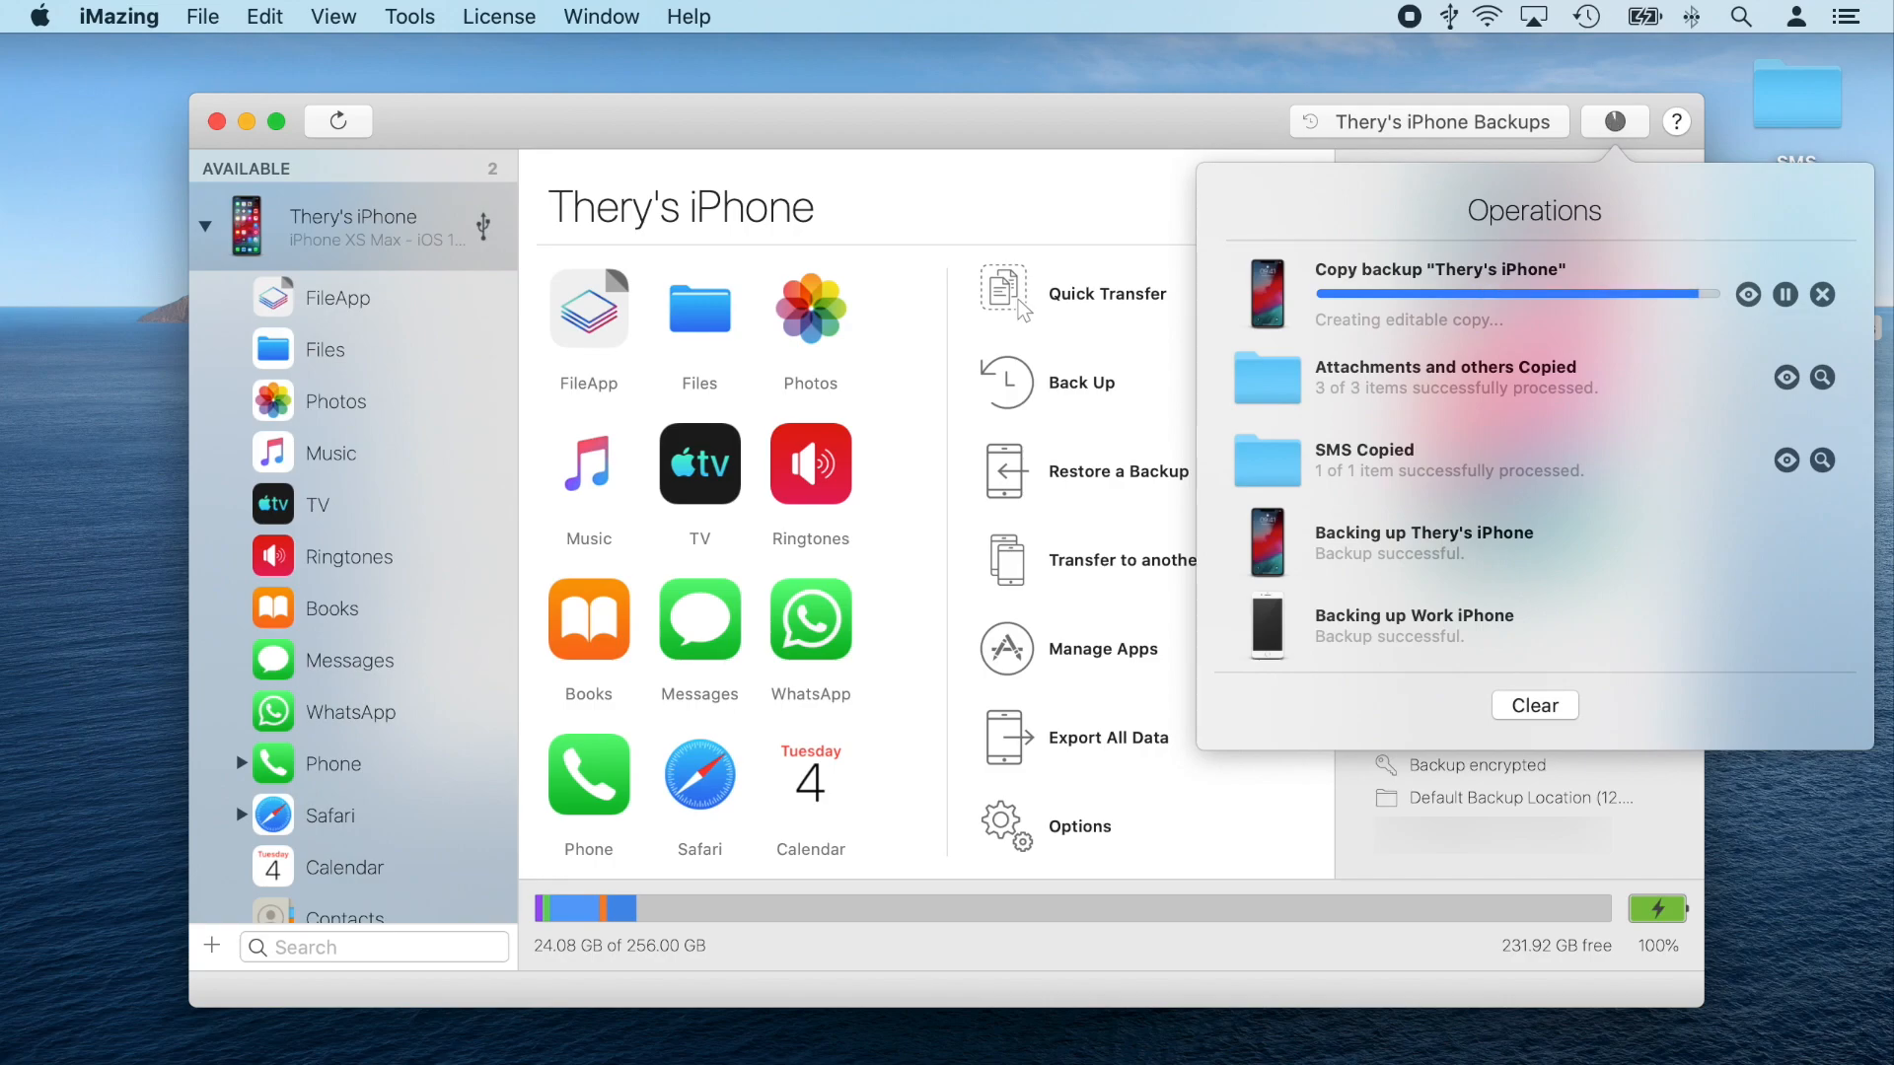
pyautogui.click(370, 878)
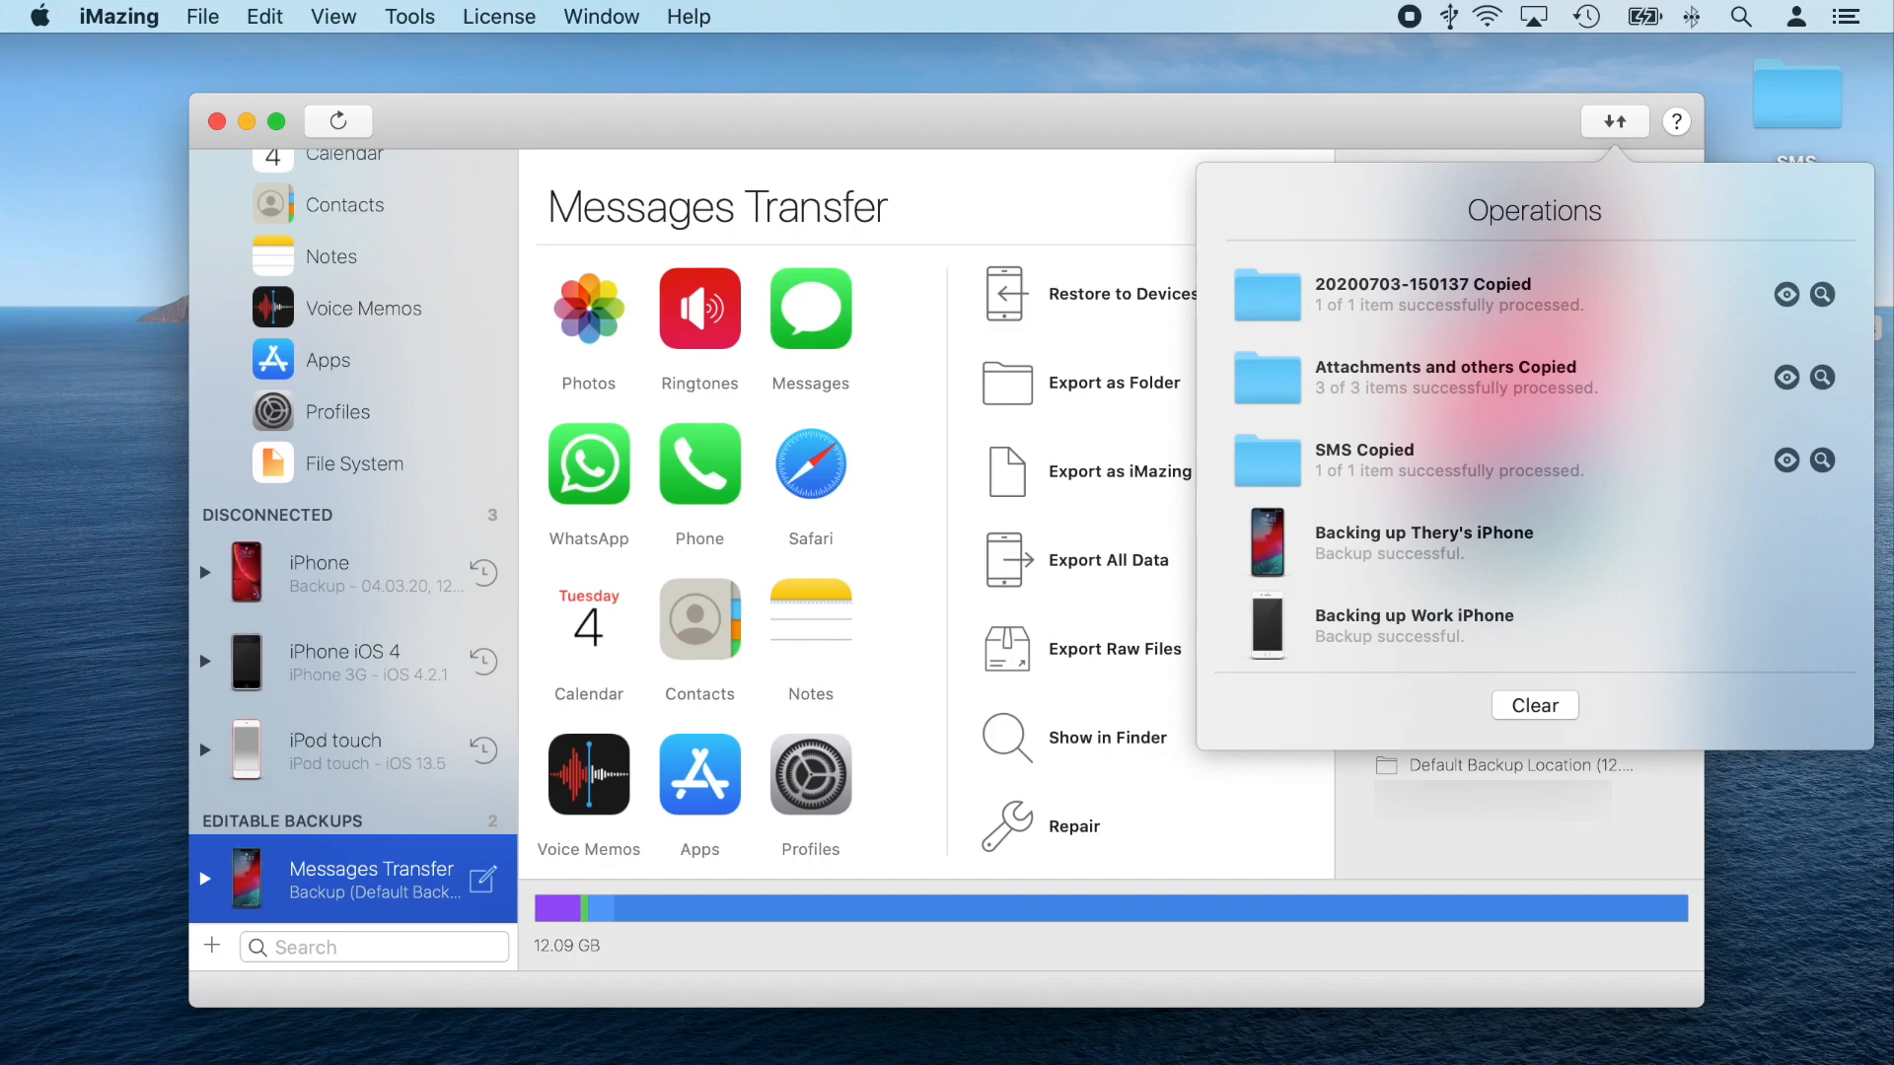
pyautogui.moveTo(1708, 804)
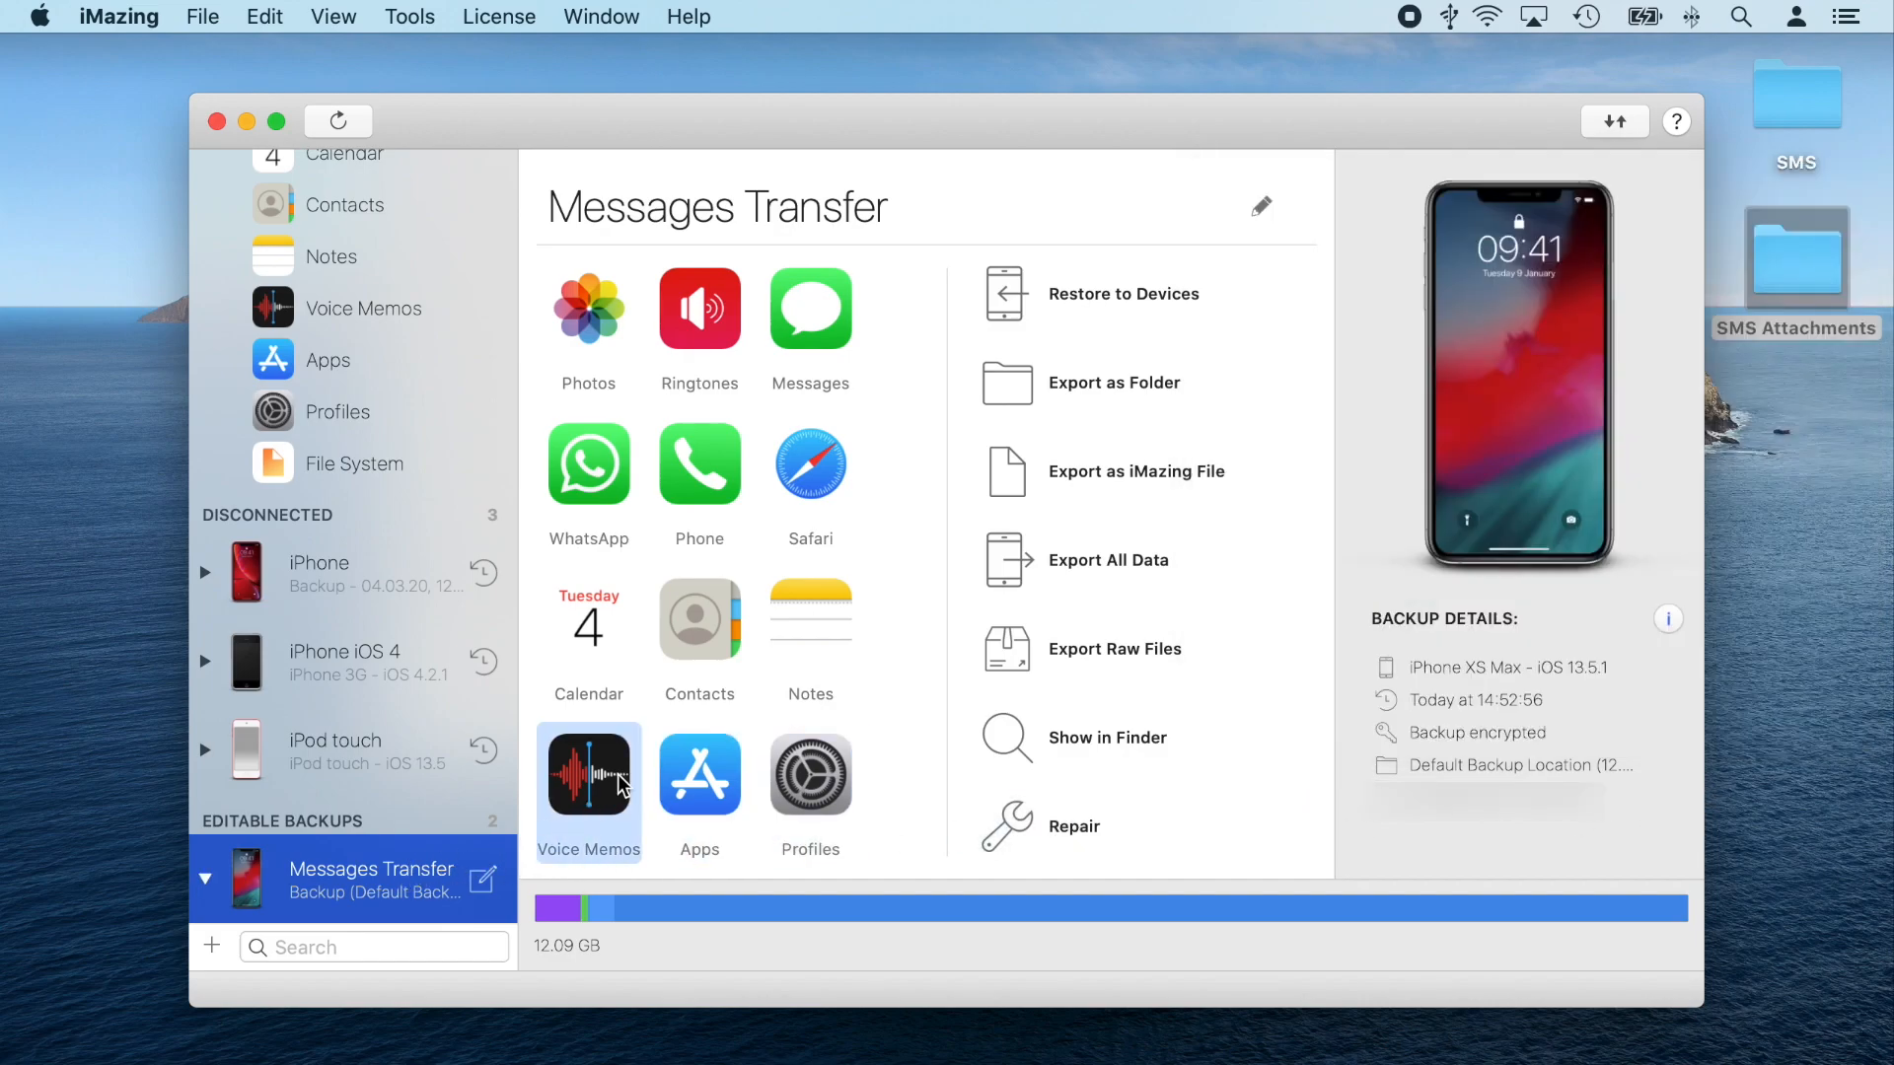
# Drop the desktop SMS folder into HomeDomain › Library of Messages Transfer, replacing the existing SMS folder
pyautogui.click(355, 461)
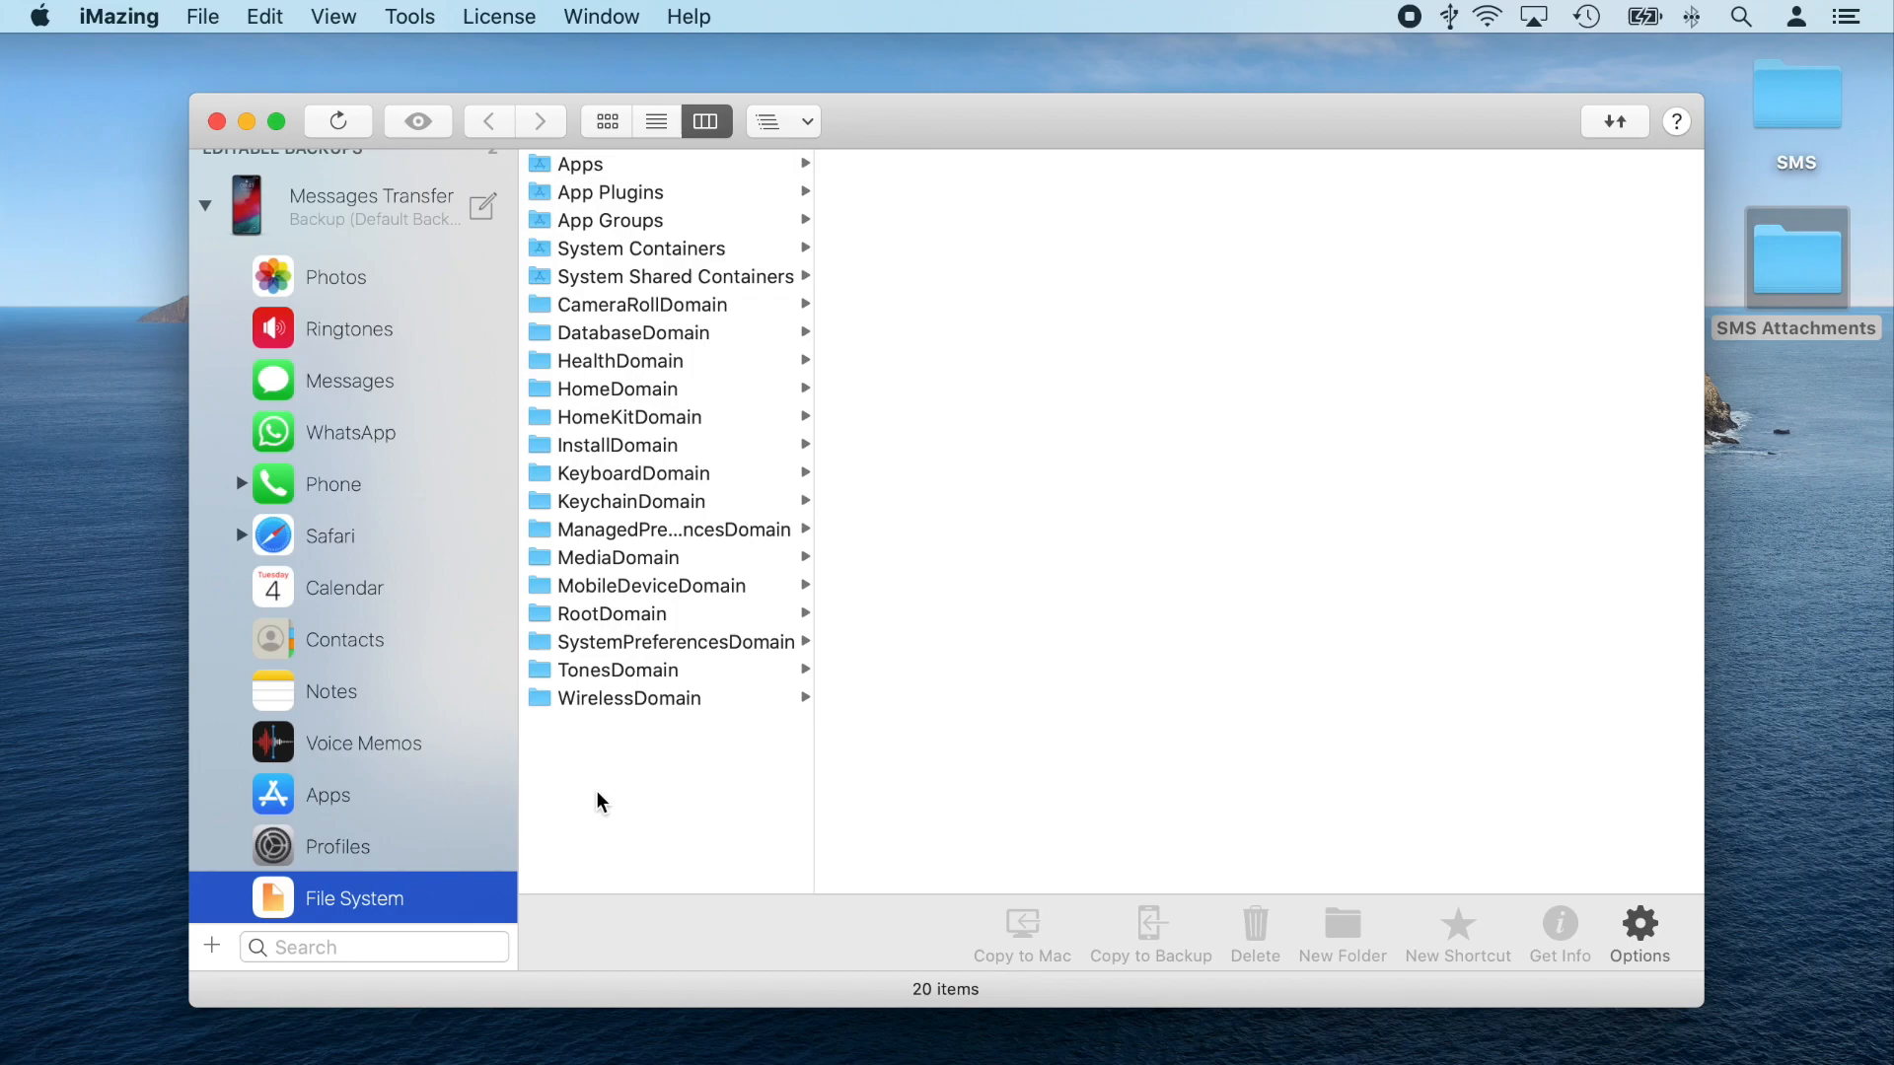
pyautogui.moveTo(673, 401)
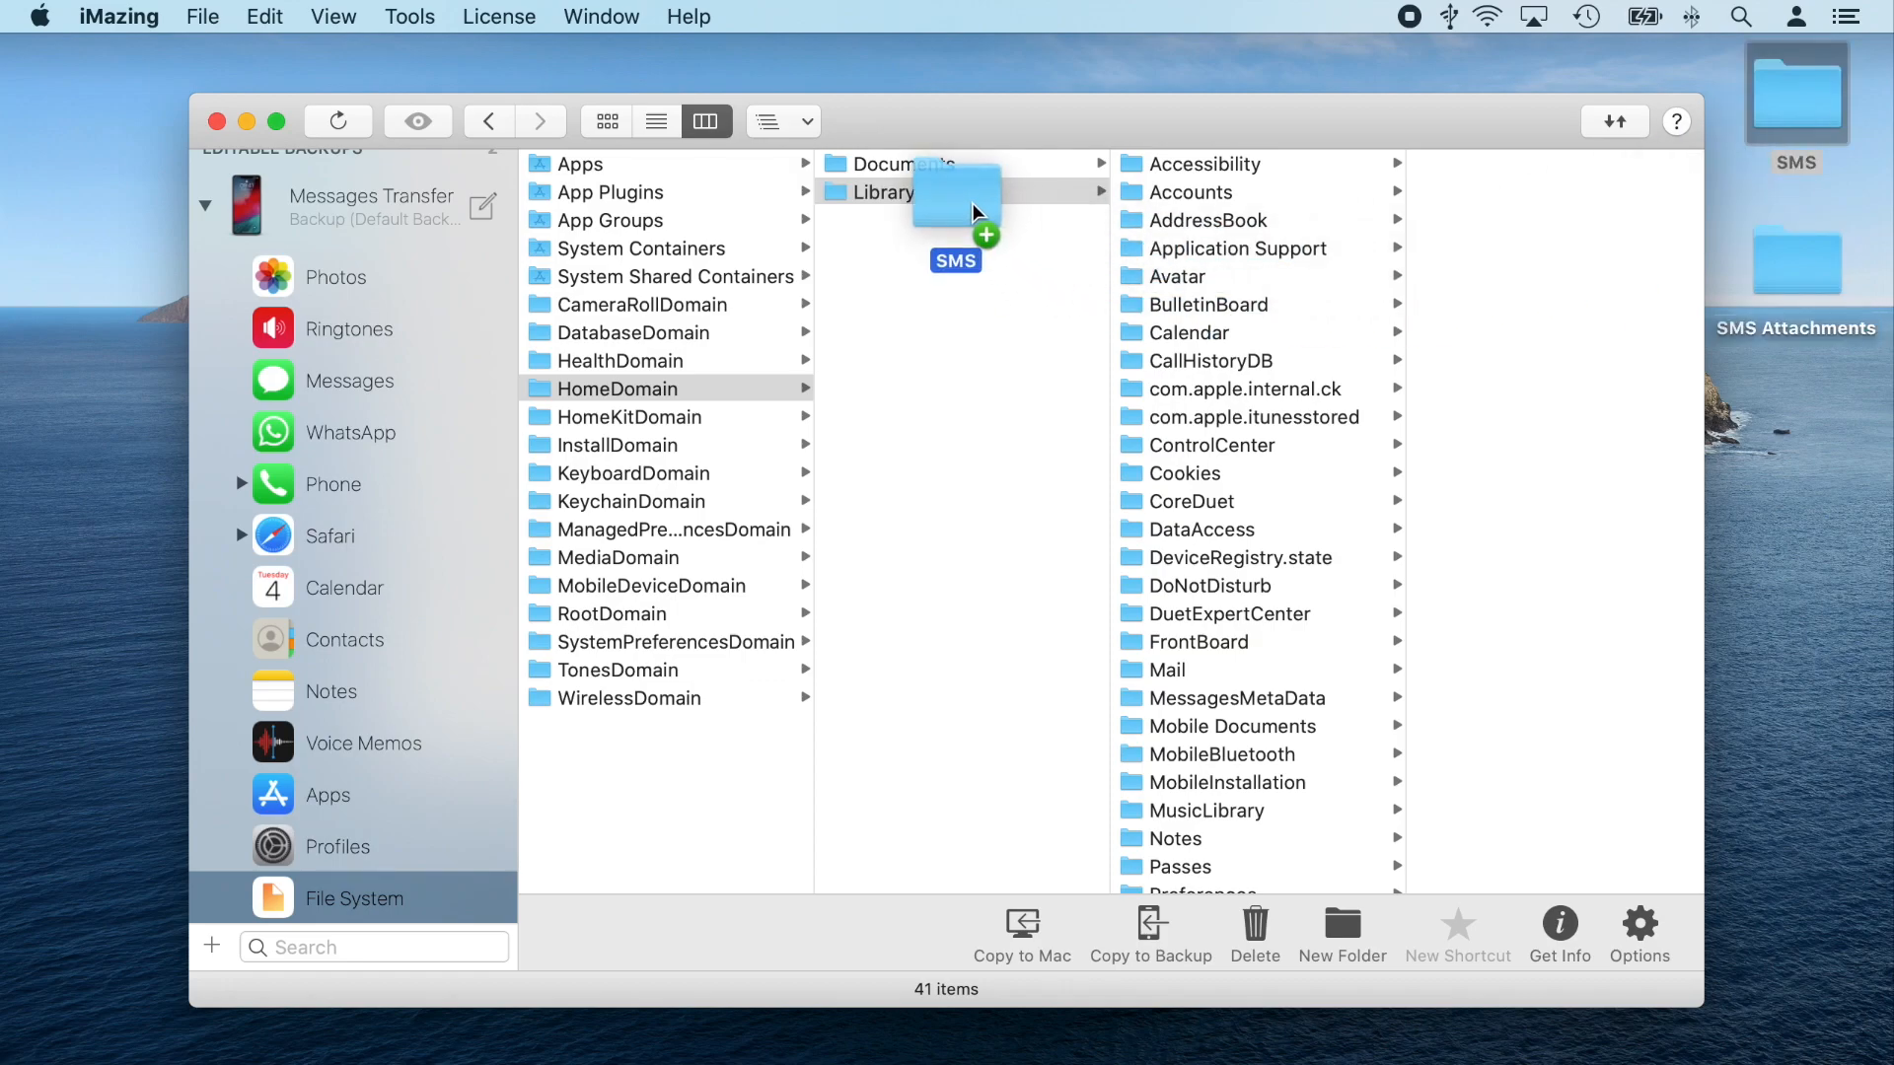
pyautogui.moveTo(955, 193); pyautogui.dragTo(955, 241)
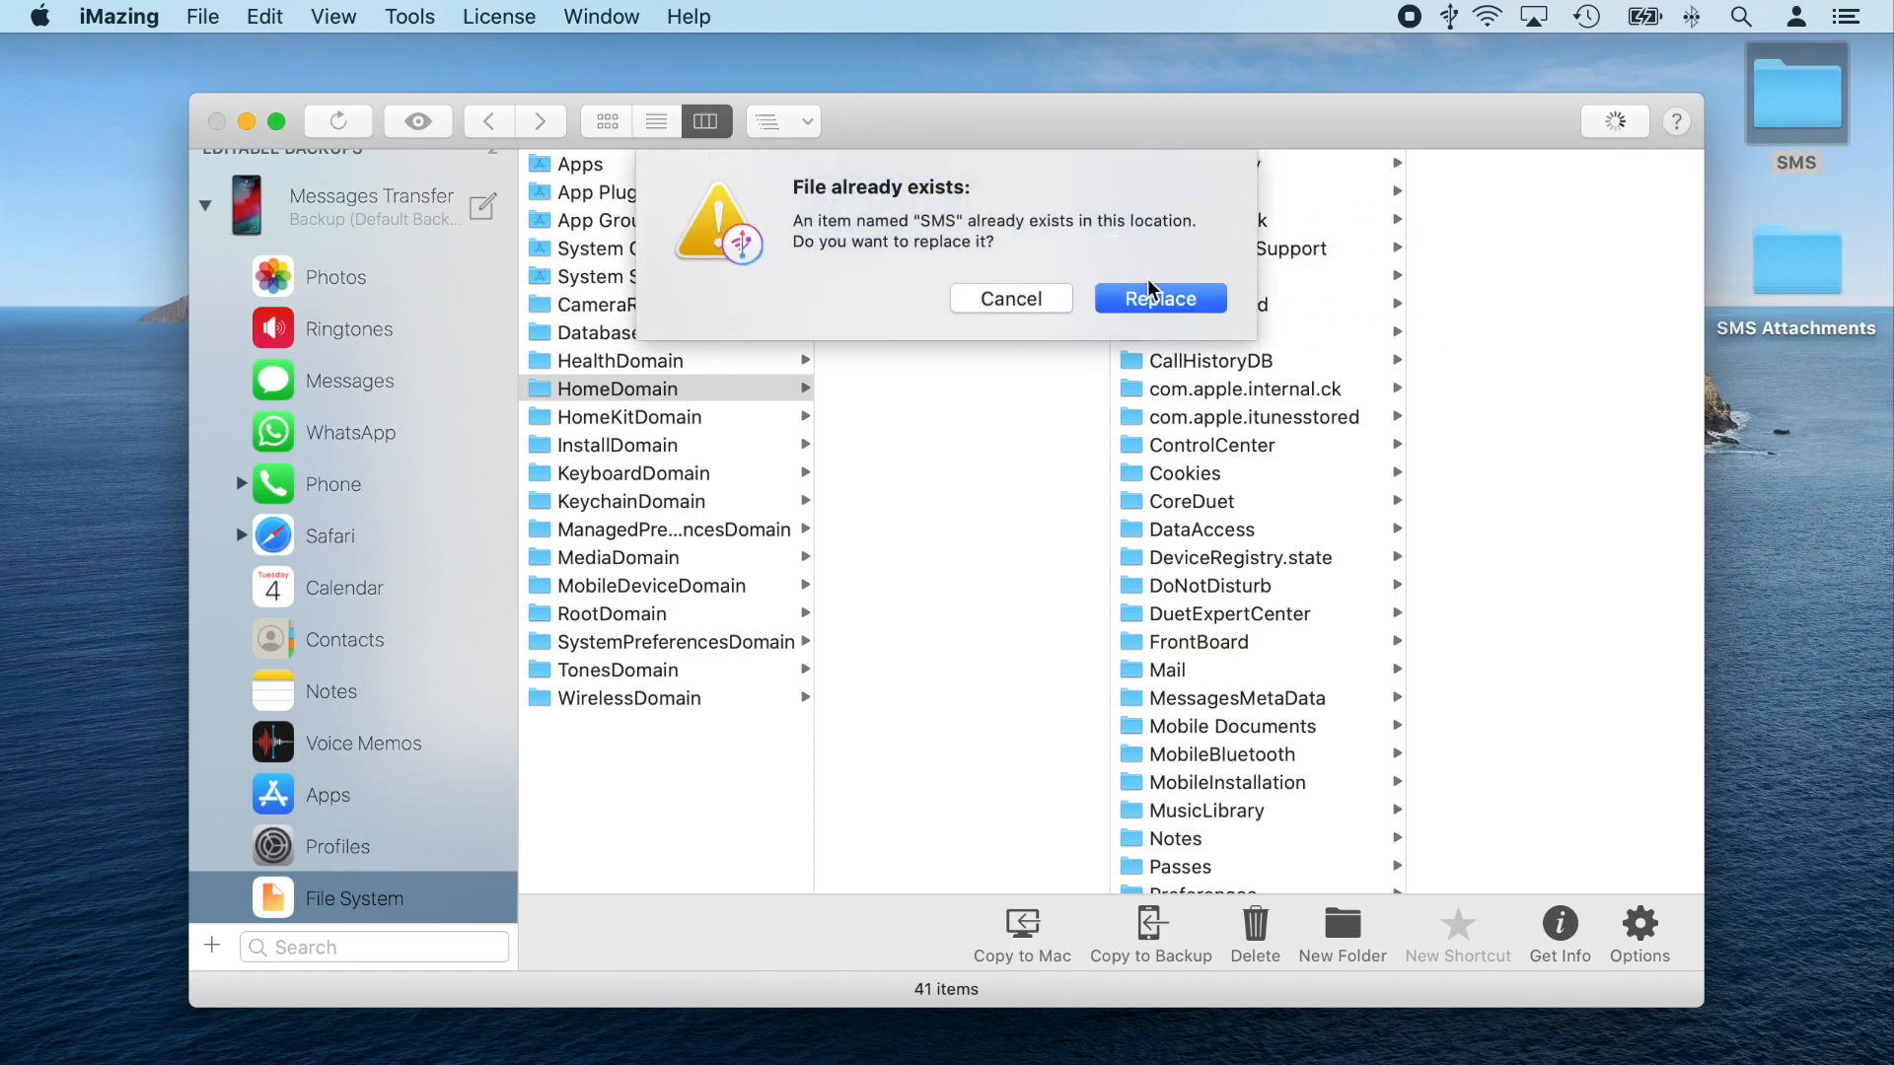
pyautogui.click(1158, 298)
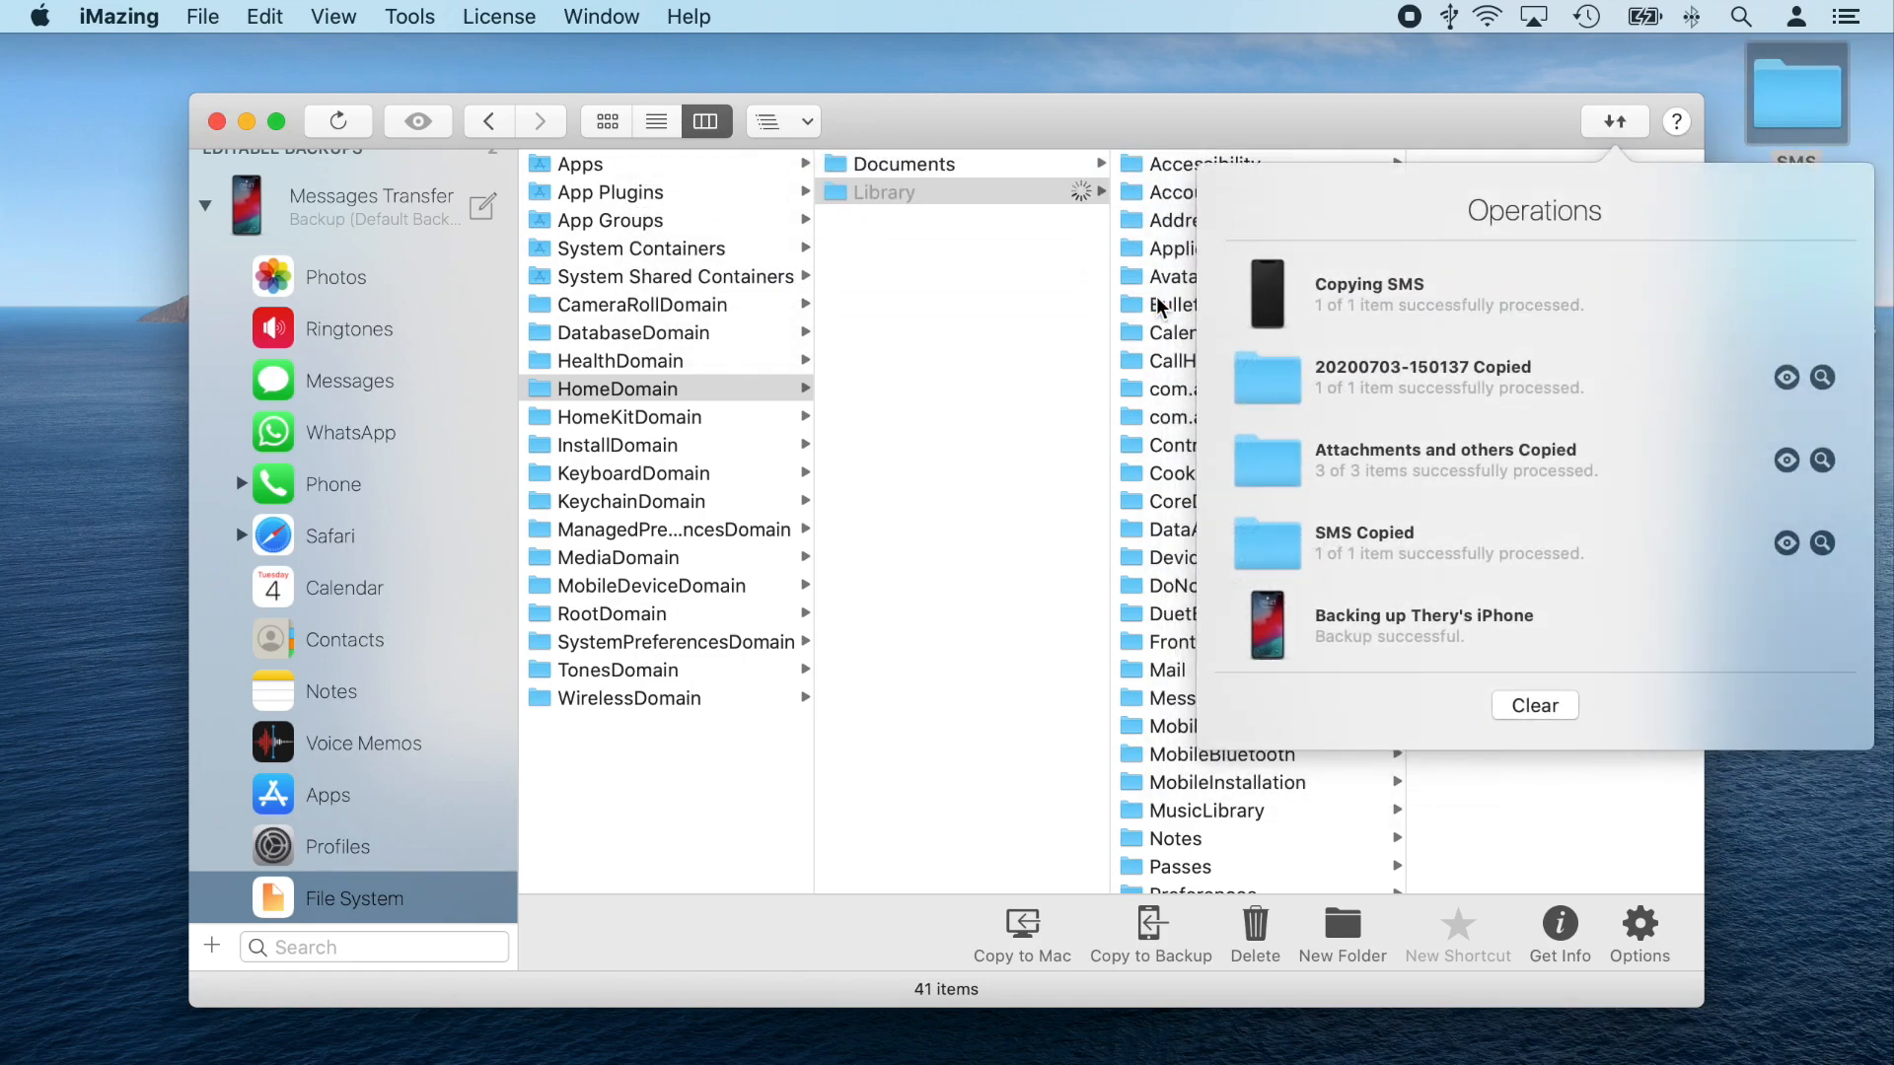
pyautogui.click(617, 557)
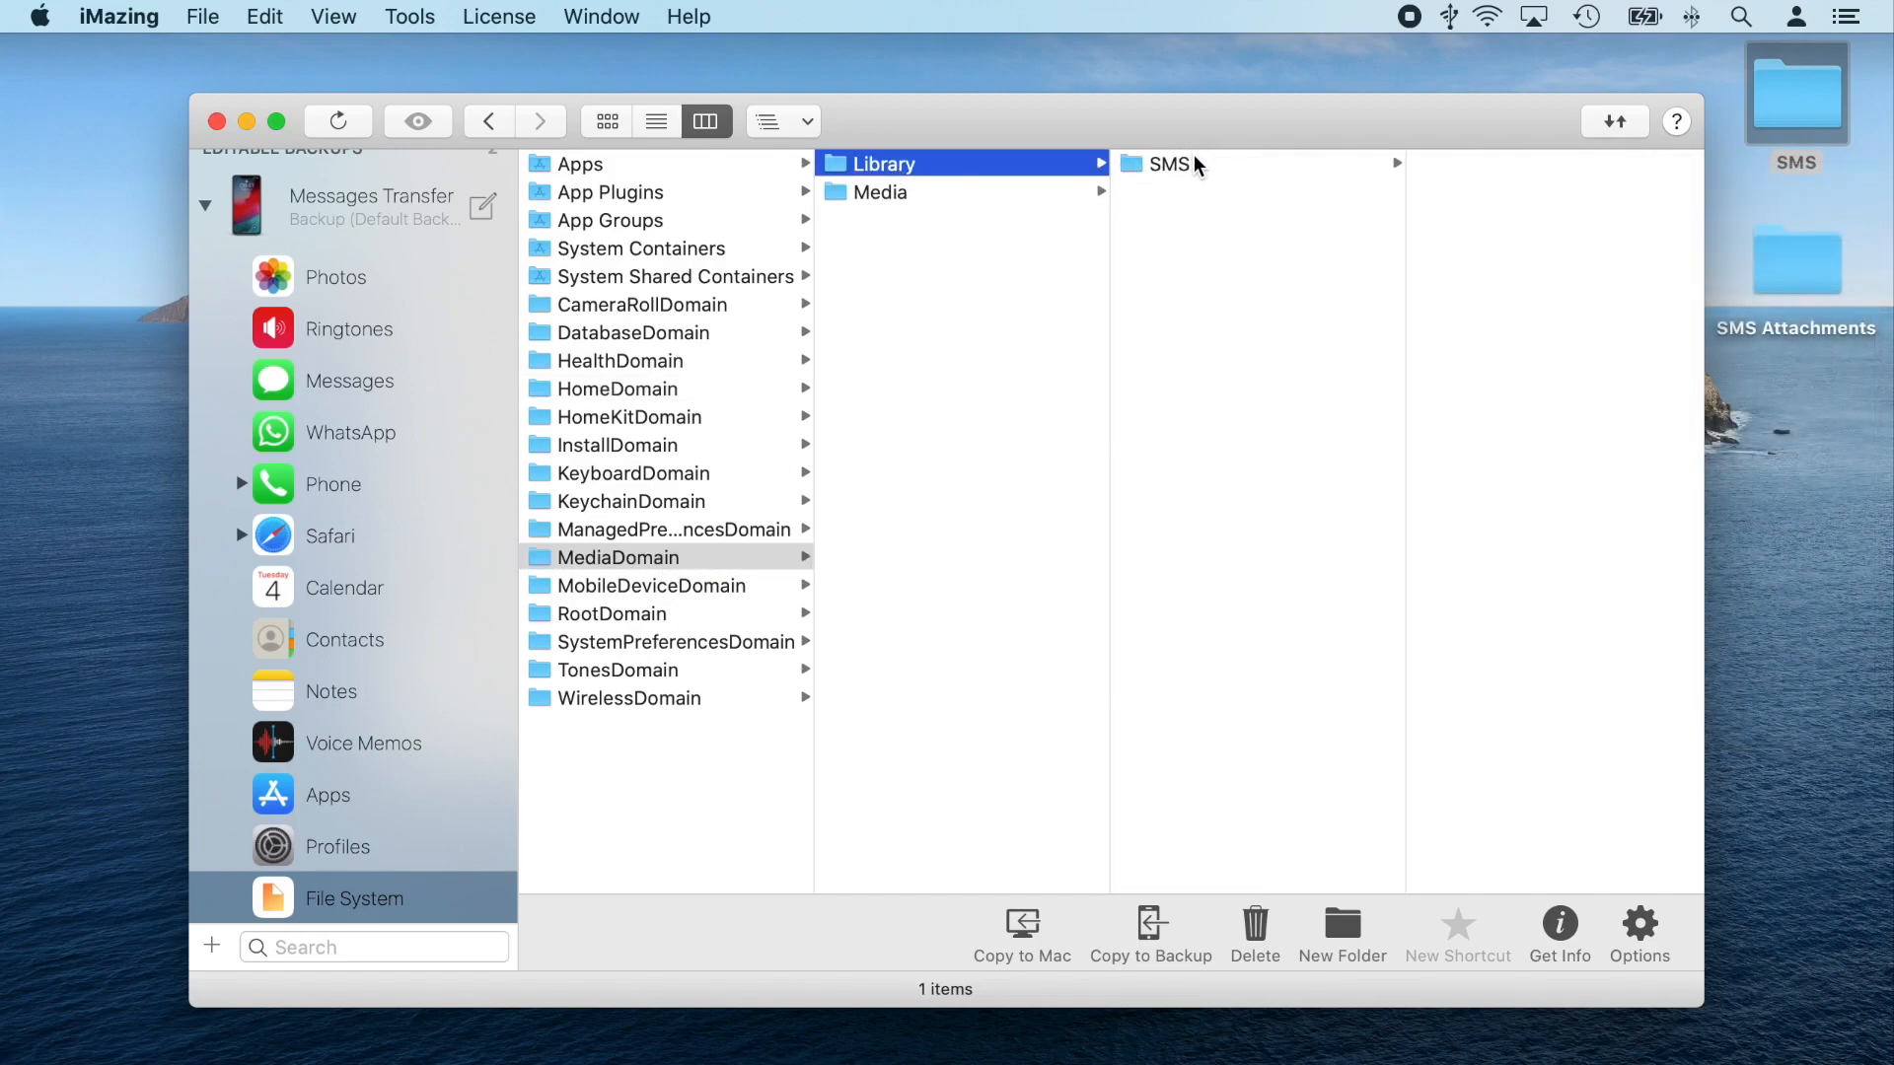
# Replace MediaDomain › Library › SMS contents with the saved SMS Attachments subfolders
pyautogui.doubleClick(1795, 257)
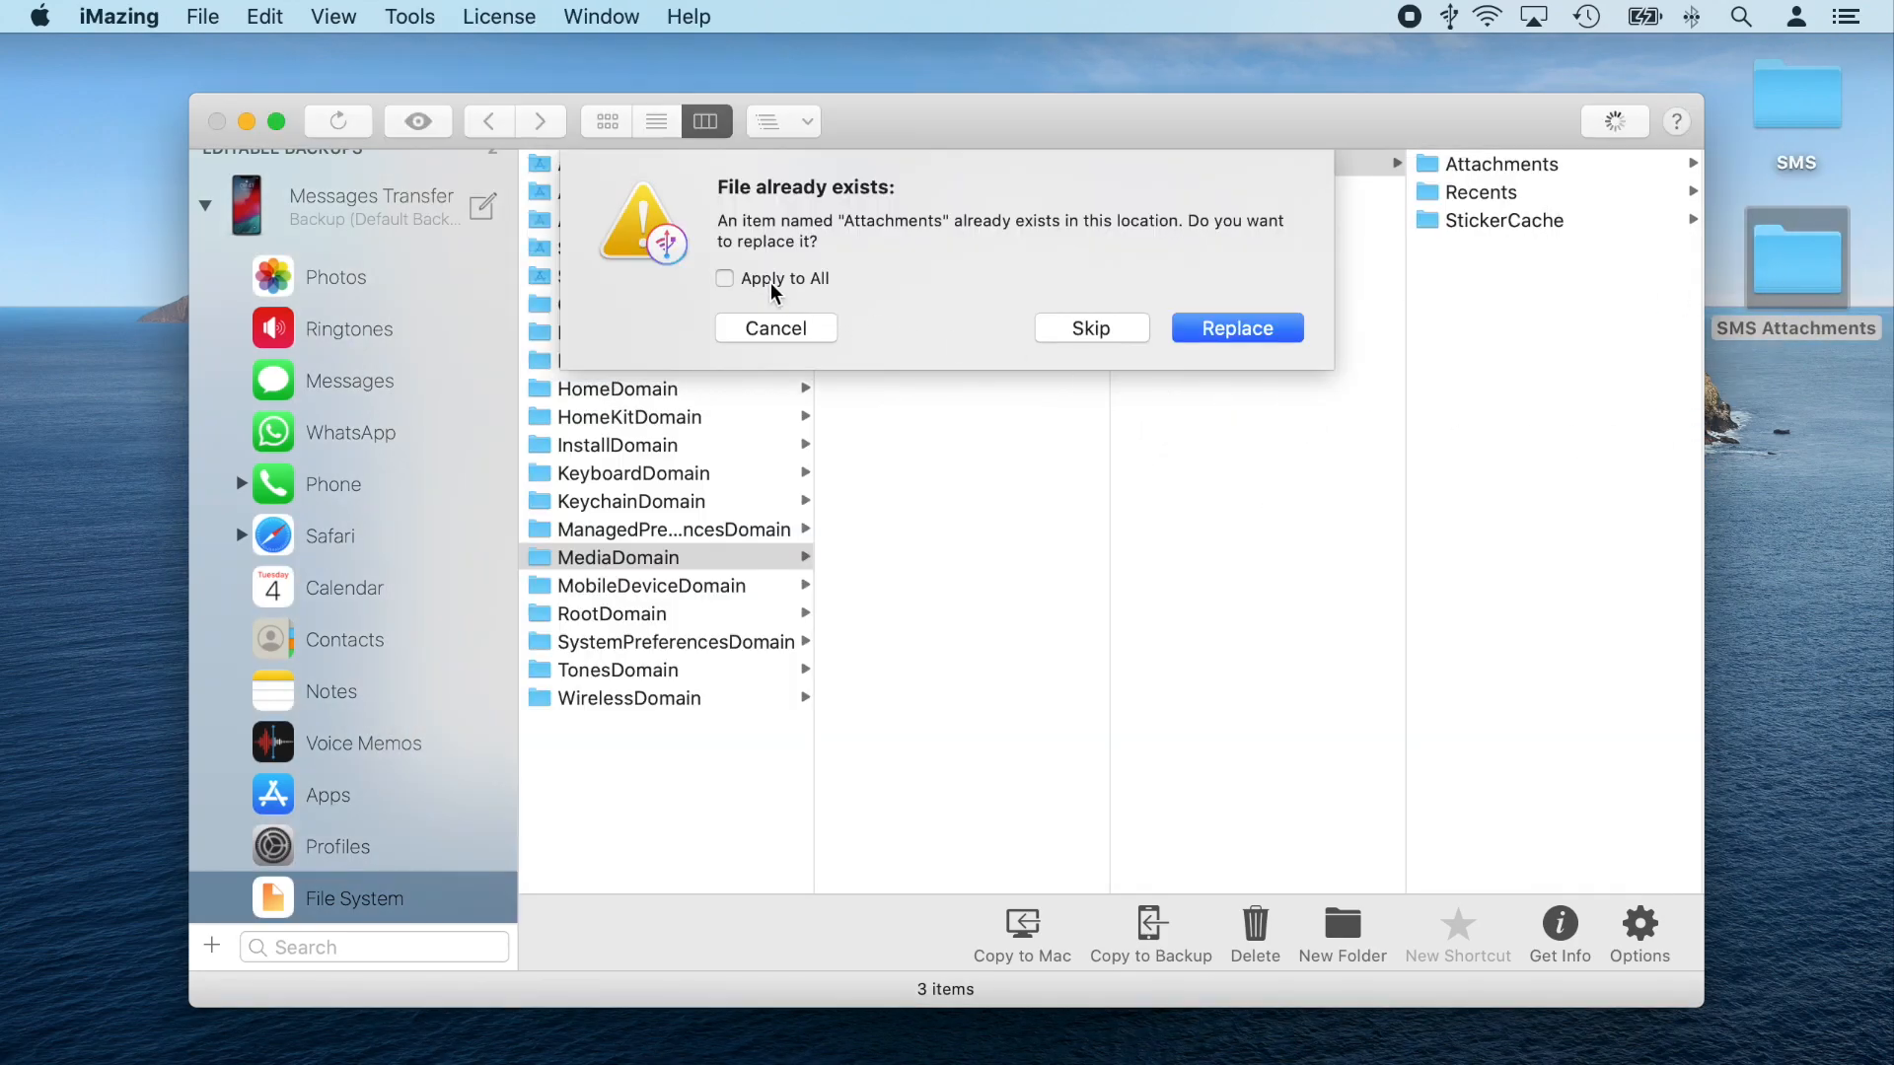
pyautogui.click(1235, 328)
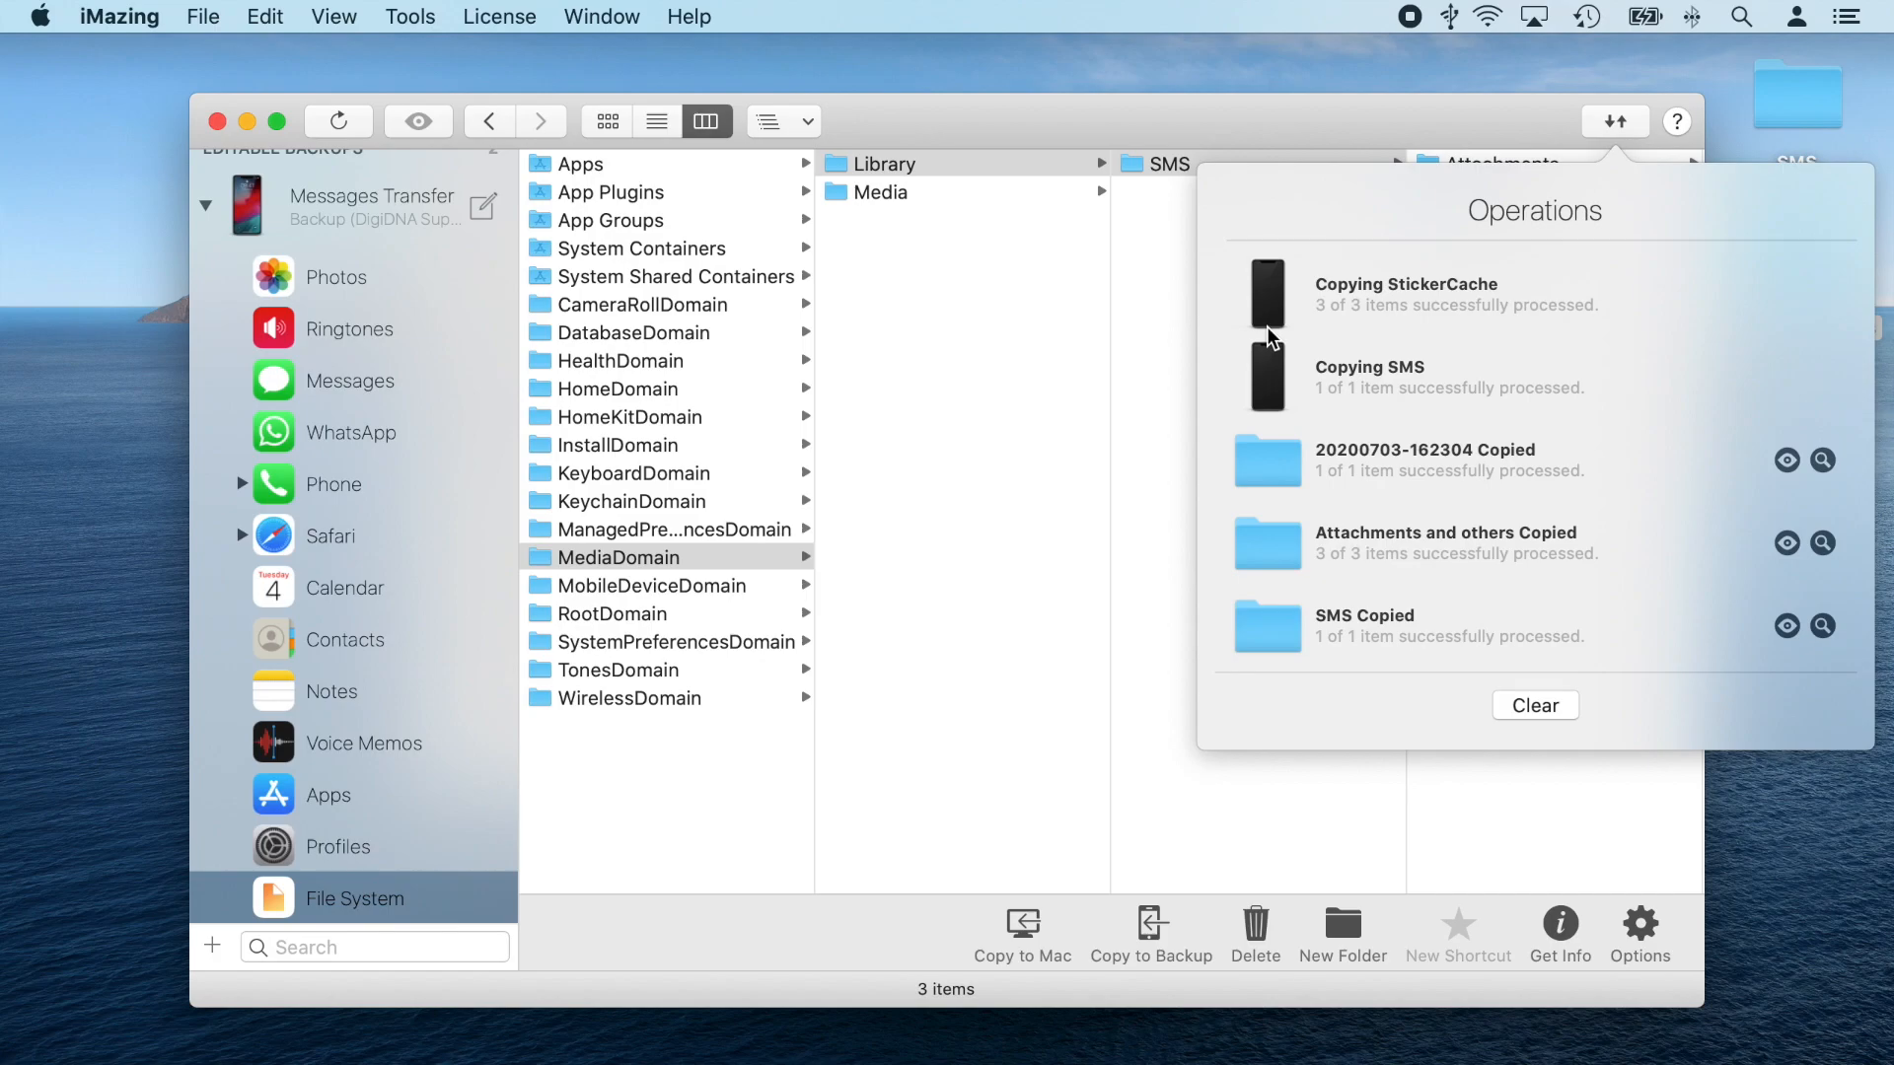
pyautogui.click(373, 205)
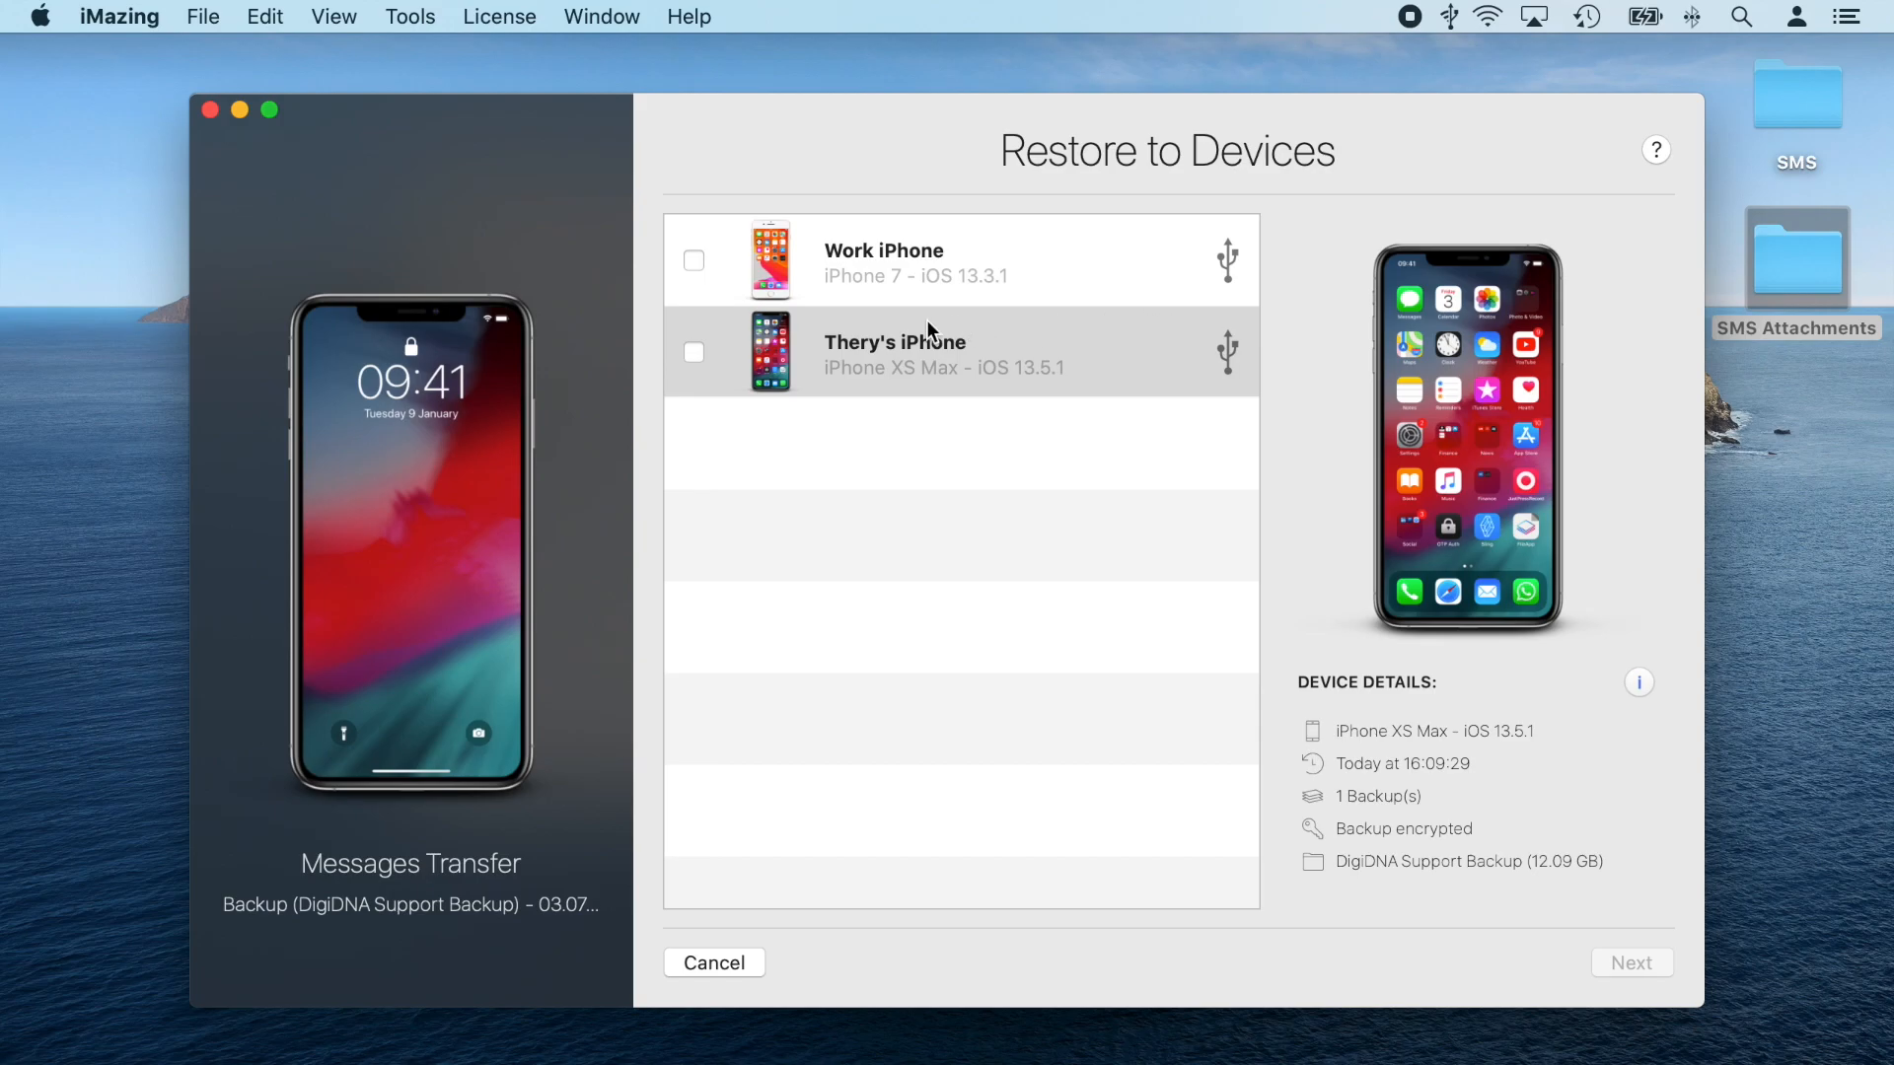
# Restore Messages Transfer onto the iPhone XS Max, confirming options and closing the progress window
pyautogui.click(693, 351)
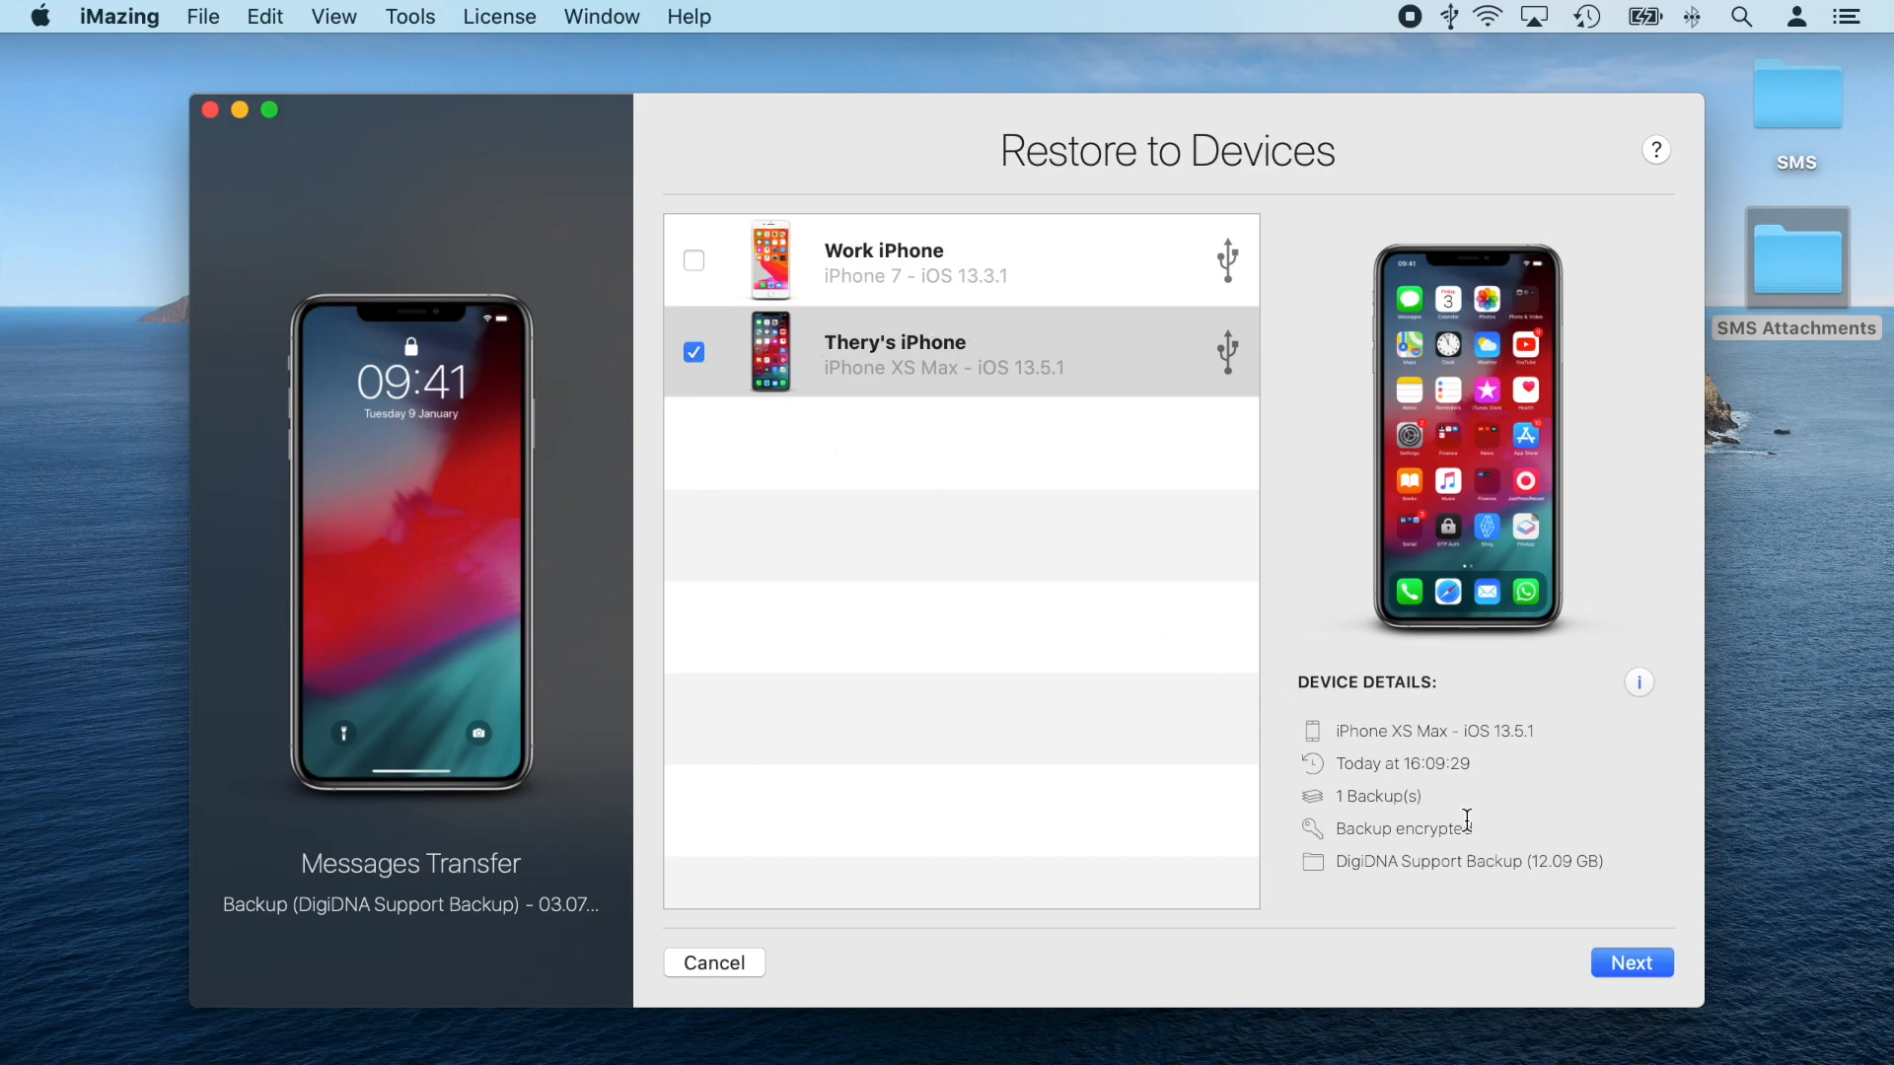
pyautogui.click(1631, 962)
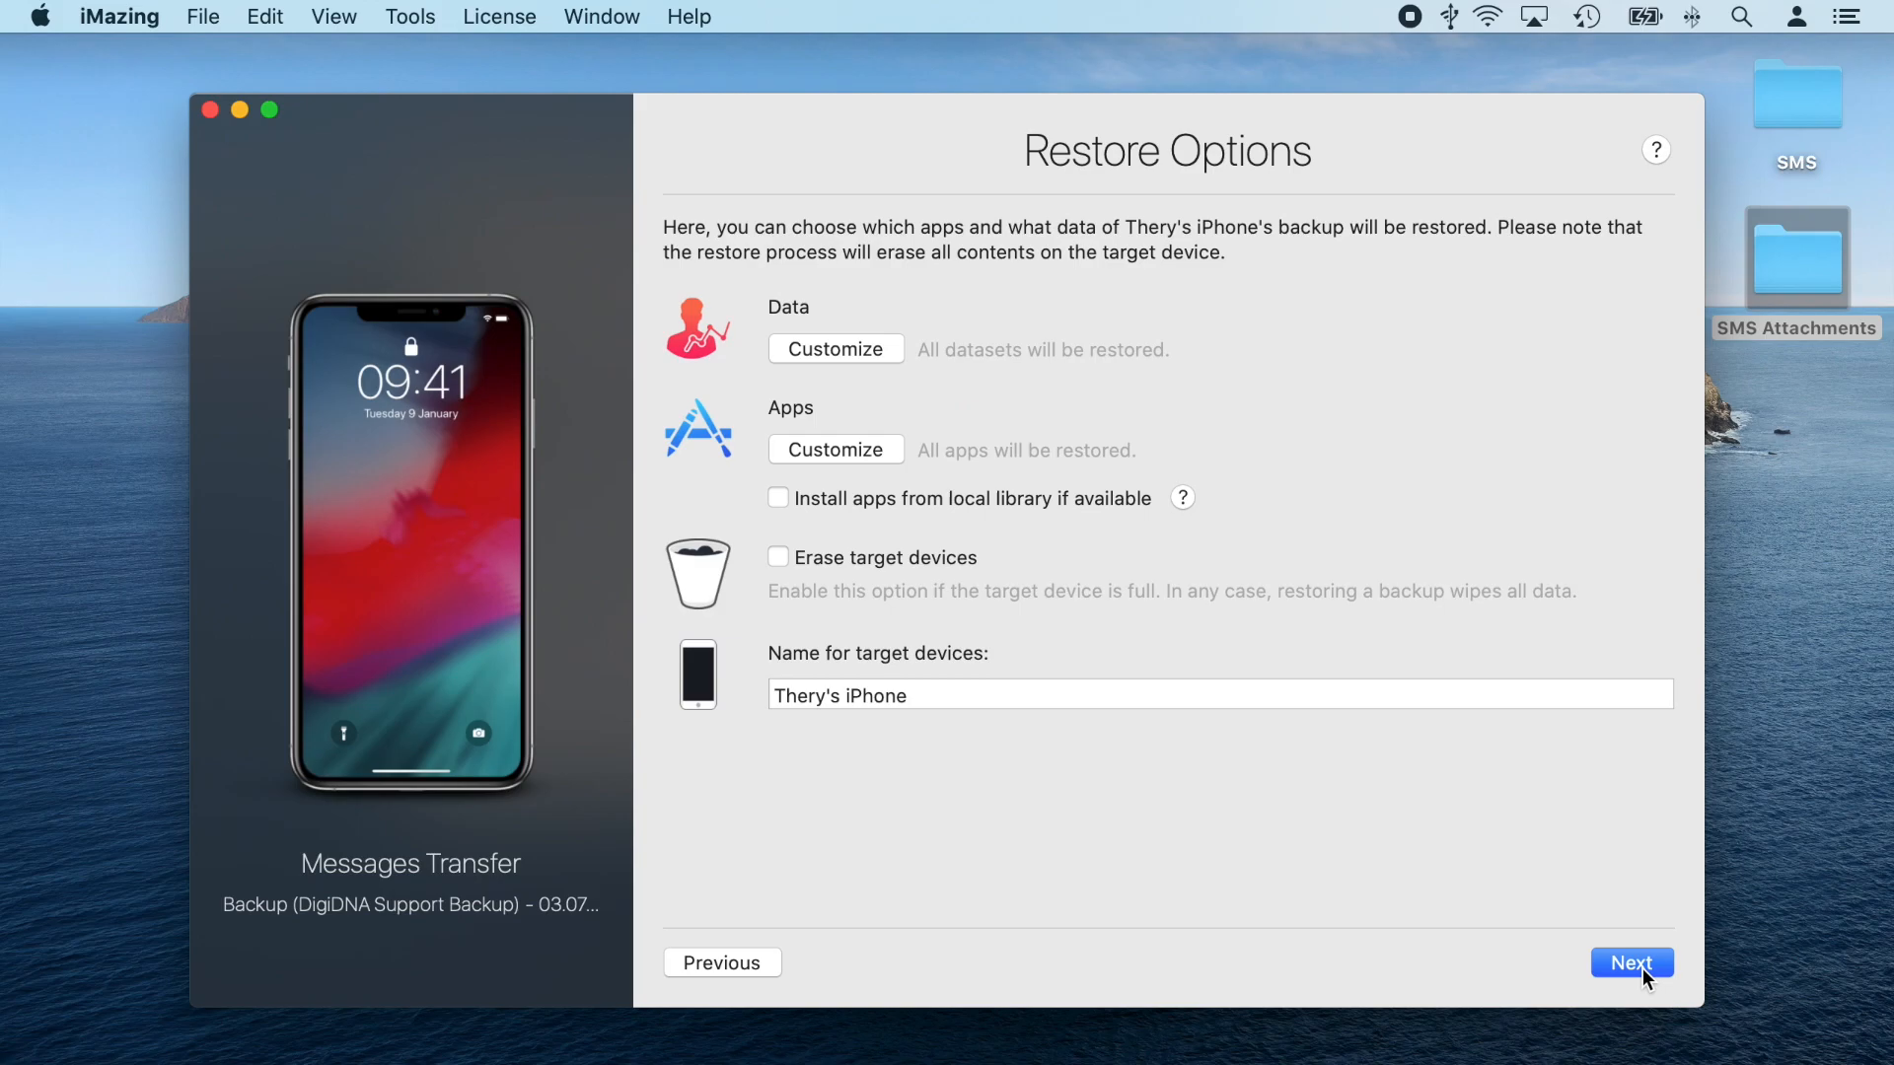
pyautogui.click(1631, 962)
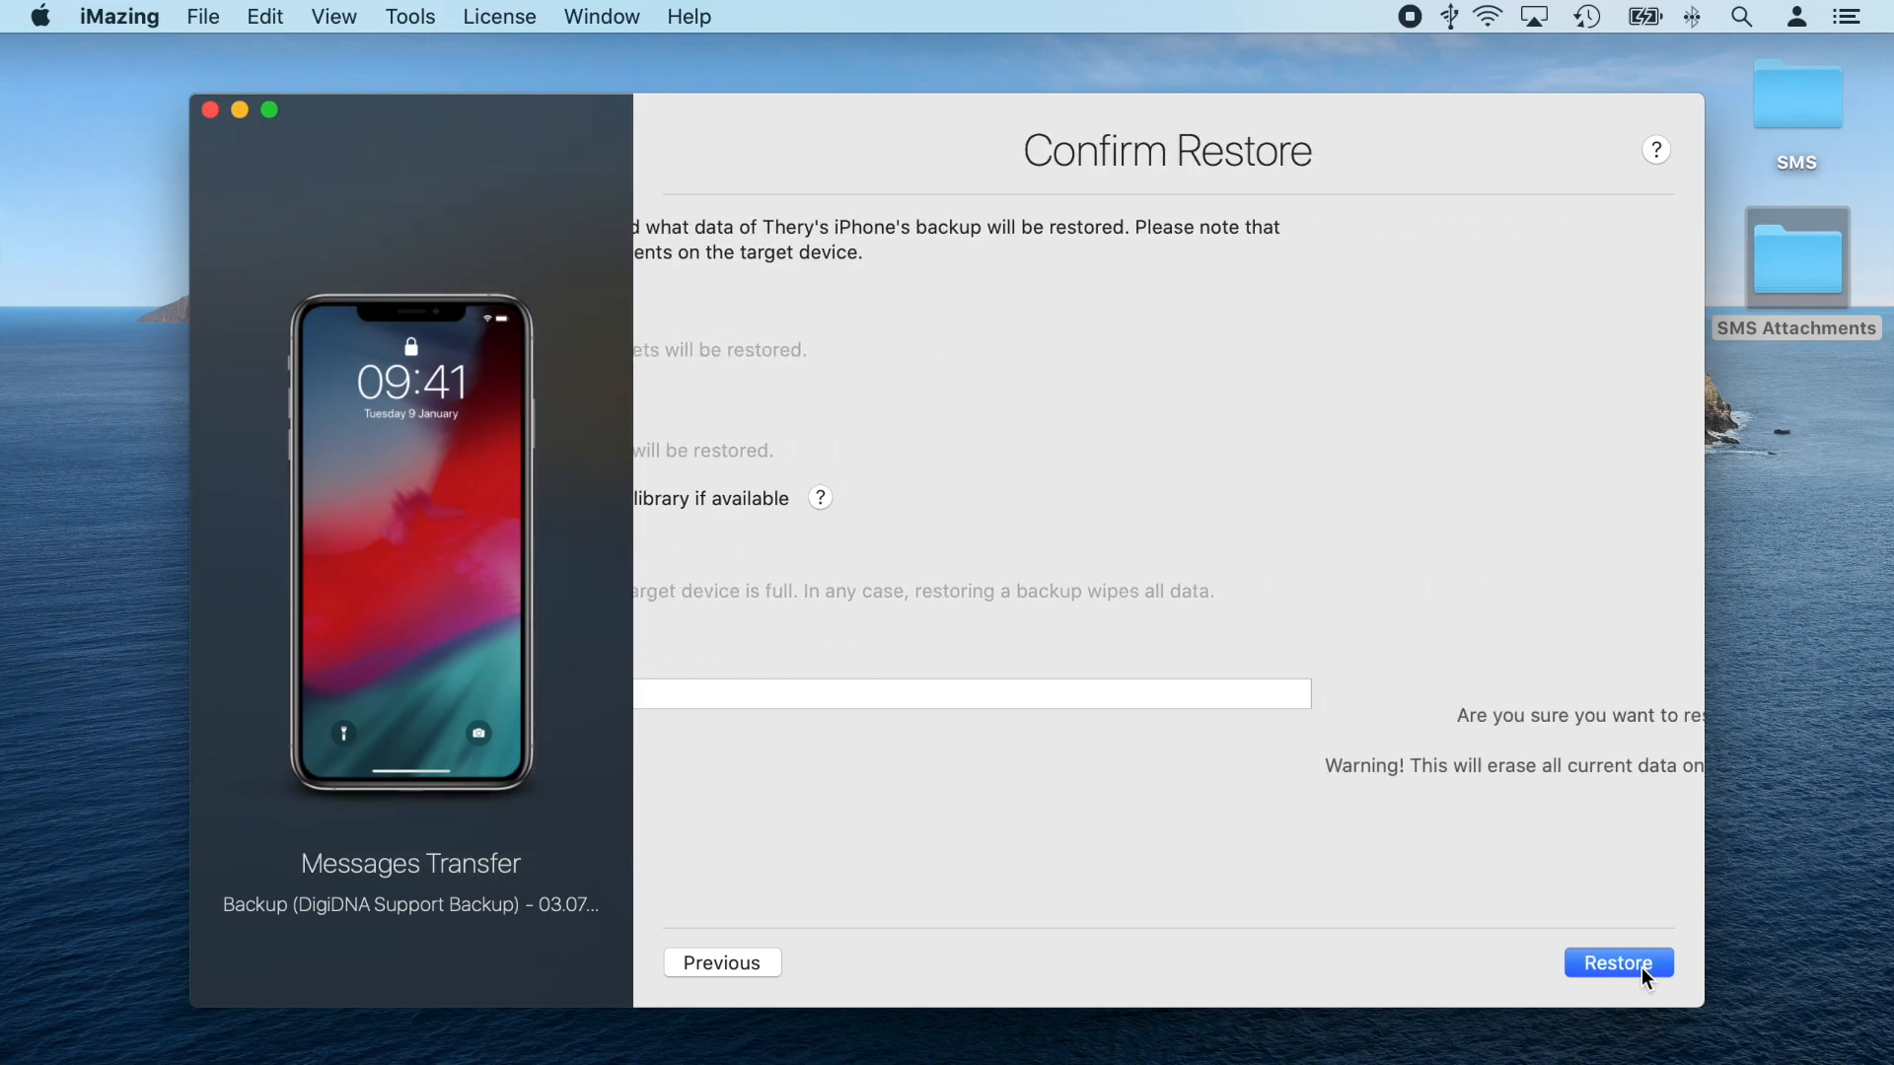
pyautogui.click(1618, 963)
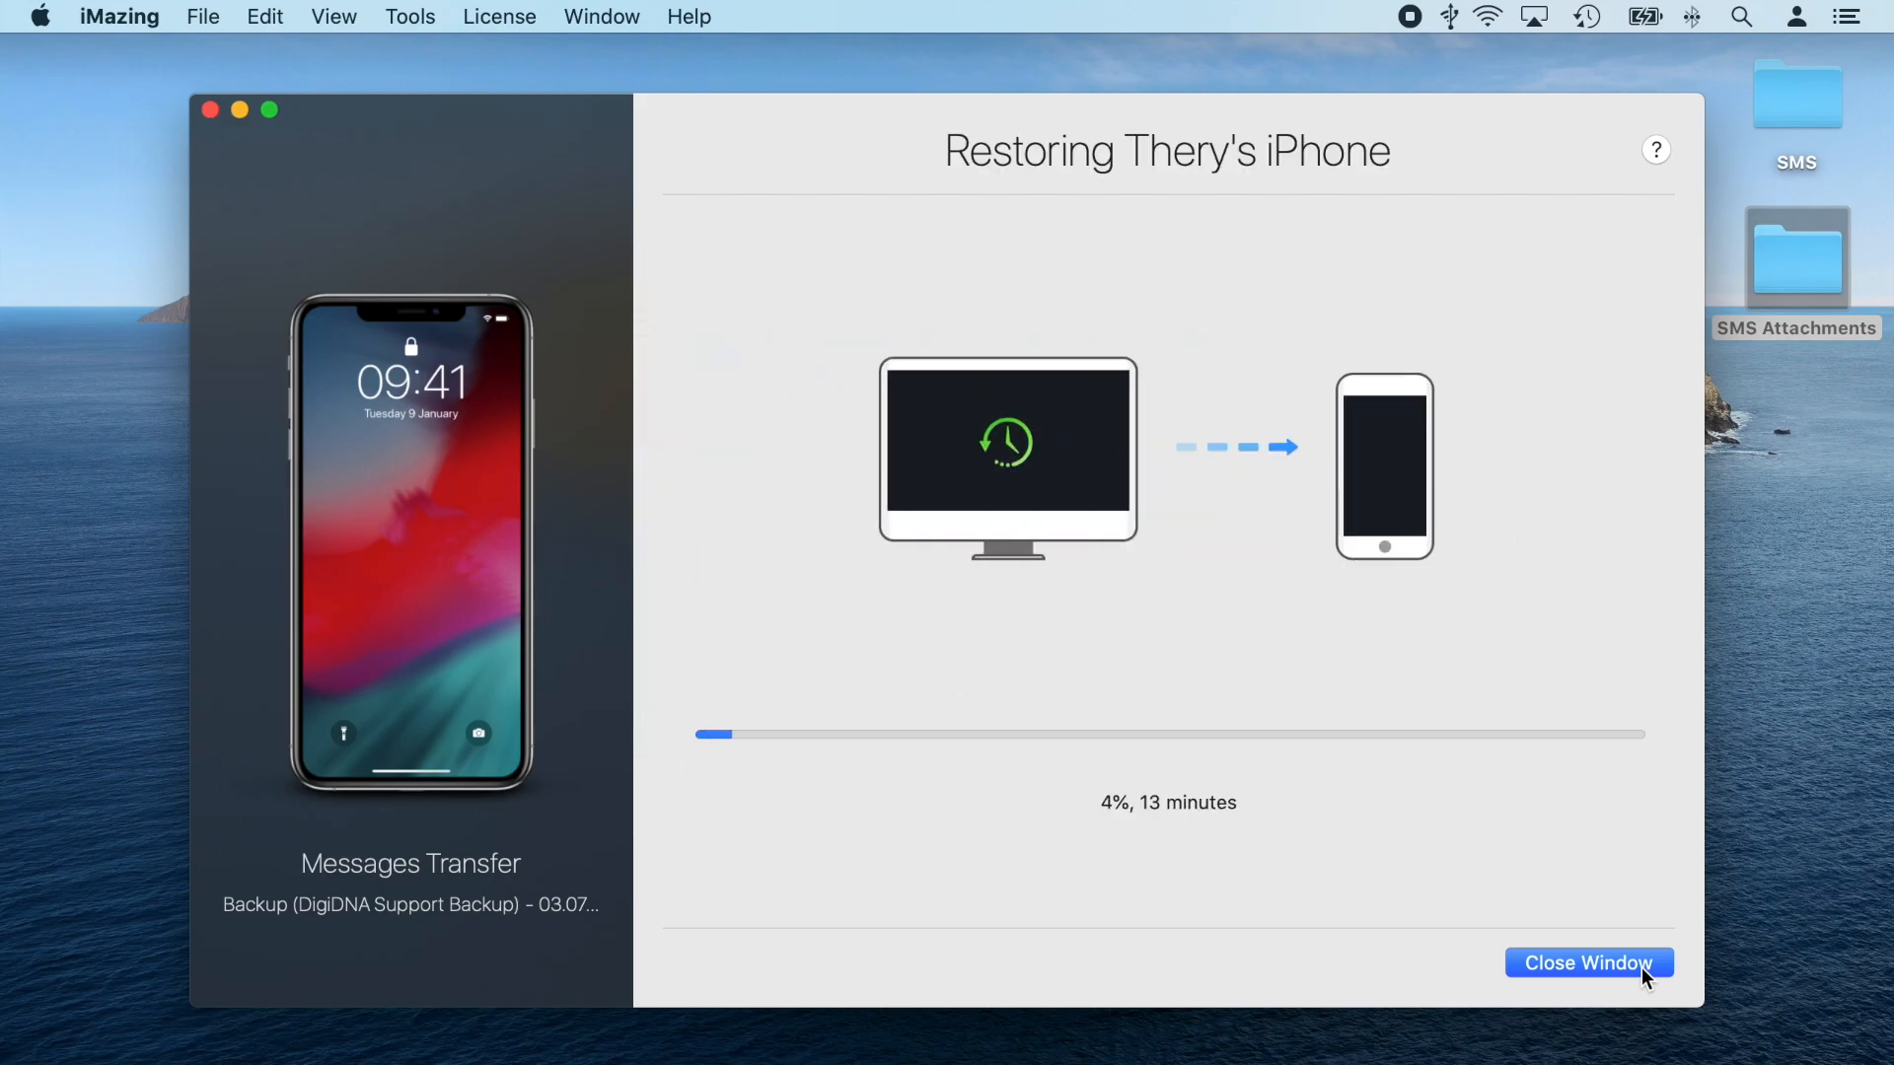
pyautogui.click(1588, 963)
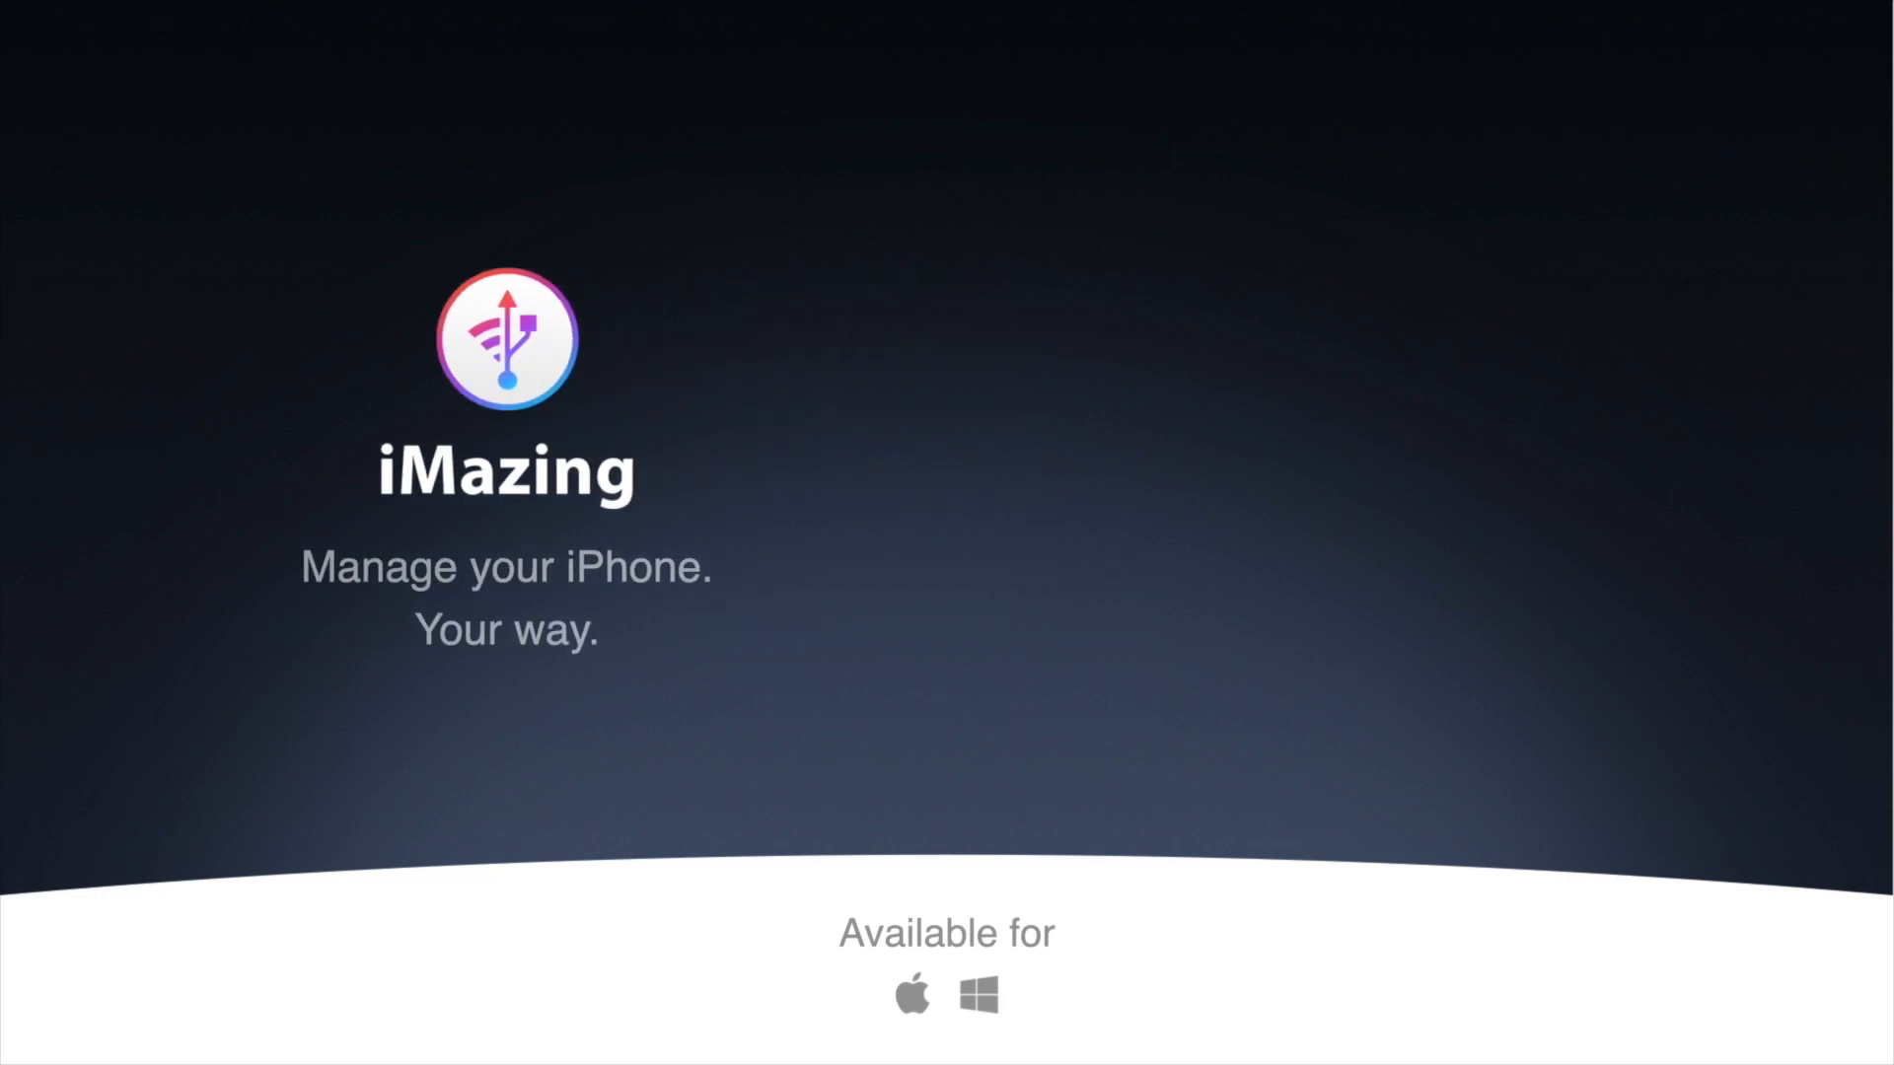